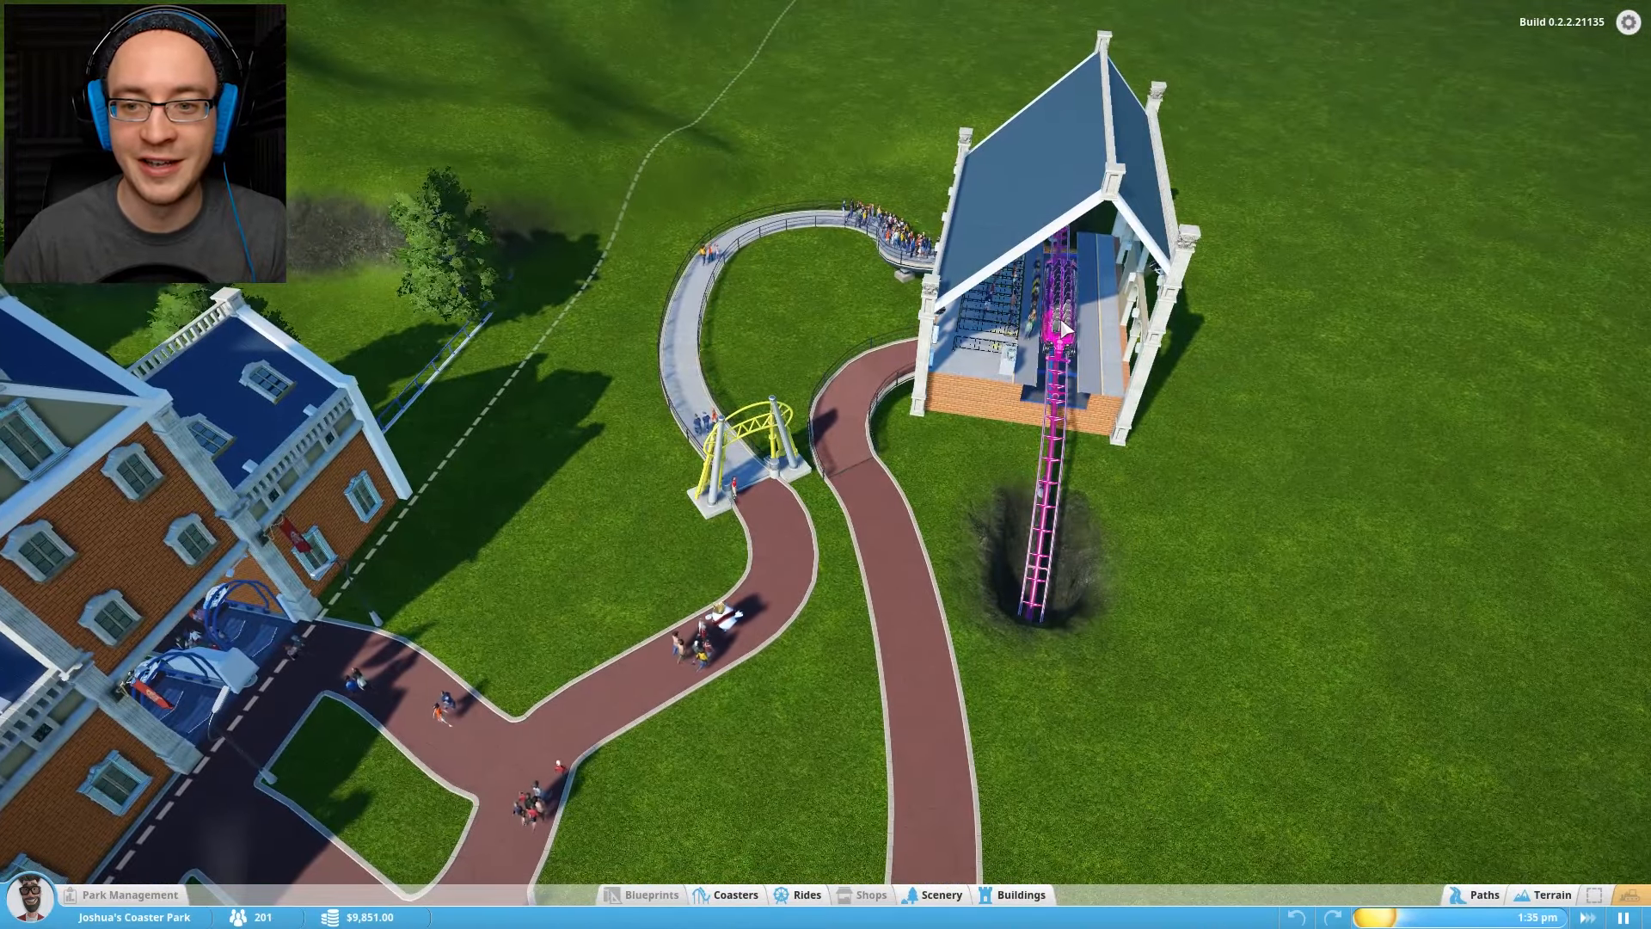
- View the coaster's overview and watch it through the cinematic camera
{"action": "left_click", "coordinate": [1052, 317]}
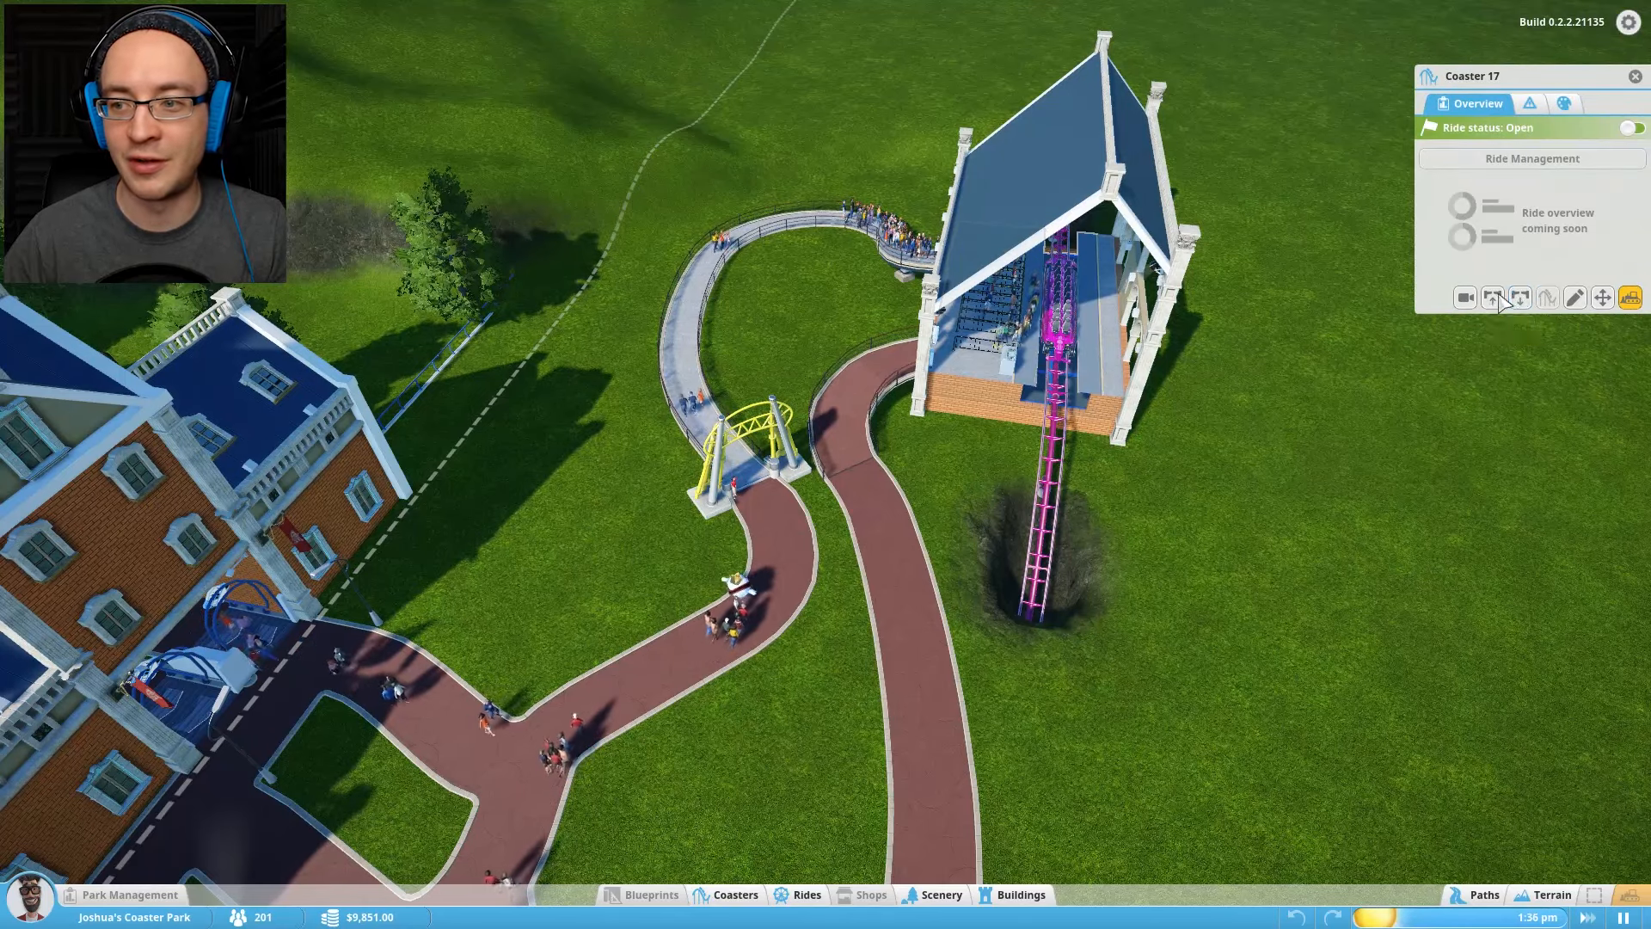
{"action": "left_click", "coordinate": [1463, 297]}
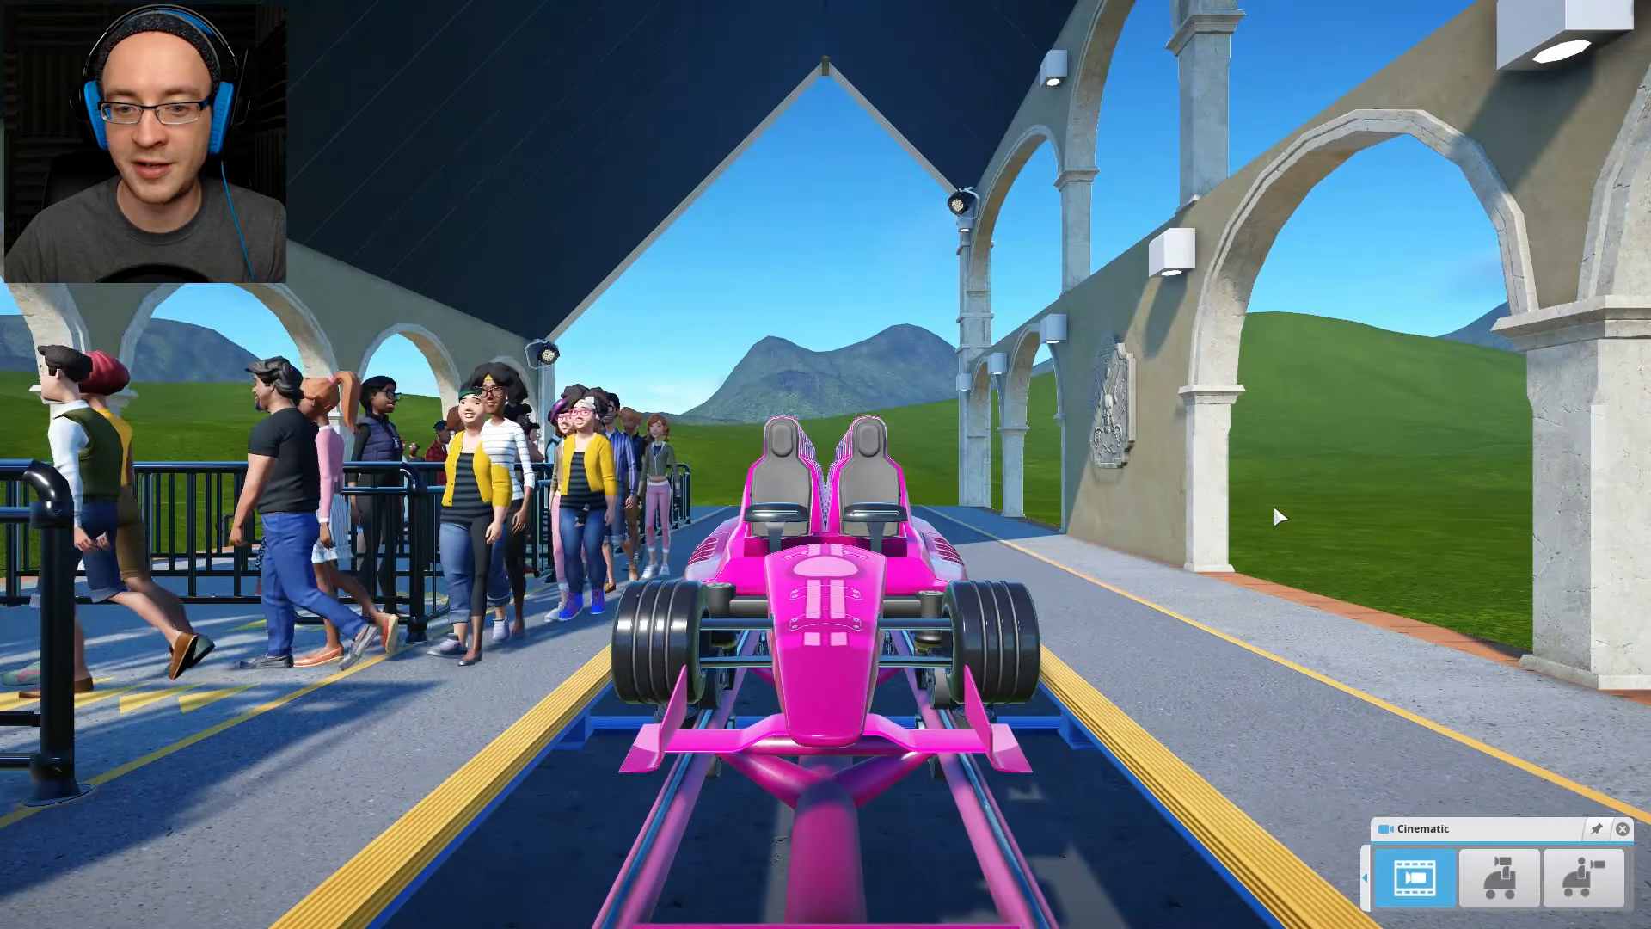
{"action": "left_click", "coordinate": [1497, 877]}
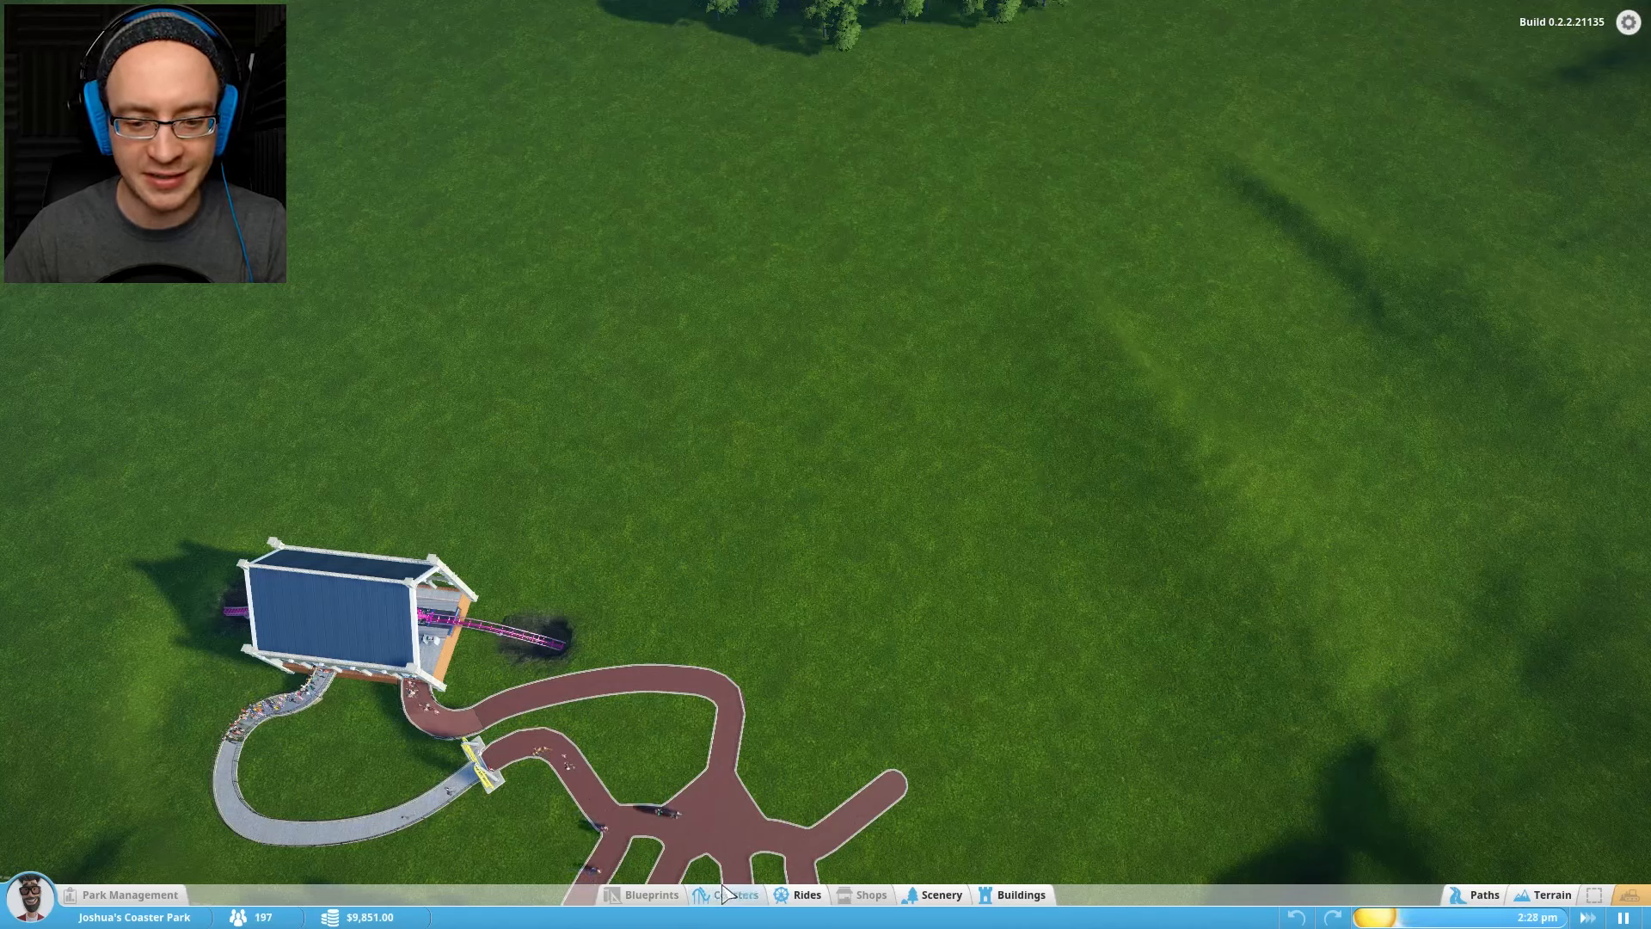
- Browse the roller coaster catalogue to pick a Hypercoaster
{"action": "left_click", "coordinate": [735, 894]}
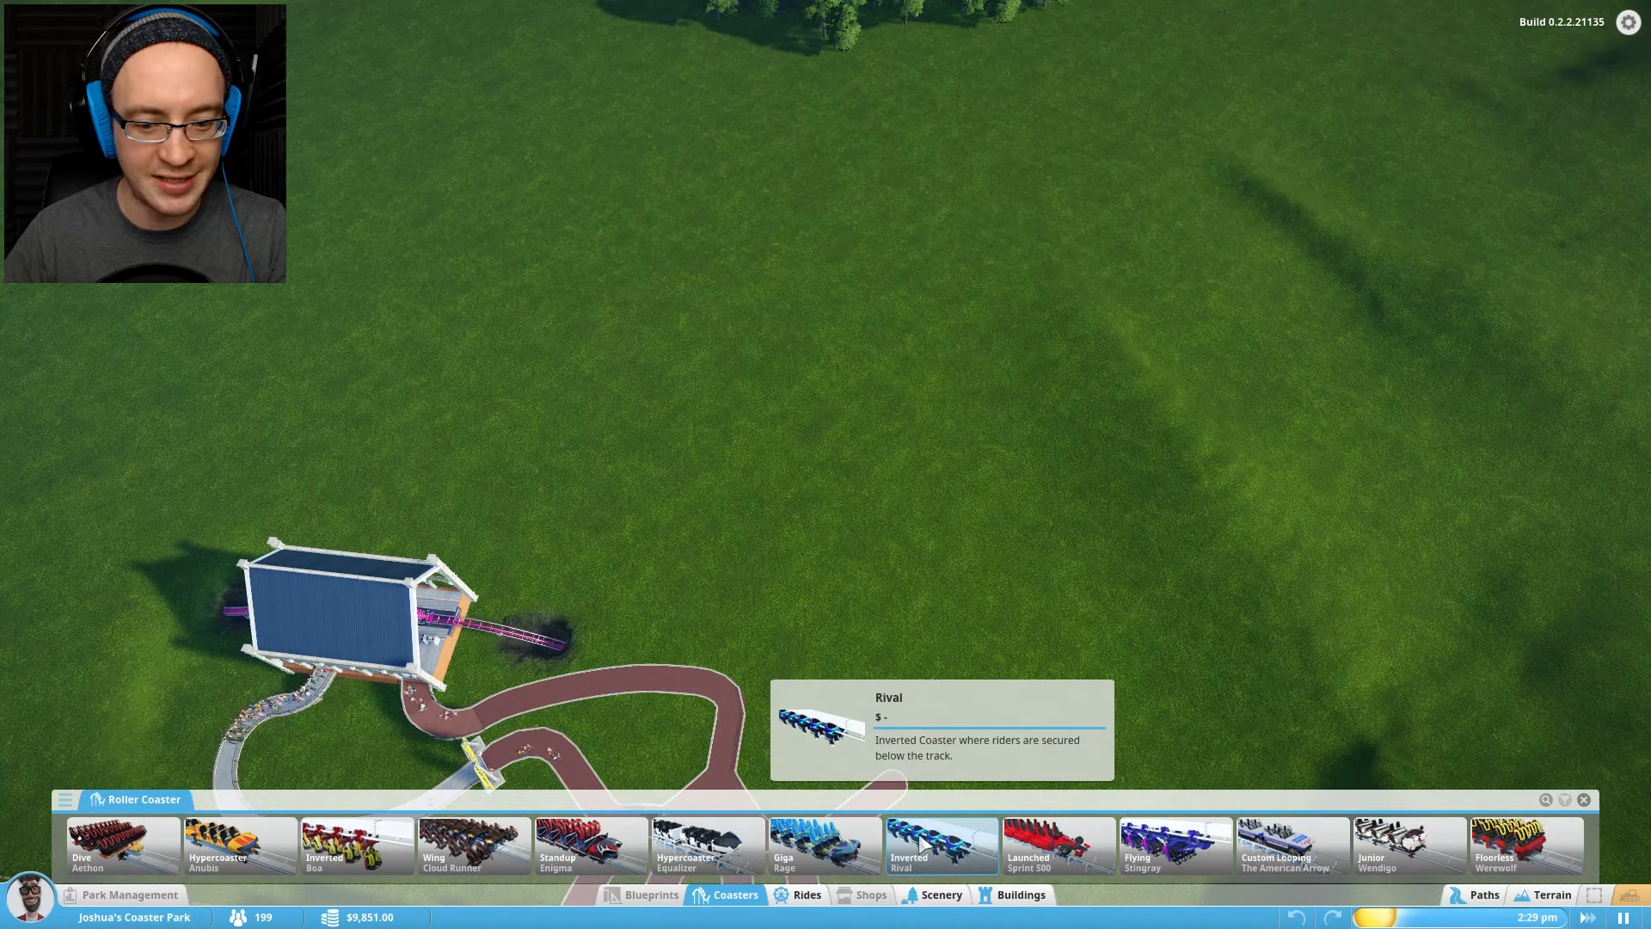
{"action": "mouse_move", "coordinate": [124, 846]}
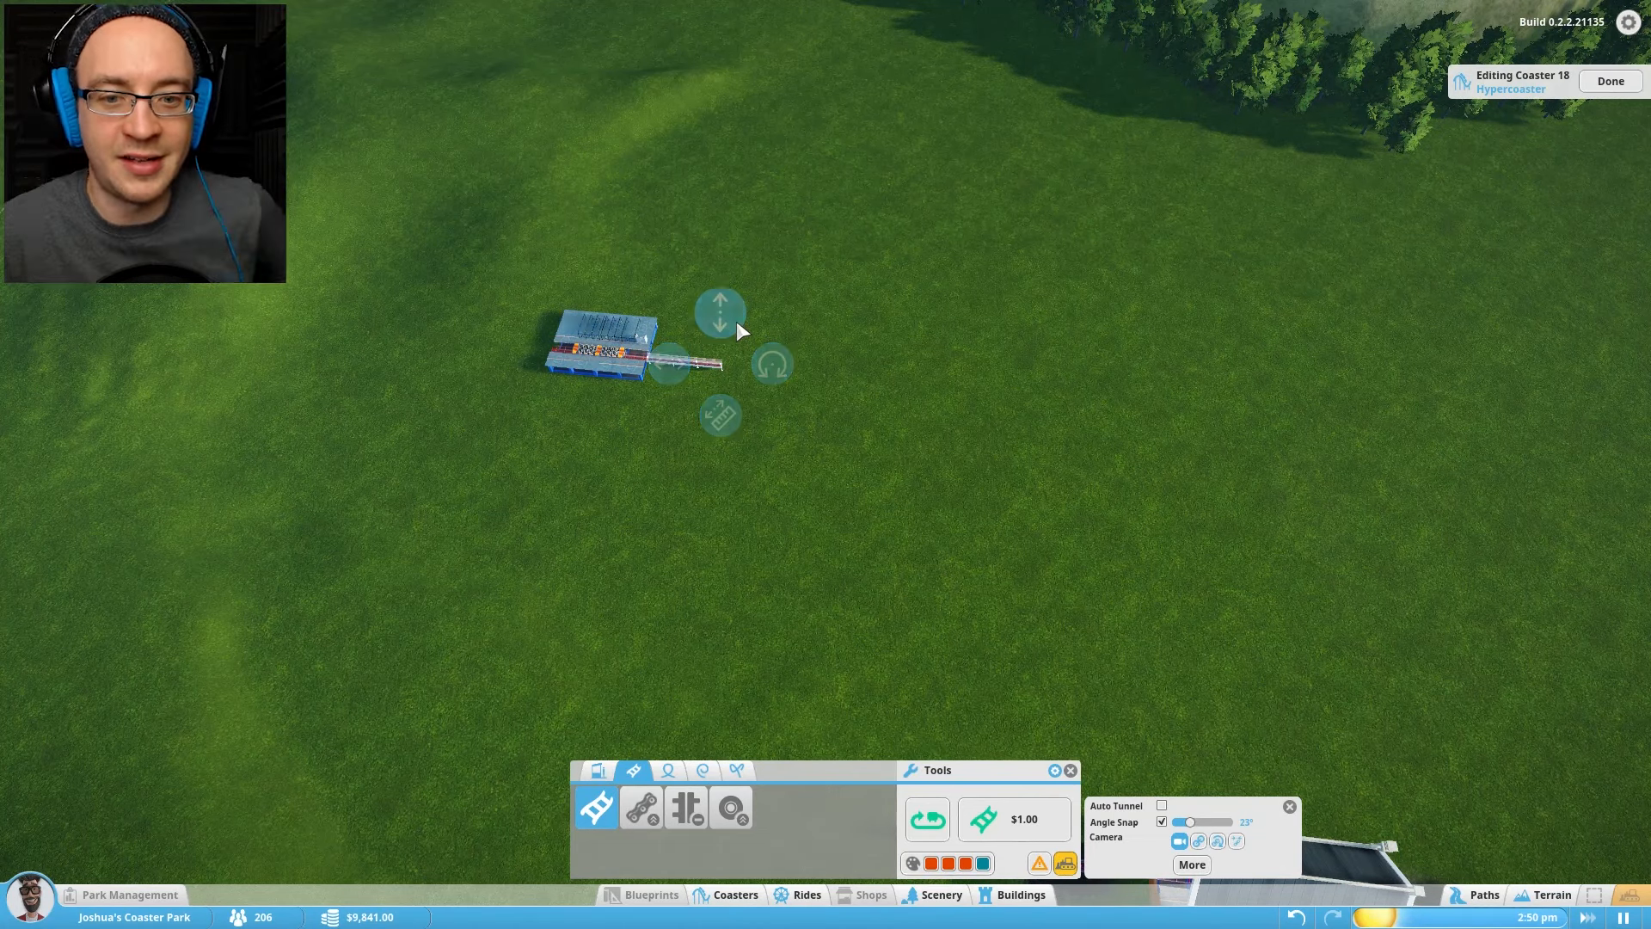
- Extend the Hypercoaster track from the station into a lift hill and return run
{"action": "left_click", "coordinate": [978, 818]}
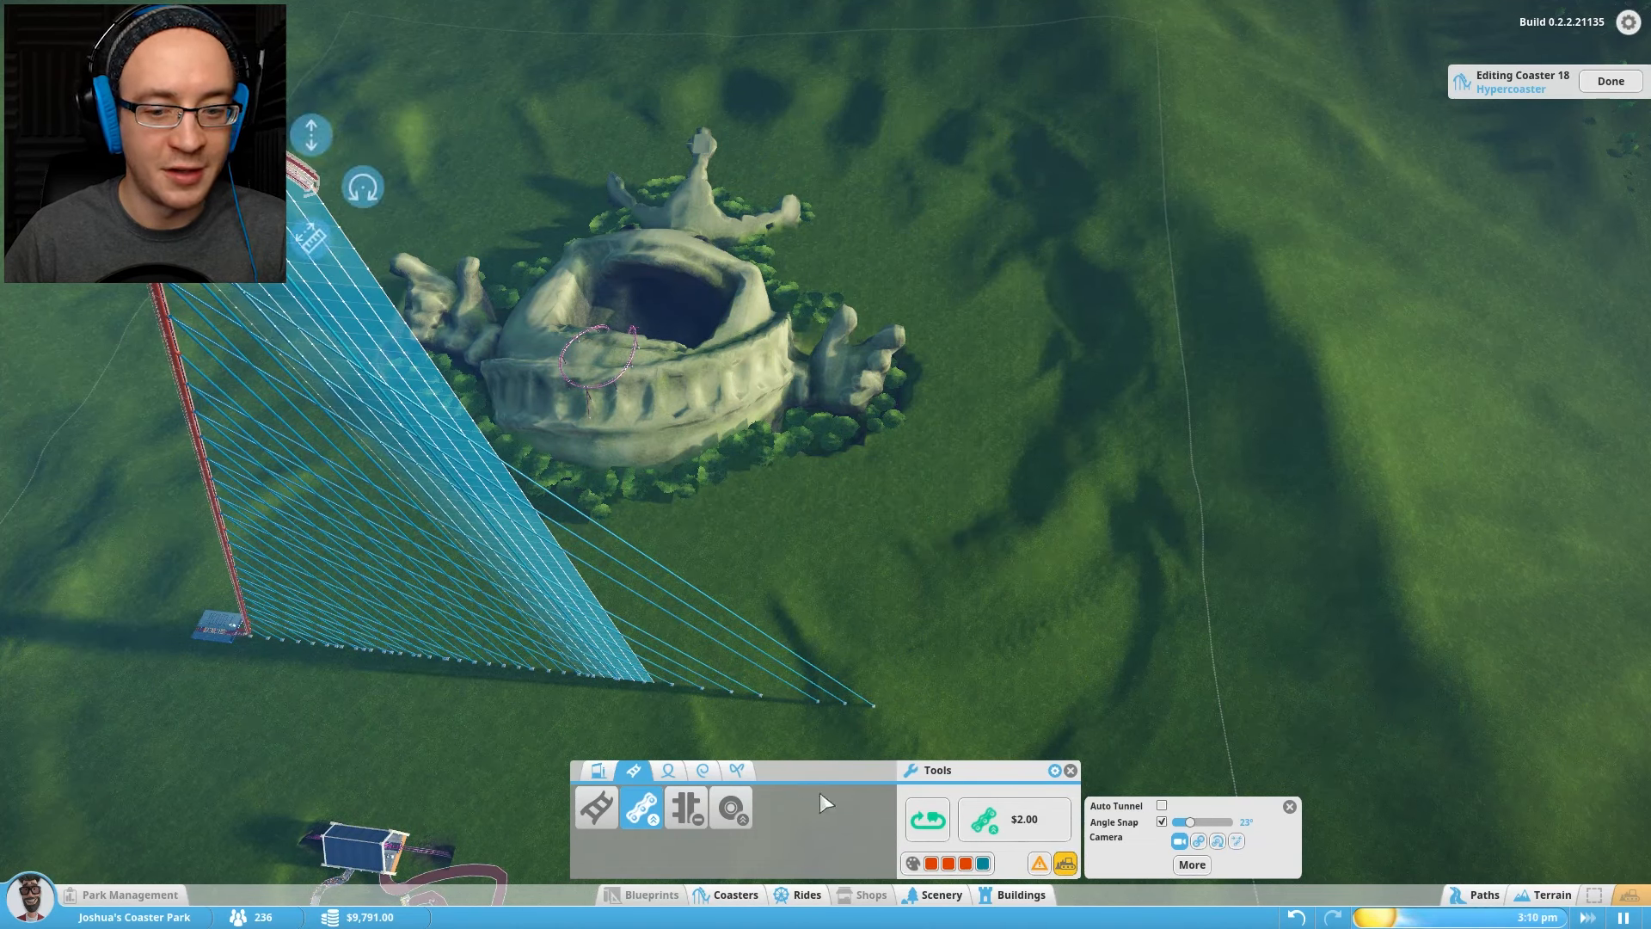
{"action": "left_click", "coordinate": [1011, 818]}
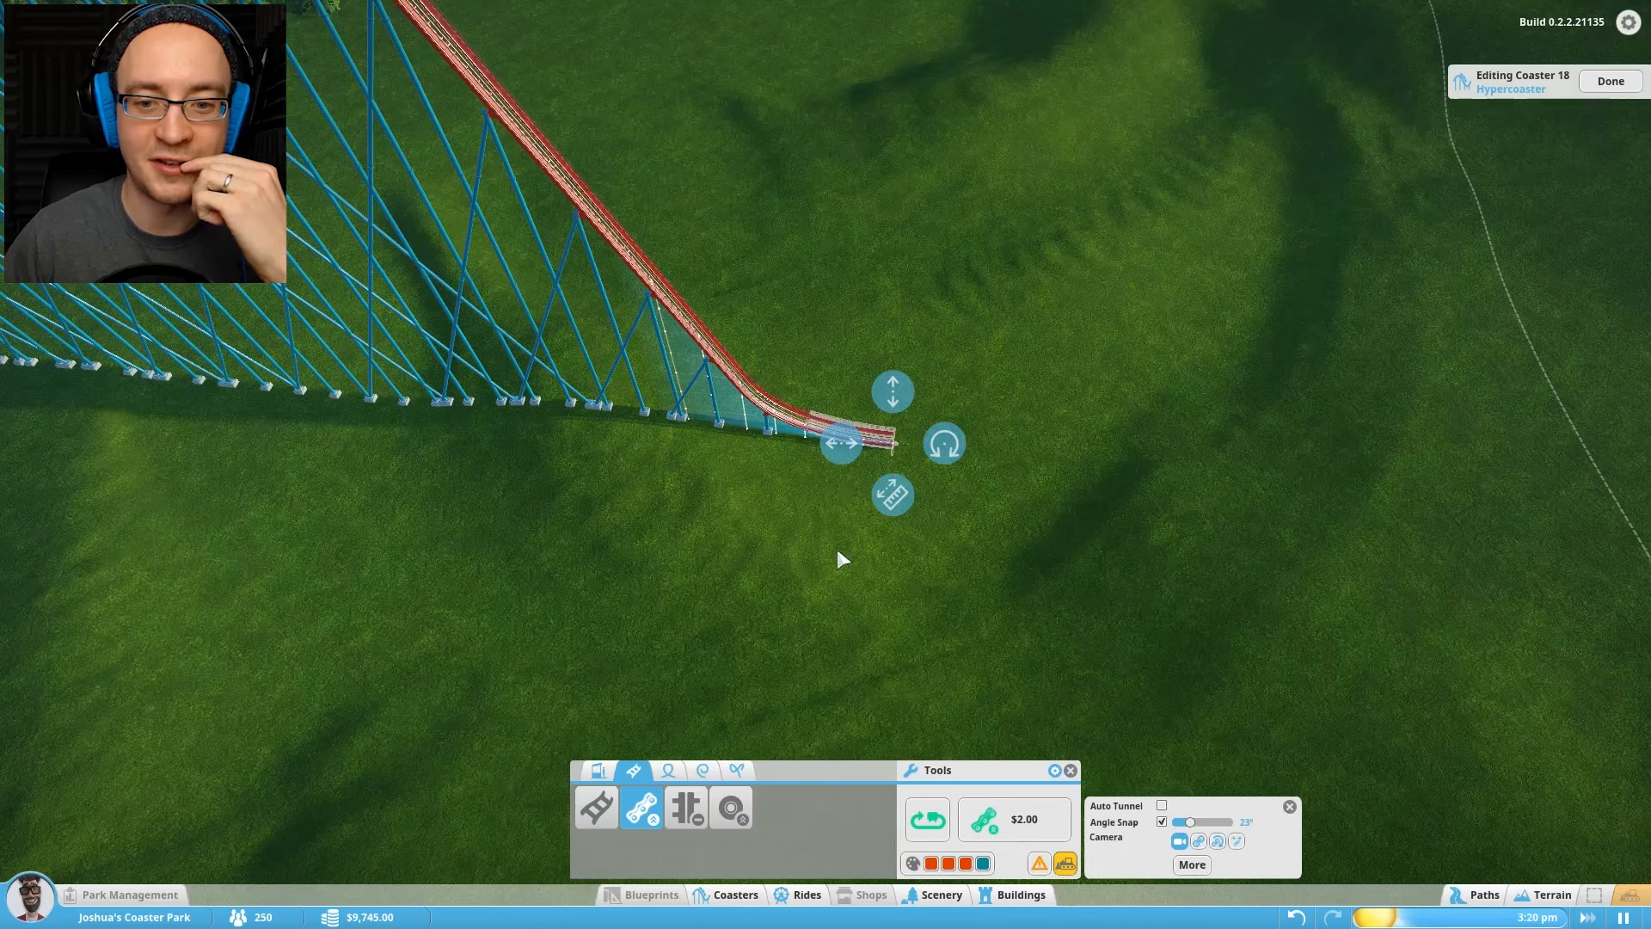
{"action": "mouse_move", "coordinate": [615, 824]}
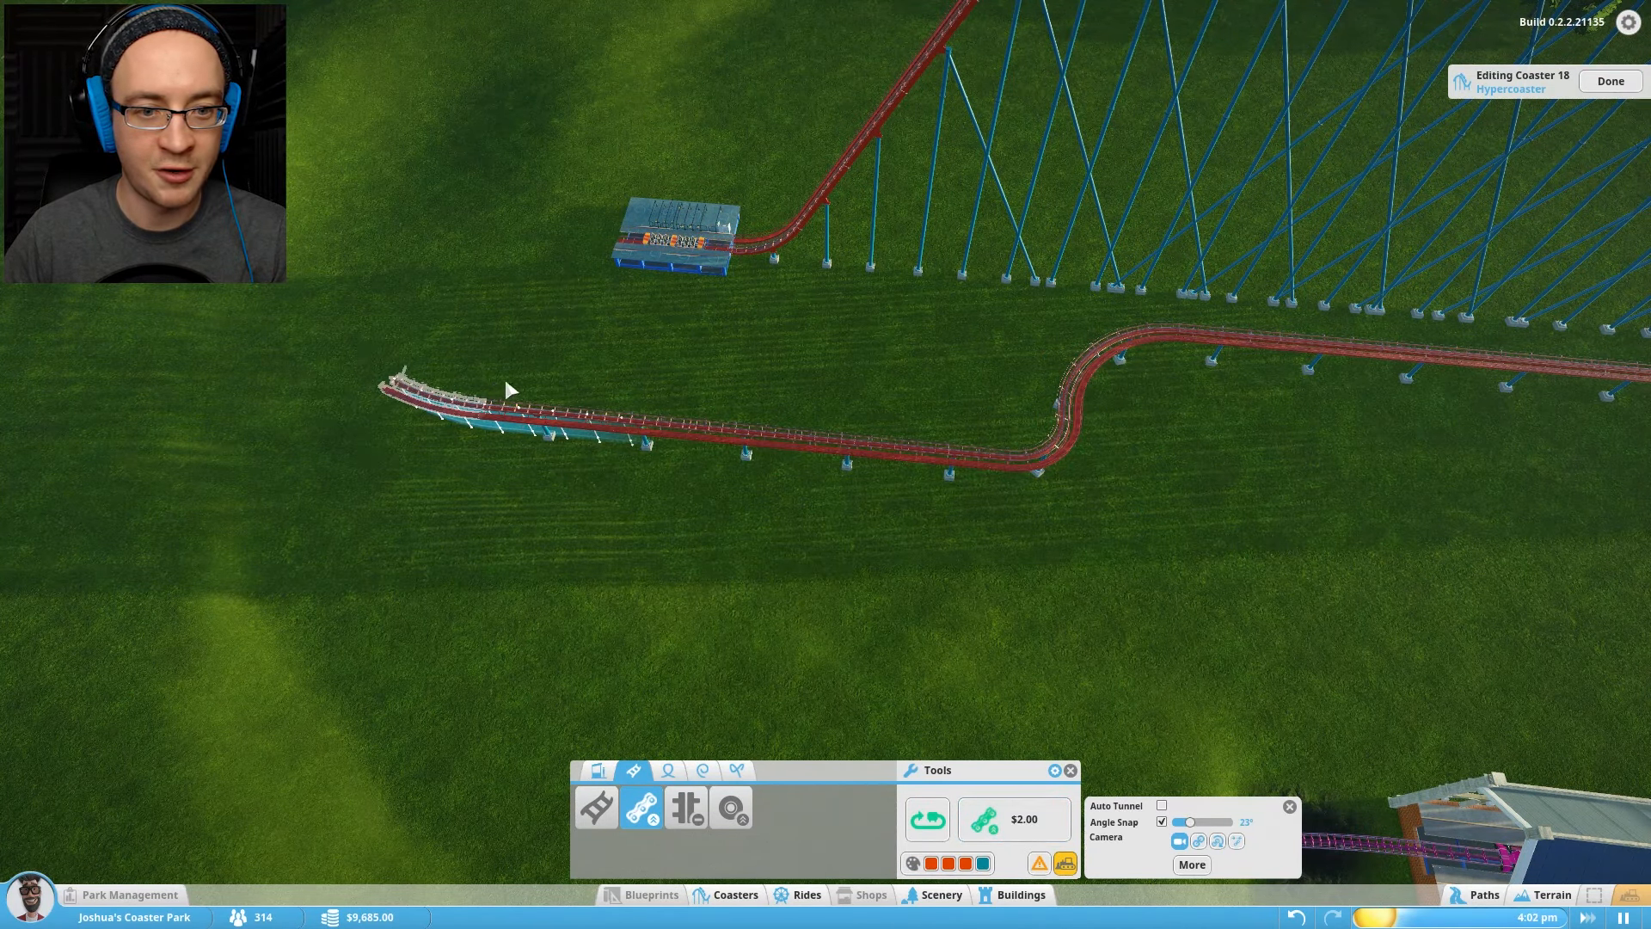
{"action": "left_click", "coordinate": [925, 819]}
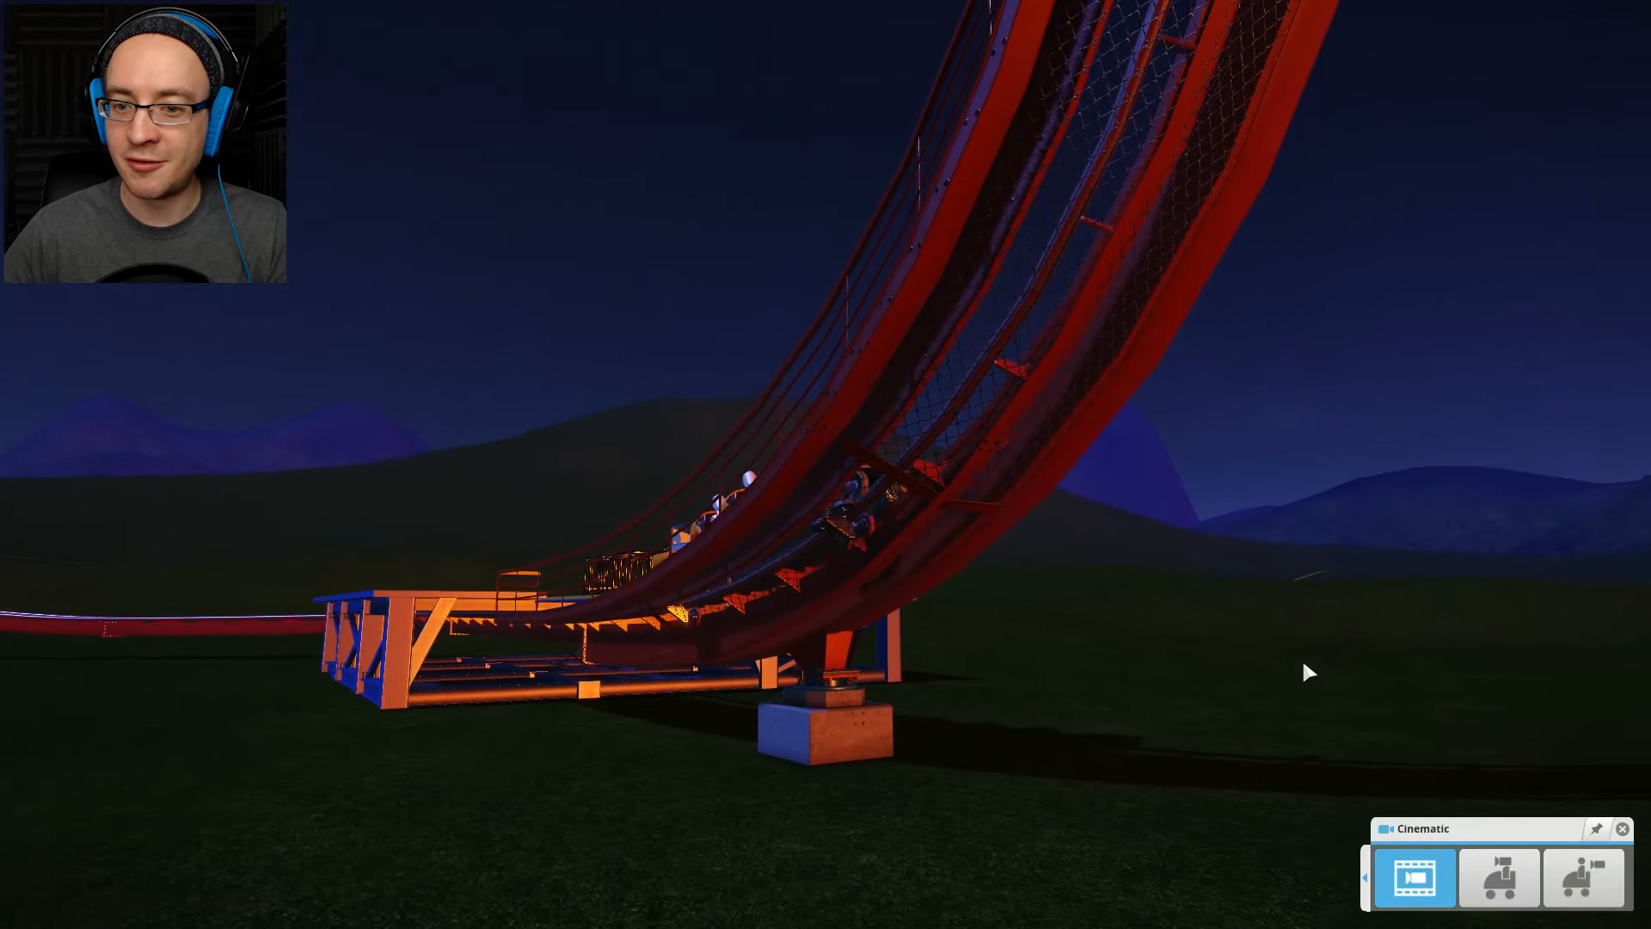
- Ride the Hypercoaster from a seat's view, then return to the park view
{"action": "left_click", "coordinate": [1496, 877]}
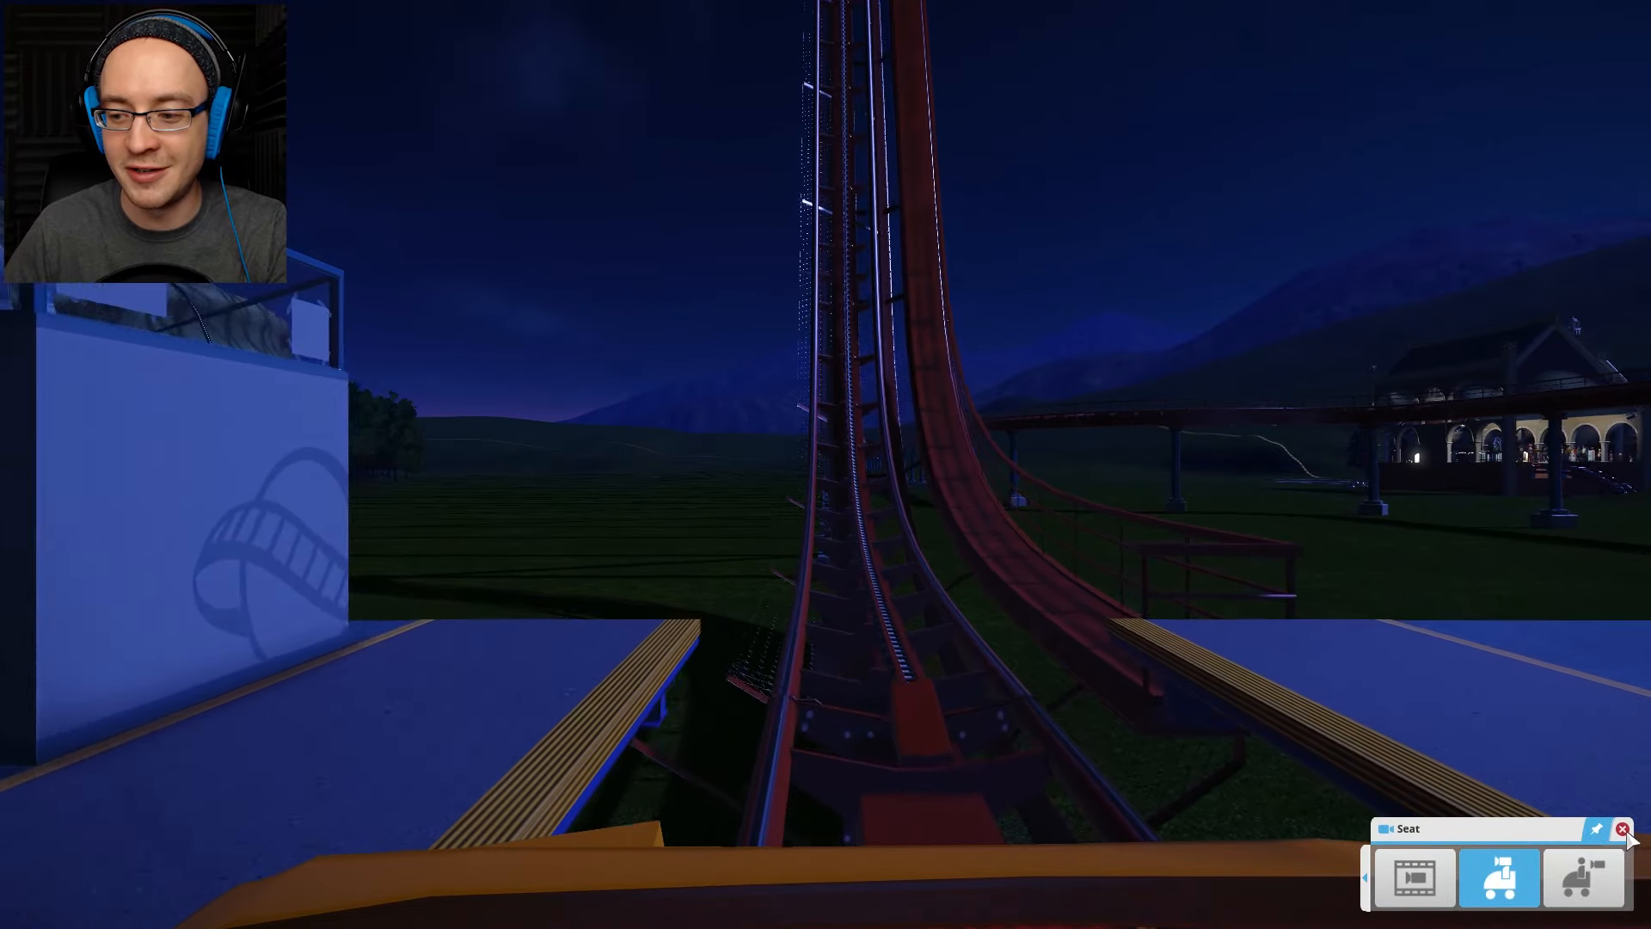
{"action": "left_click", "coordinate": [1622, 829]}
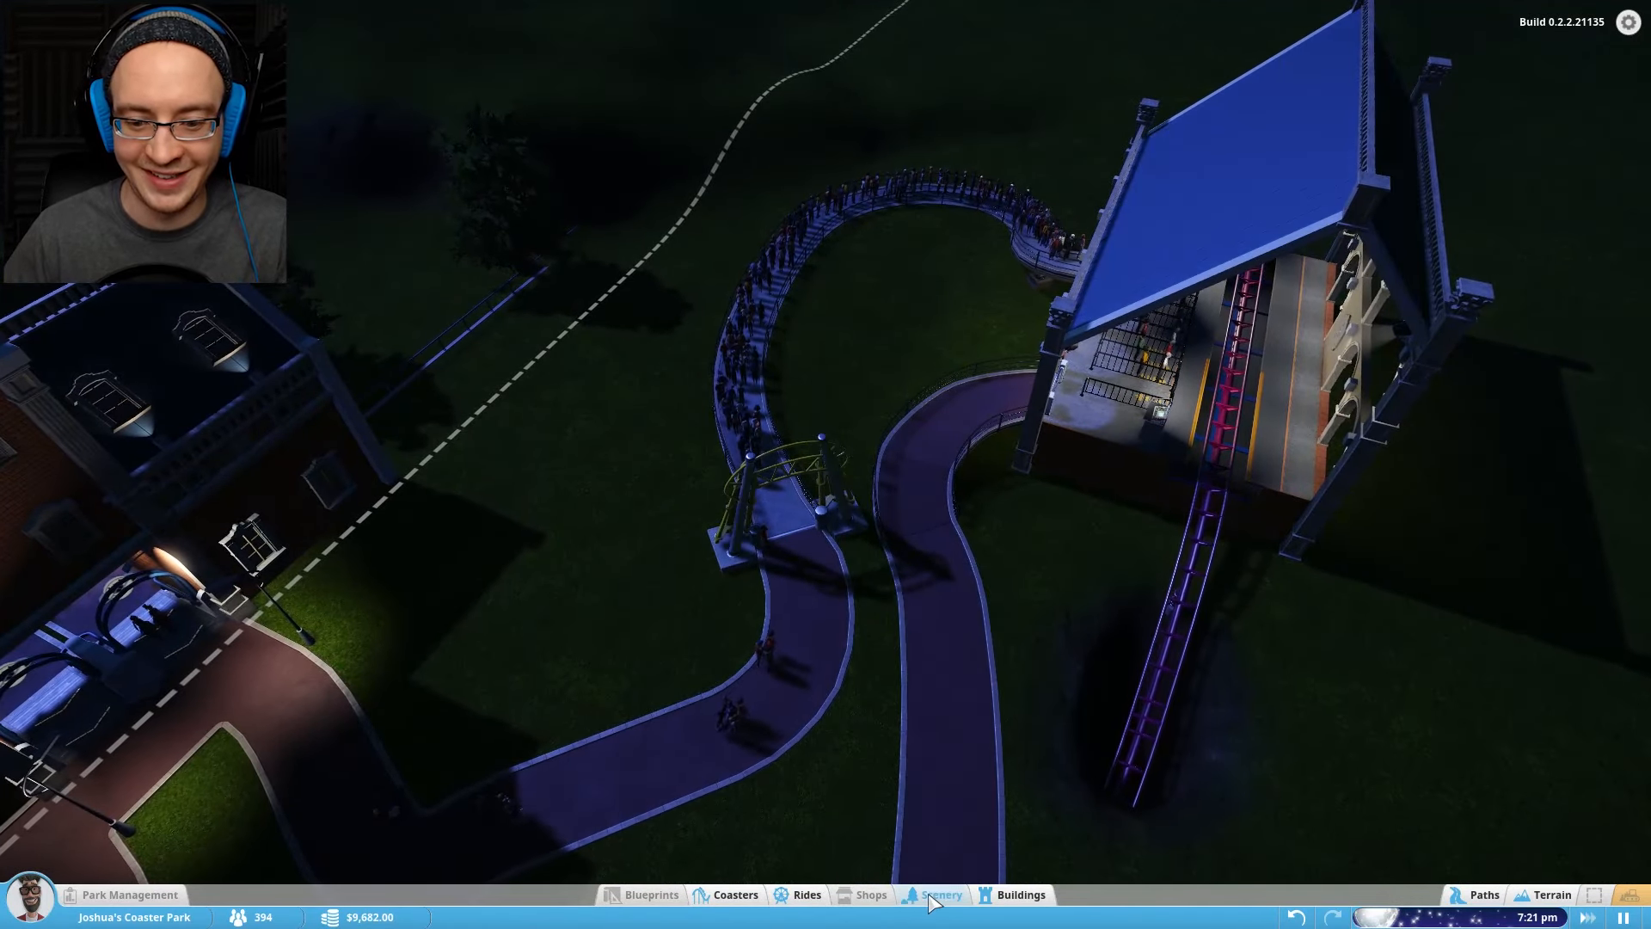
- Place a Planet Coaster logo wall sign over the path near the station
{"action": "left_click", "coordinate": [939, 894]}
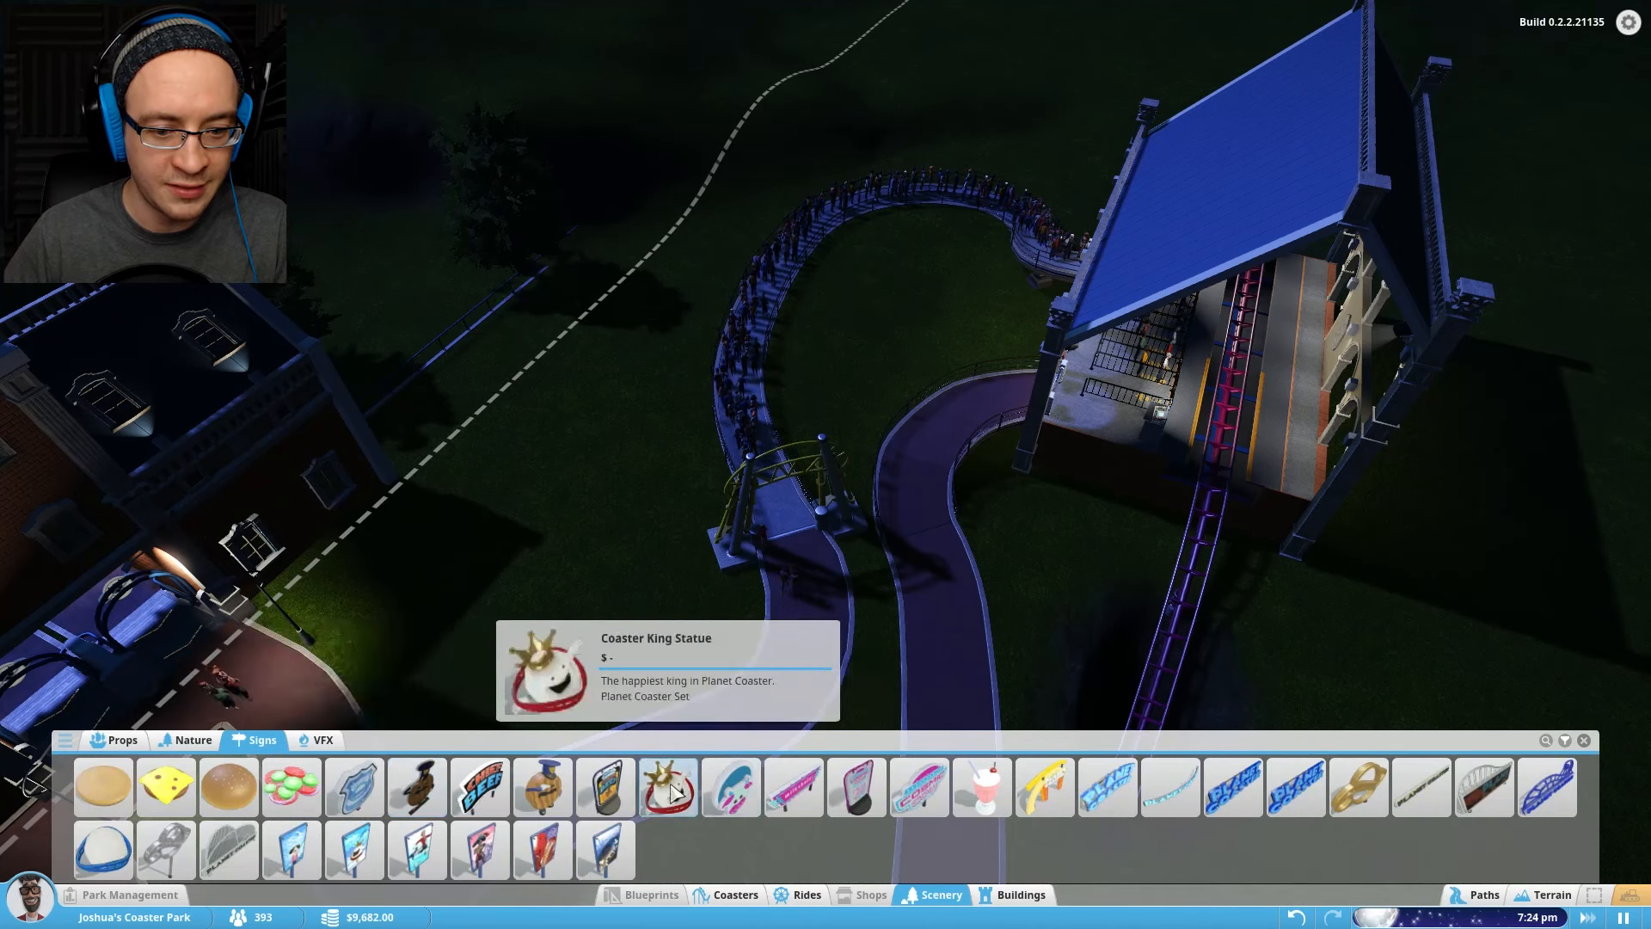
{"action": "left_click", "coordinate": [1018, 894]}
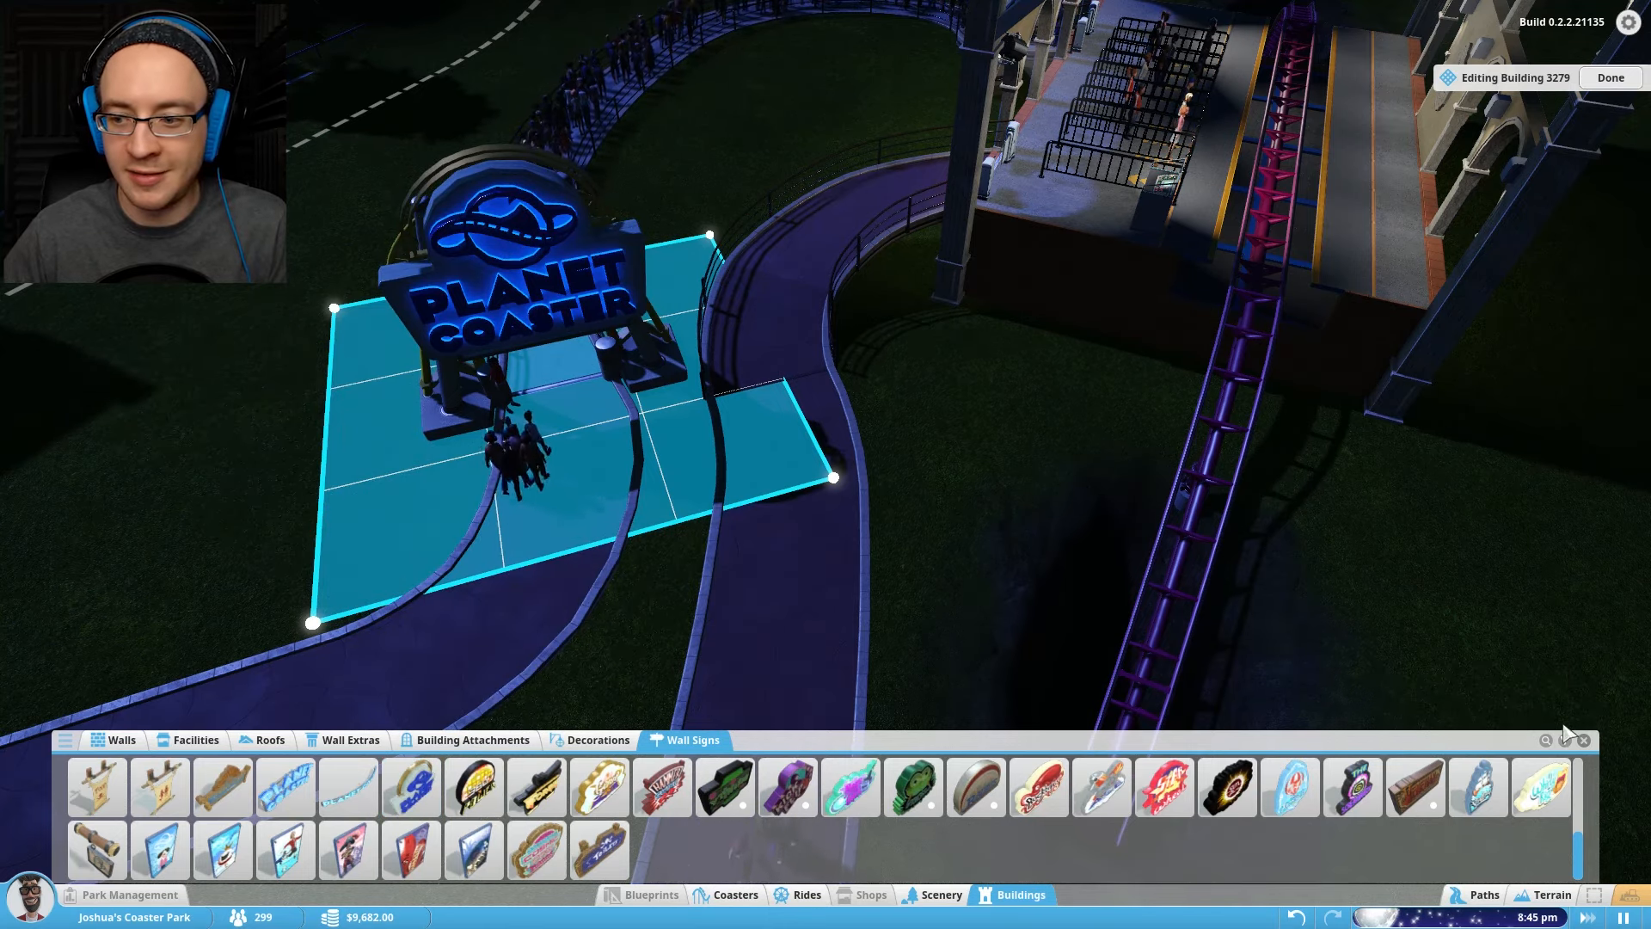
{"action": "left_click", "coordinate": [1610, 77]}
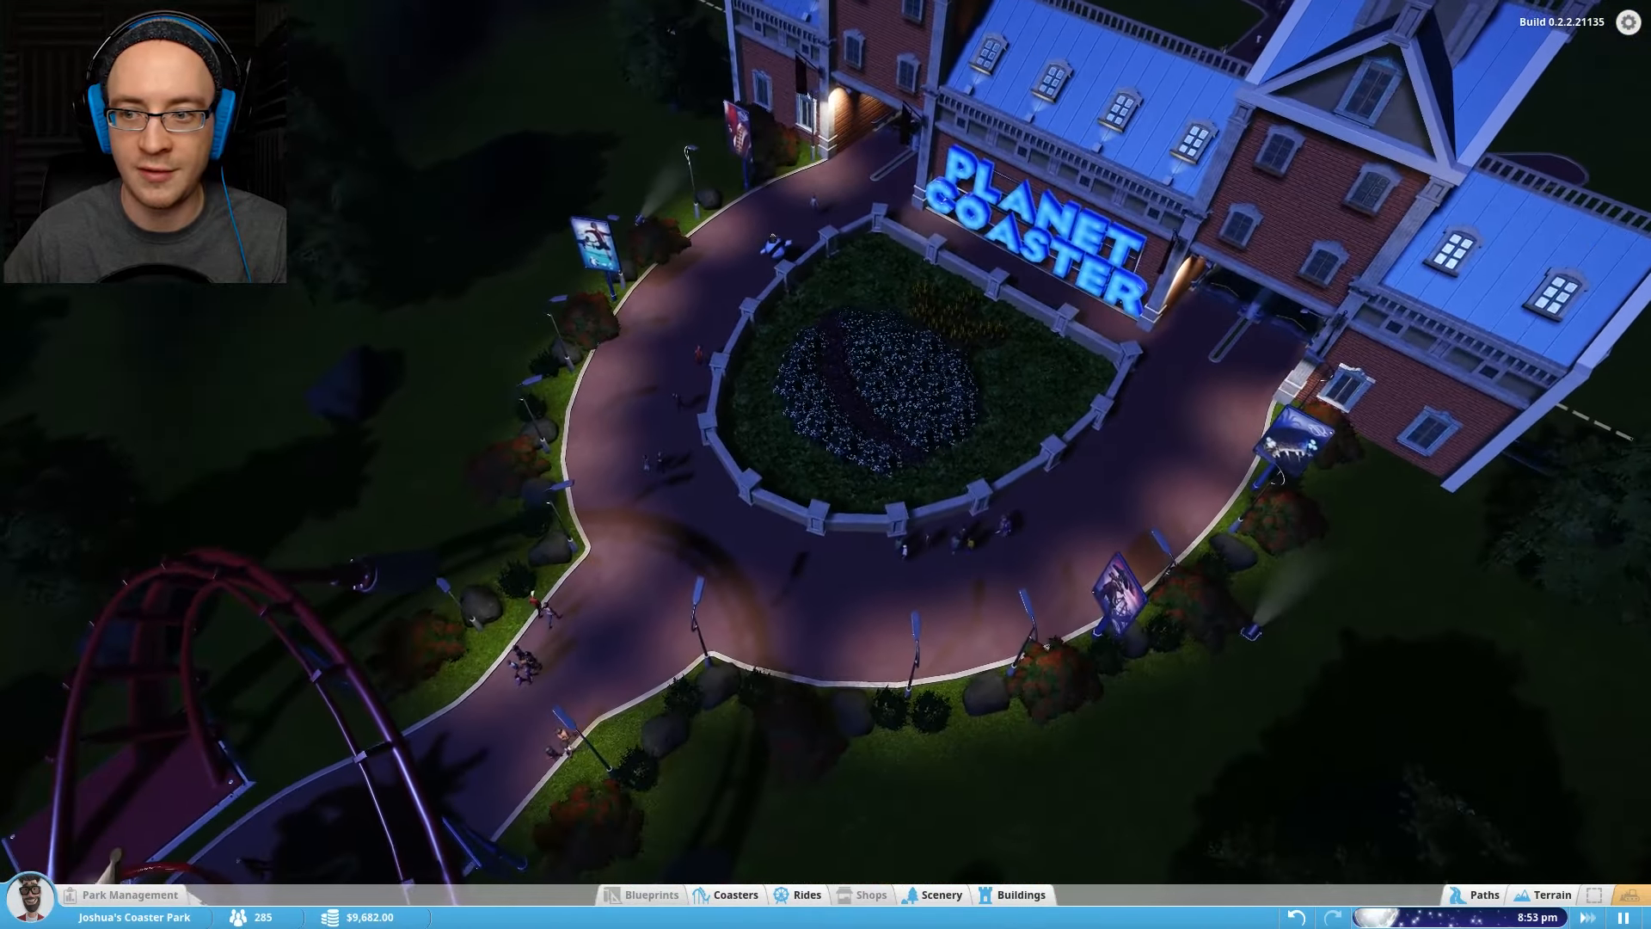
- Browse the Amusements flat rides and choose the Star Wheel to place
{"action": "left_click", "coordinate": [804, 895]}
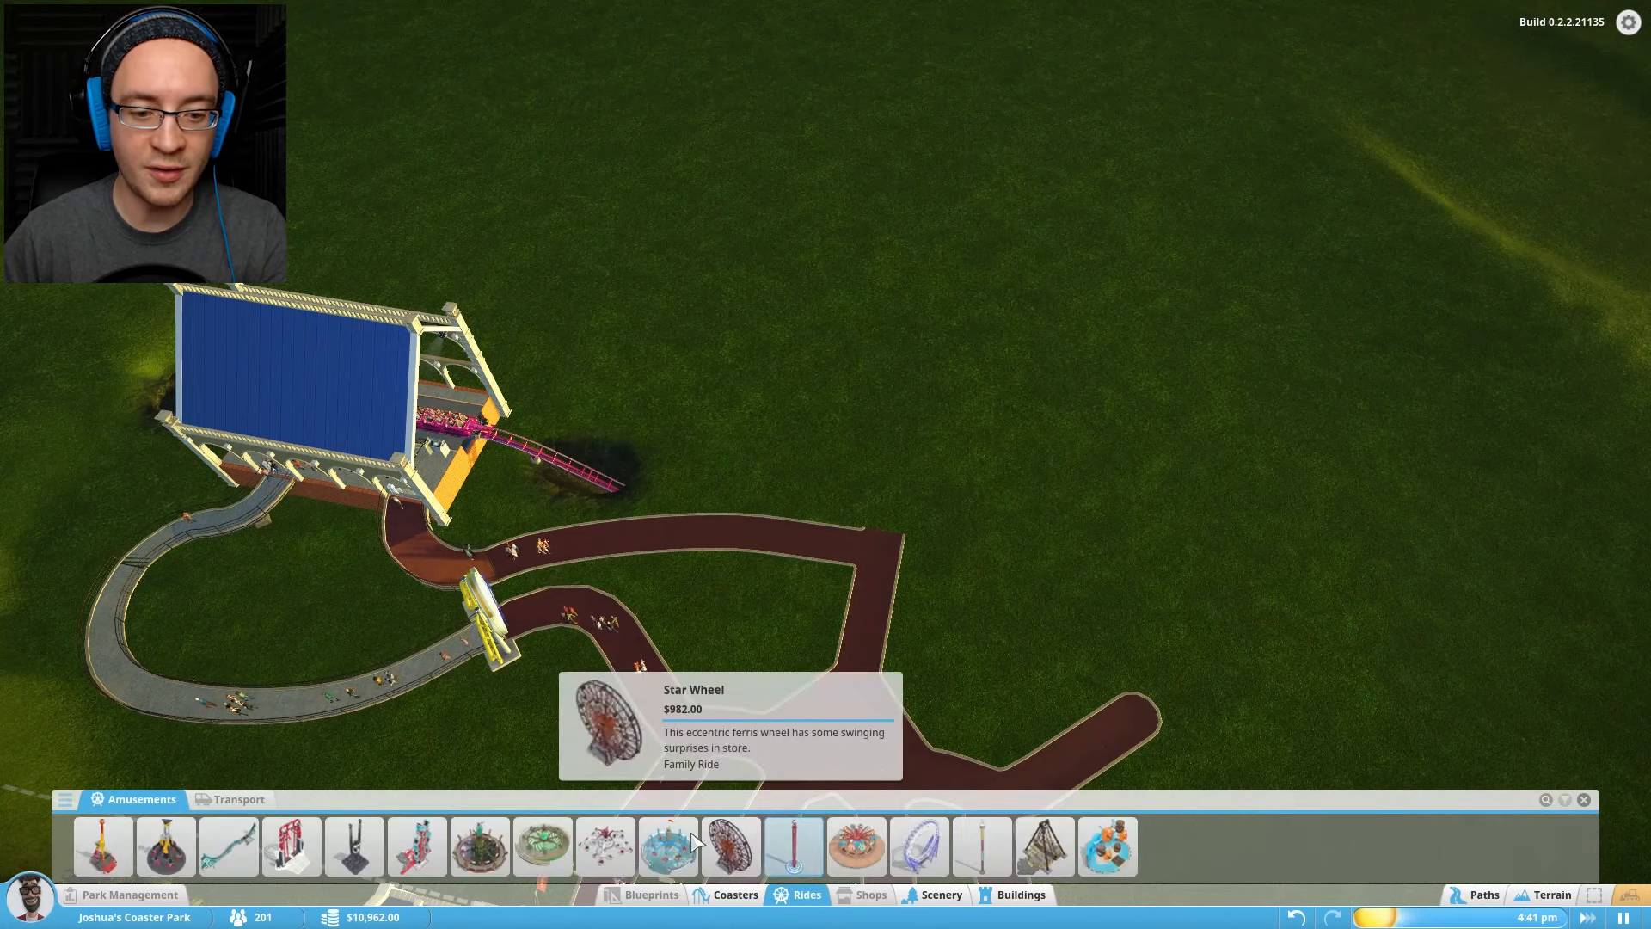
{"action": "mouse_move", "coordinate": [163, 842]}
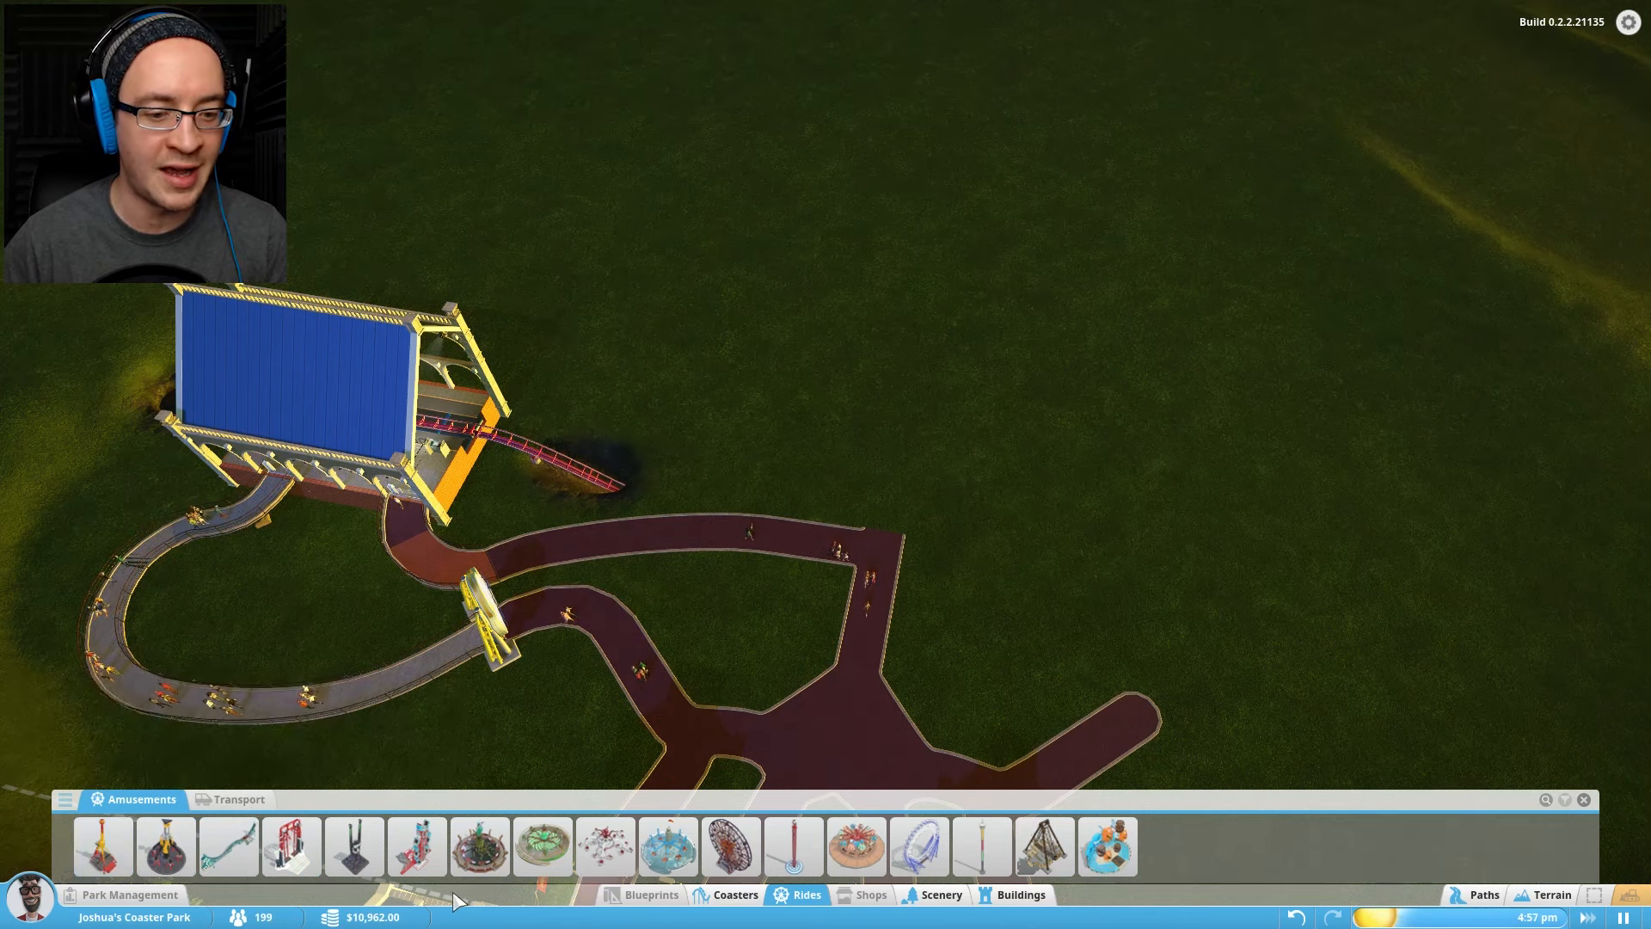
{"action": "mouse_move", "coordinate": [416, 846]}
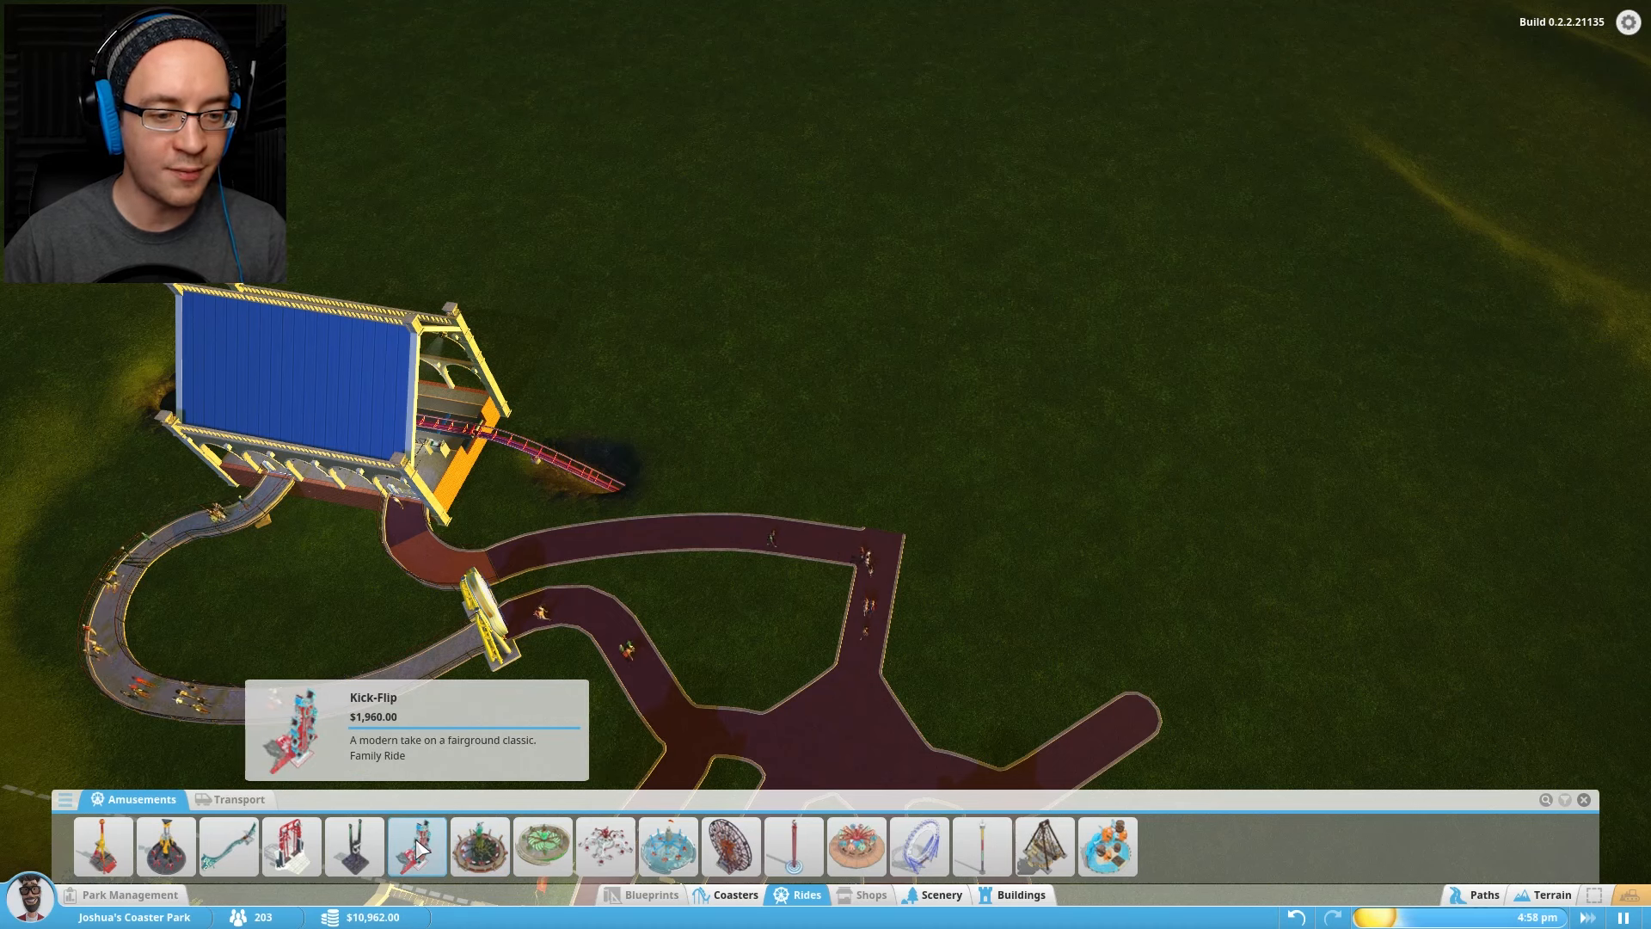
{"action": "mouse_move", "coordinate": [604, 846]}
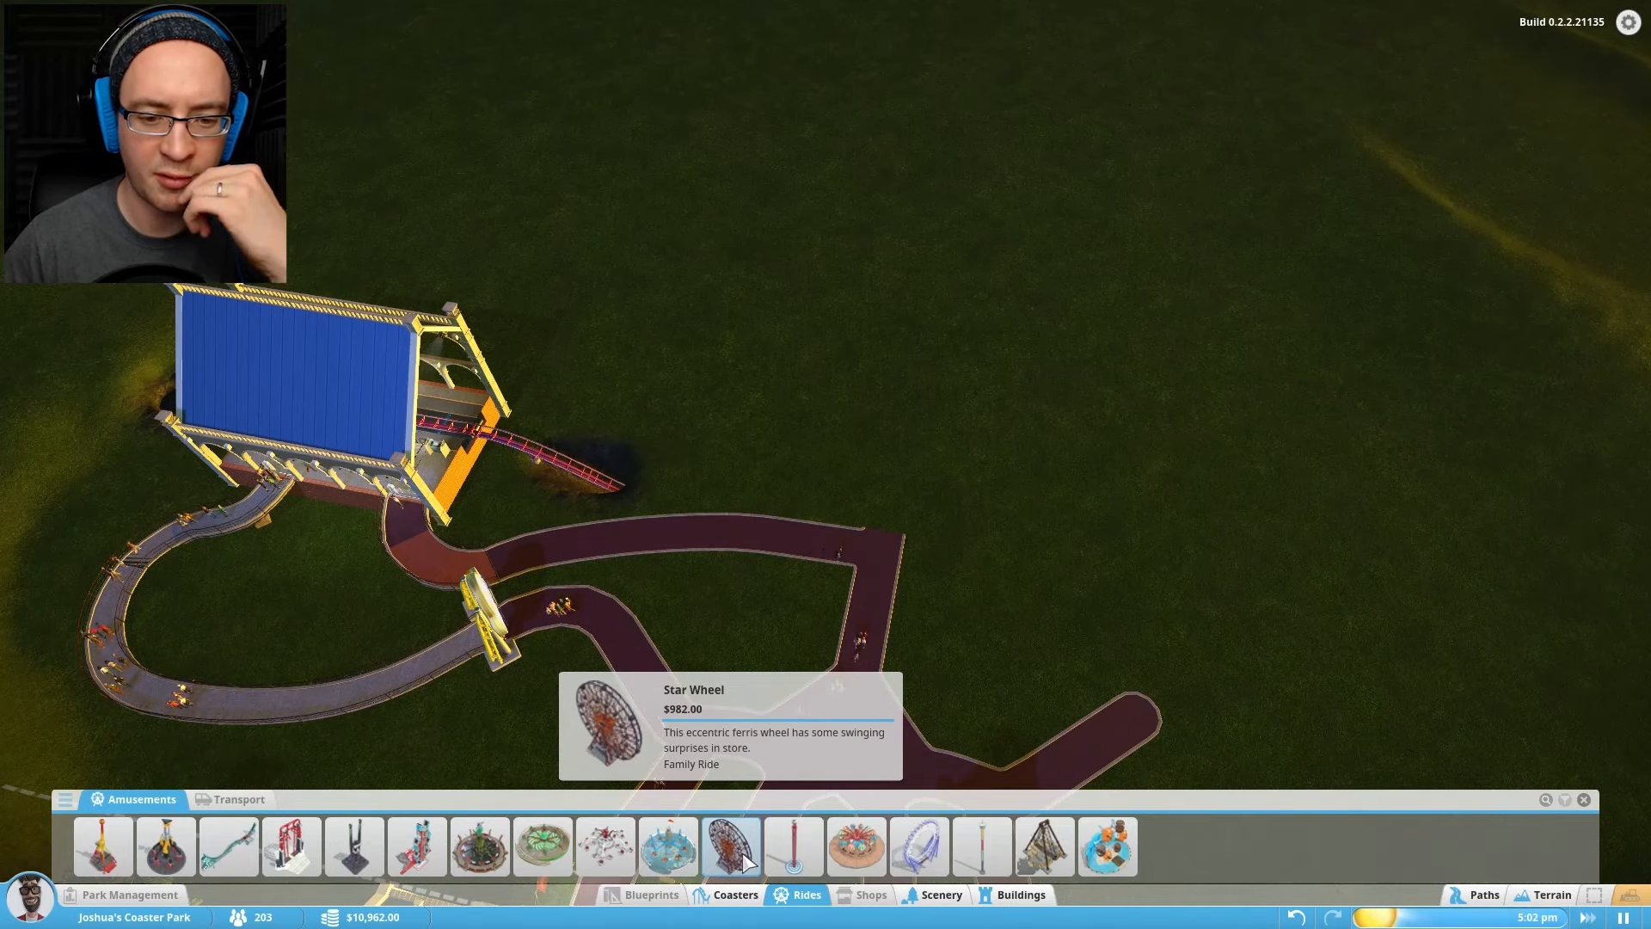
{"action": "left_click", "coordinate": [729, 846]}
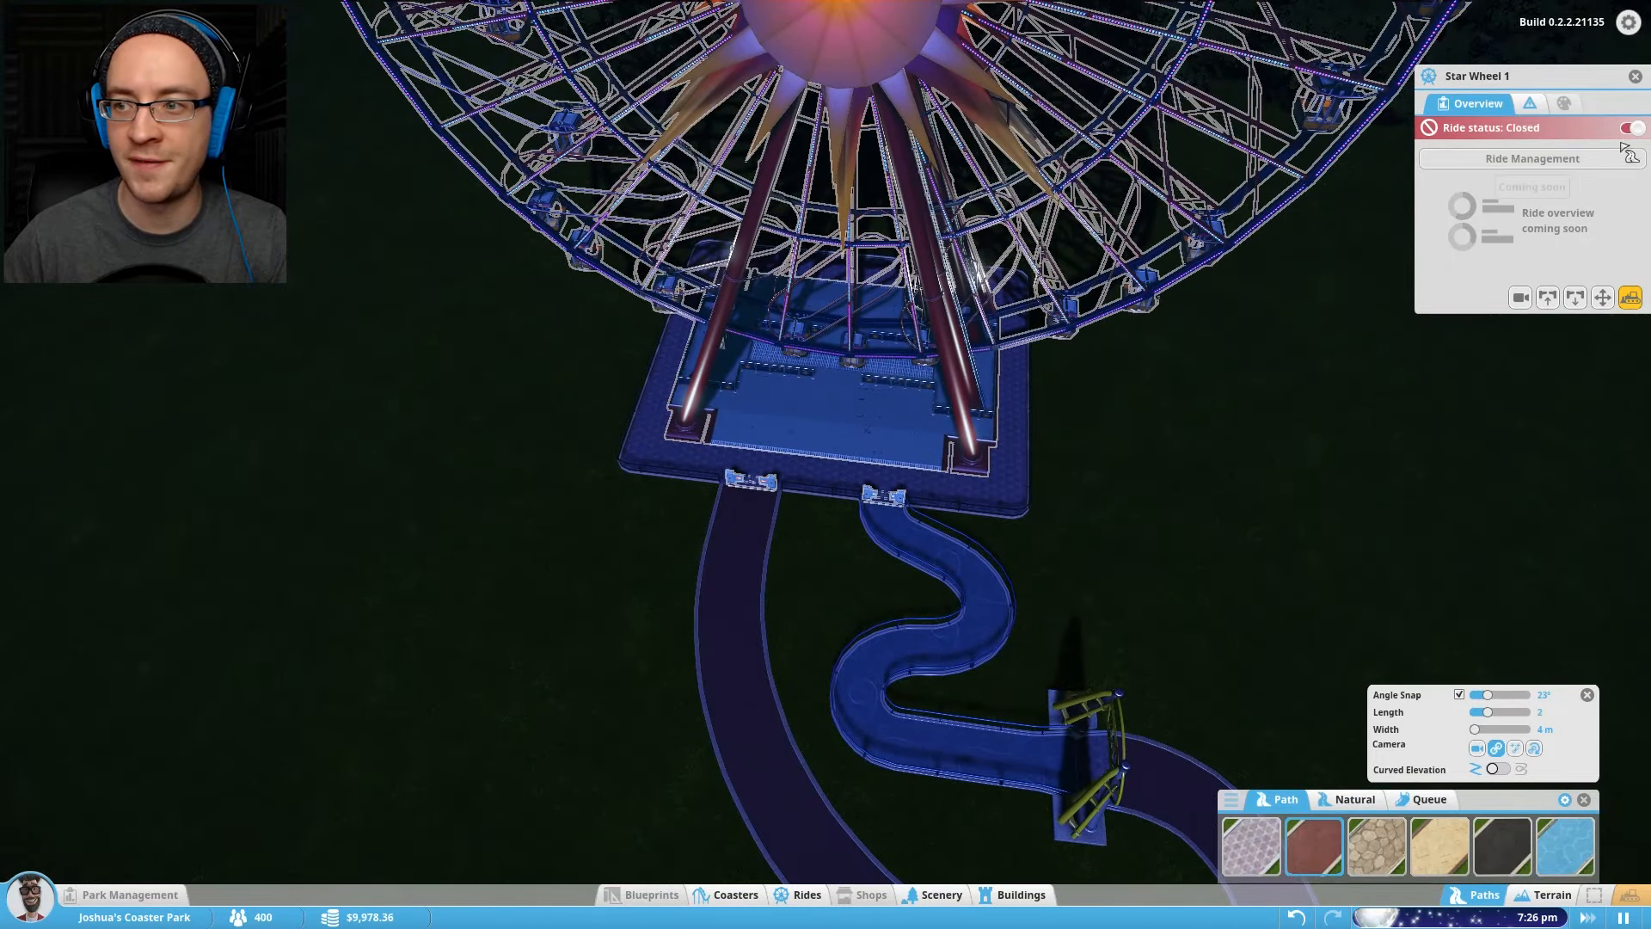
- Open the Star Wheel to guests from its ride window
{"action": "left_click", "coordinate": [1631, 127]}
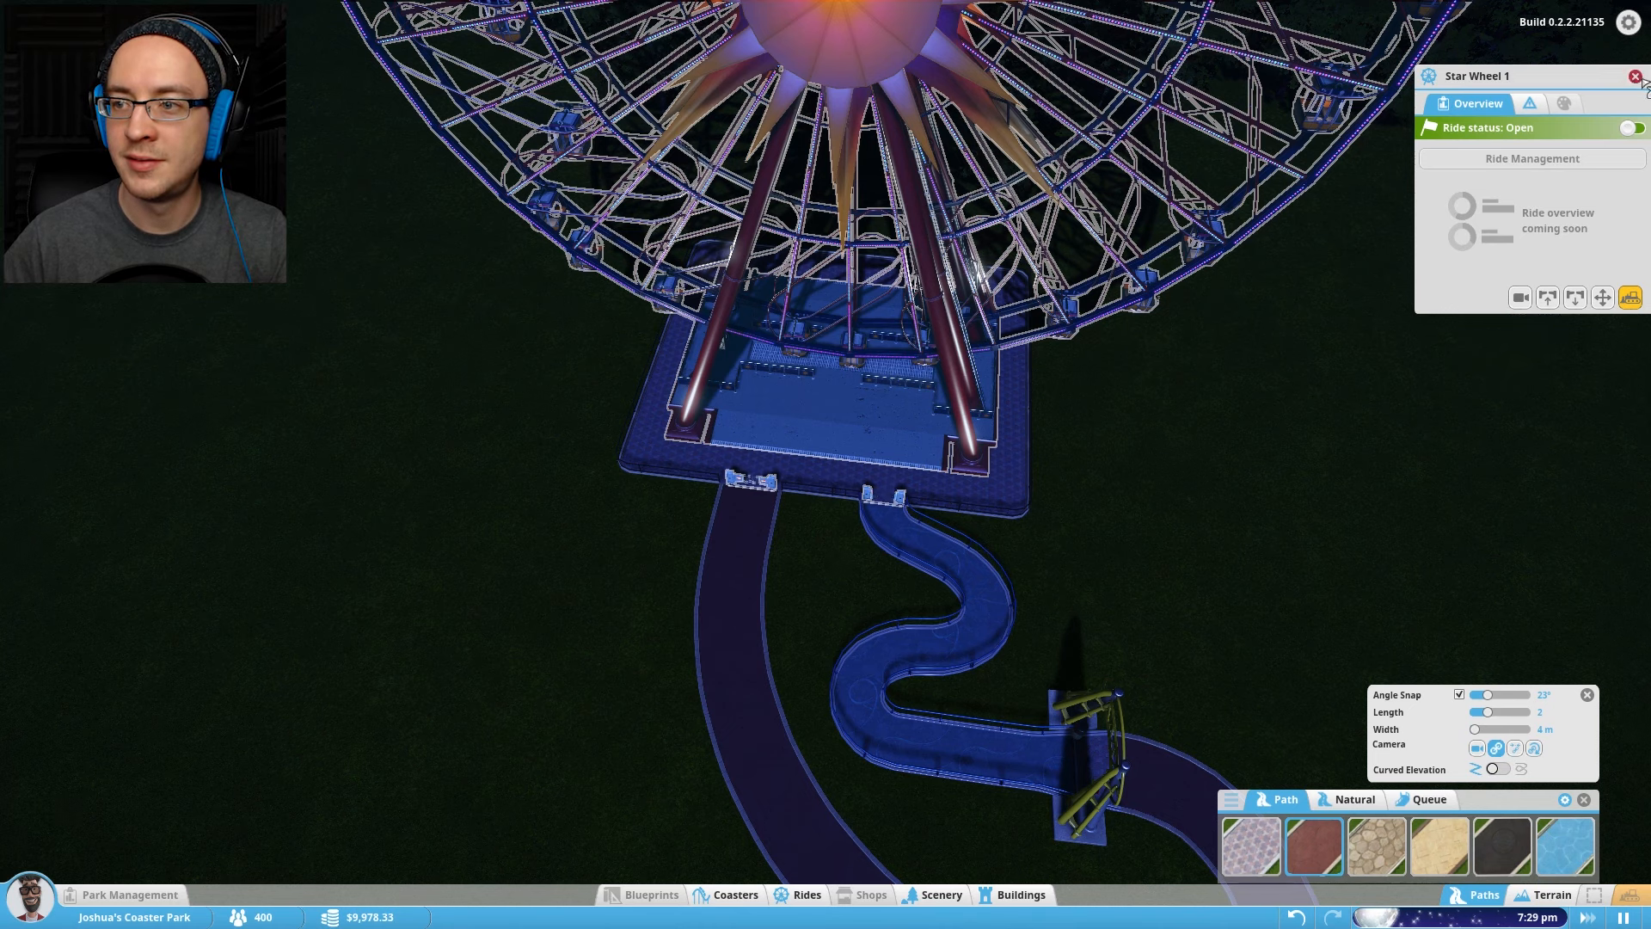
- Close the Star Wheel 1 window and pick a new flat ride from Amusements
{"action": "left_click", "coordinate": [1635, 76]}
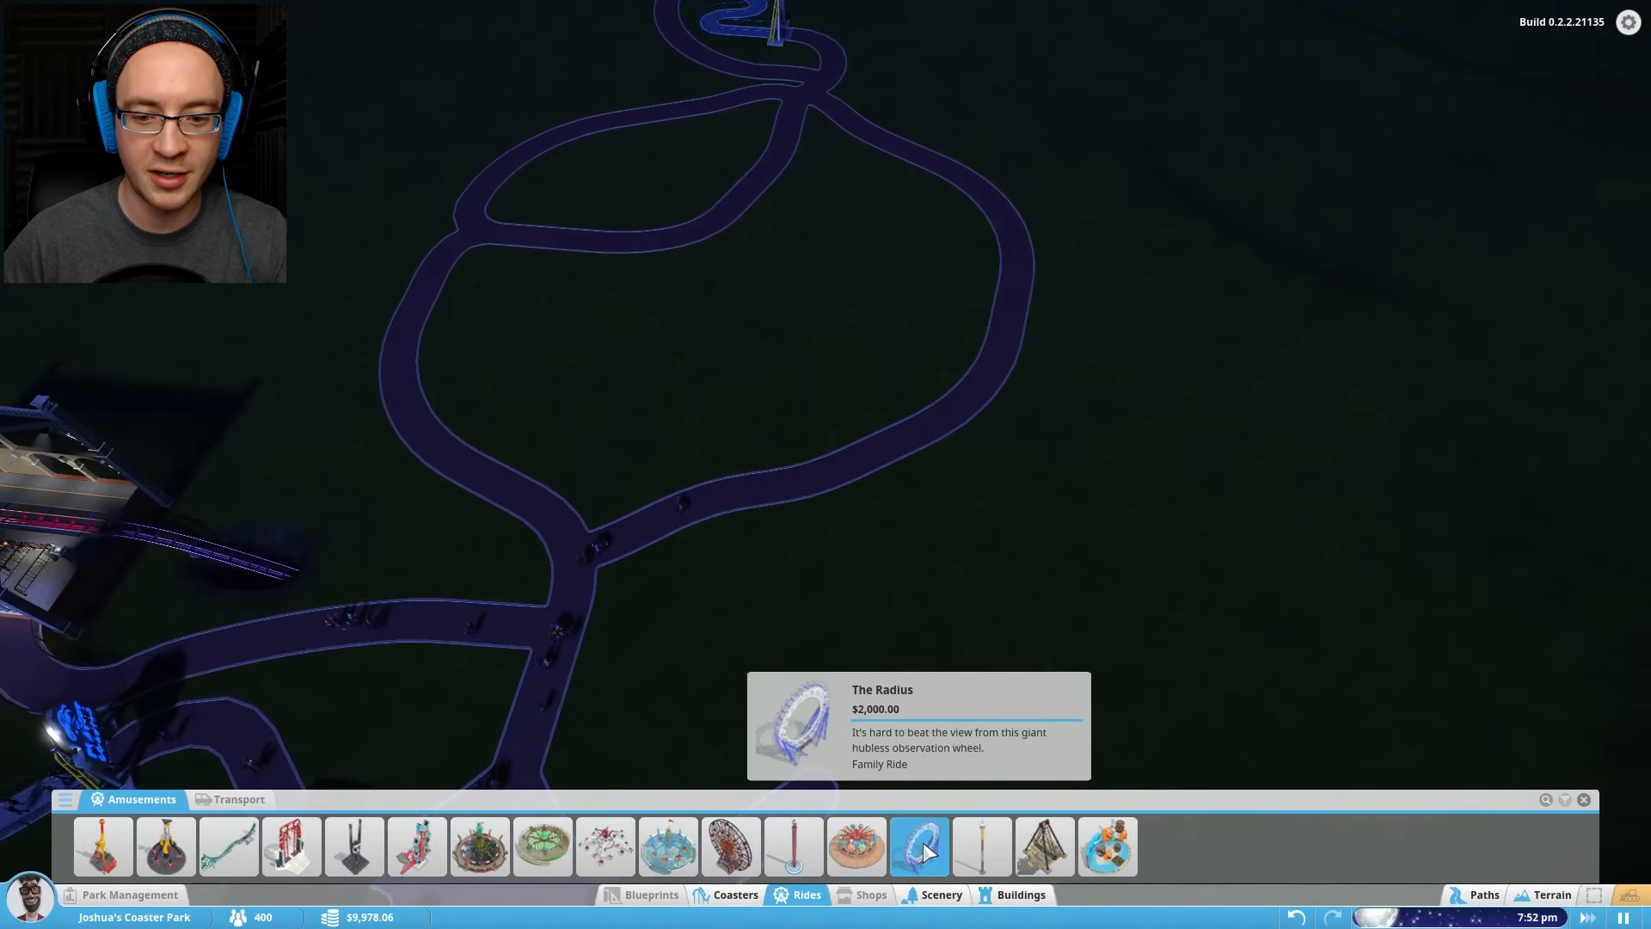
{"action": "left_click", "coordinate": [917, 846]}
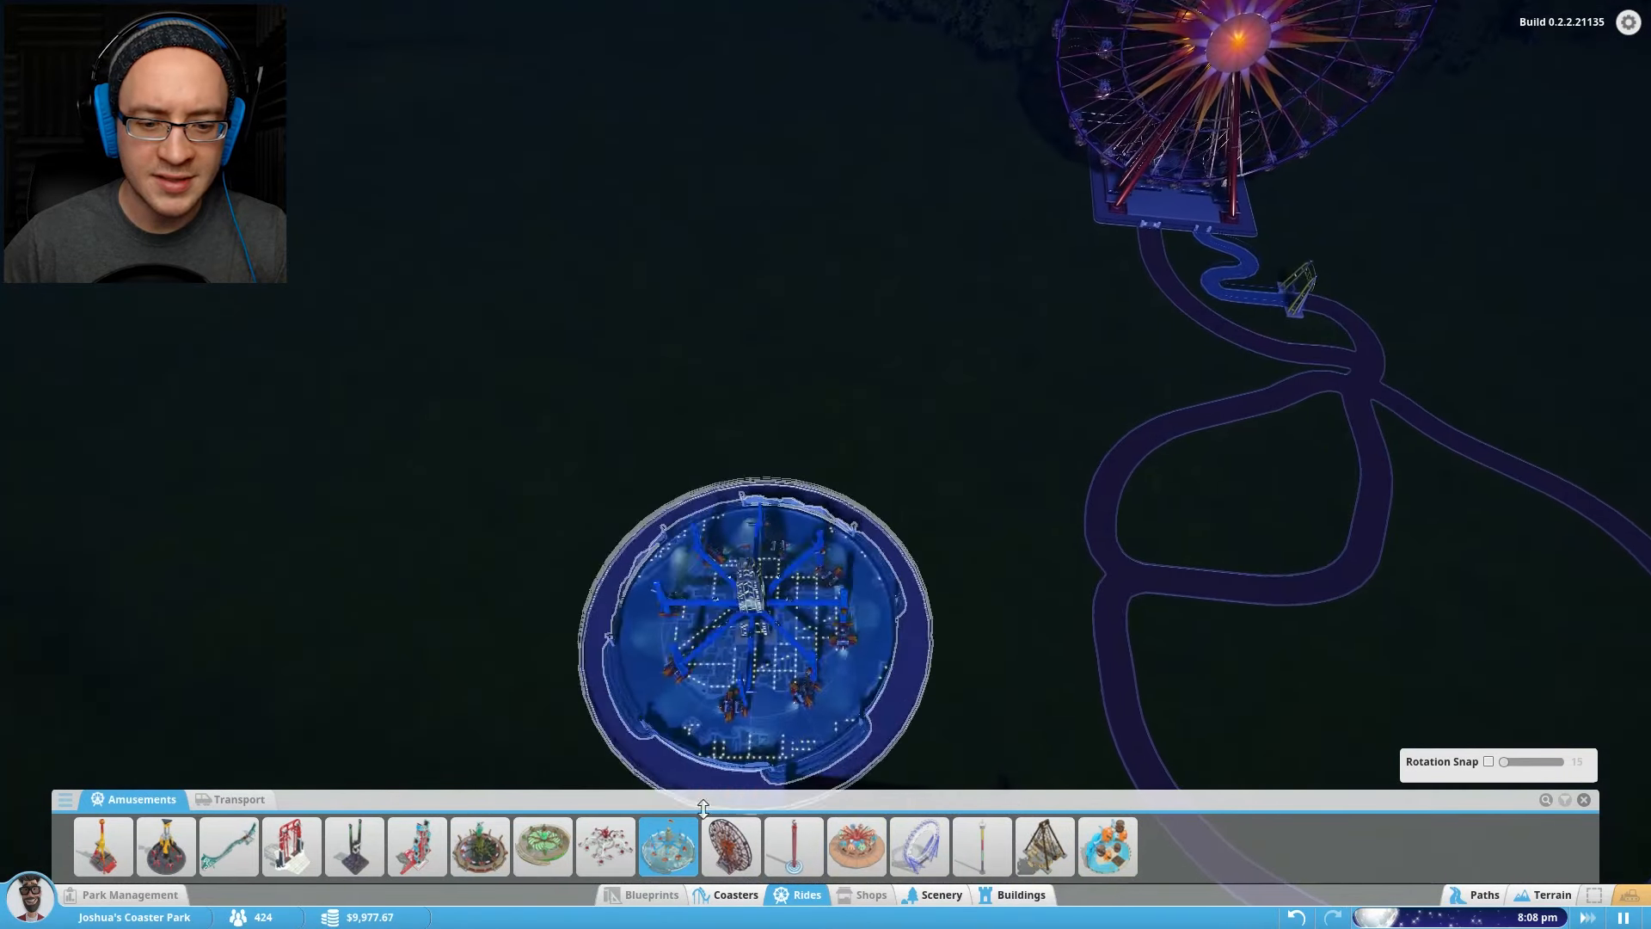
{"action": "mouse_move", "coordinate": [667, 846]}
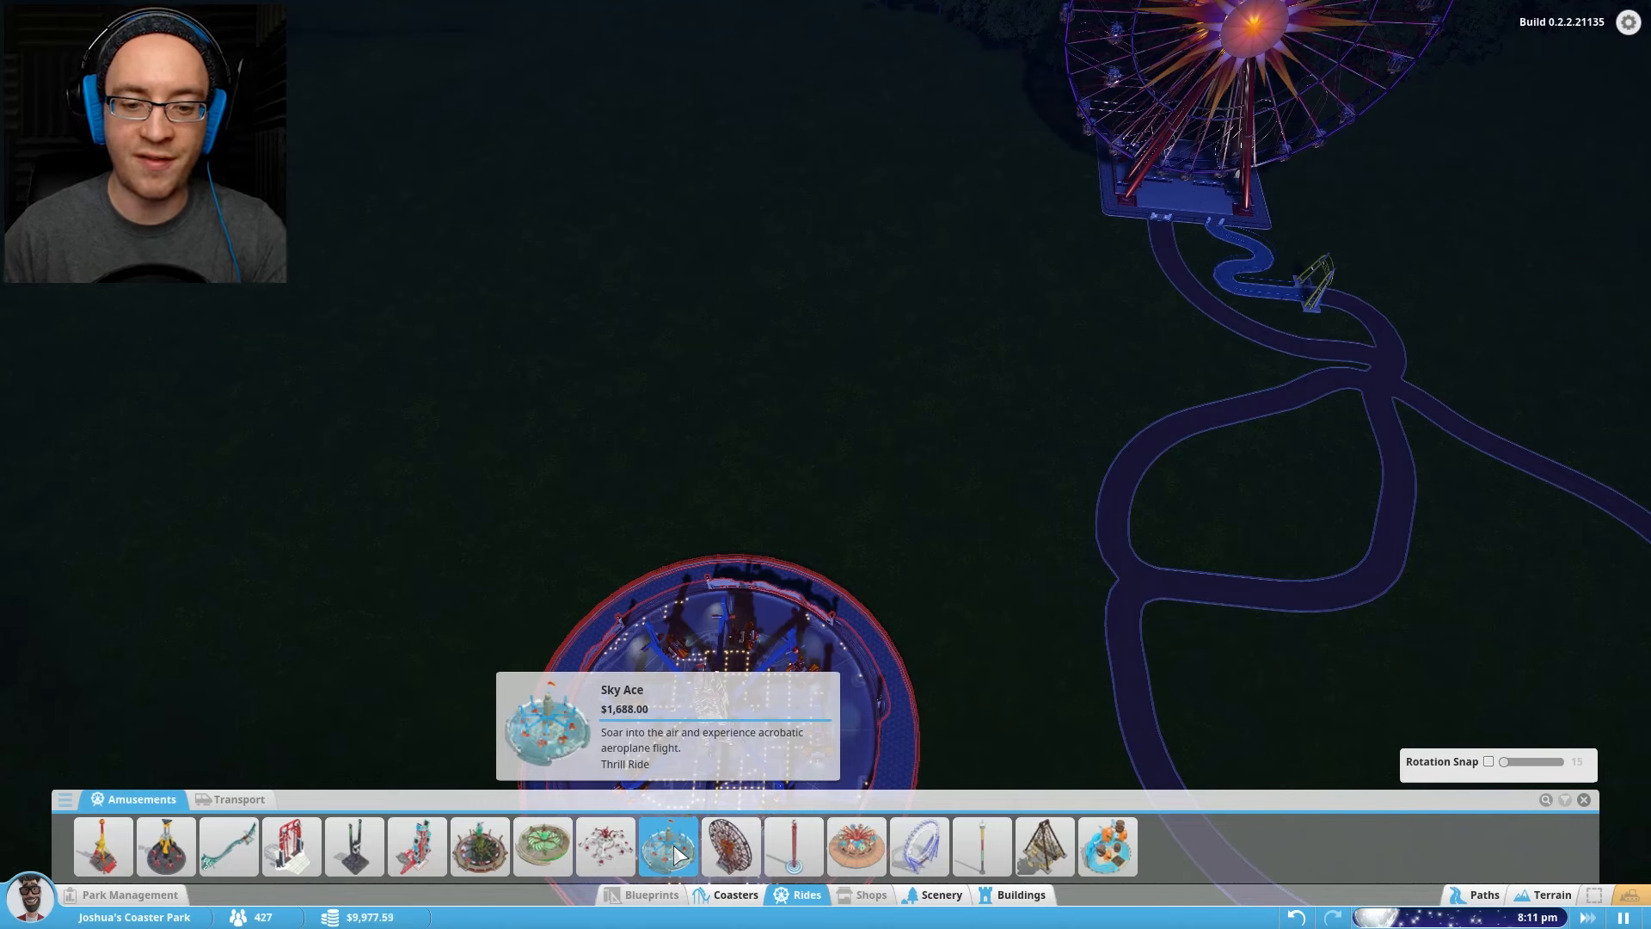
{"action": "mouse_move", "coordinate": [542, 846]}
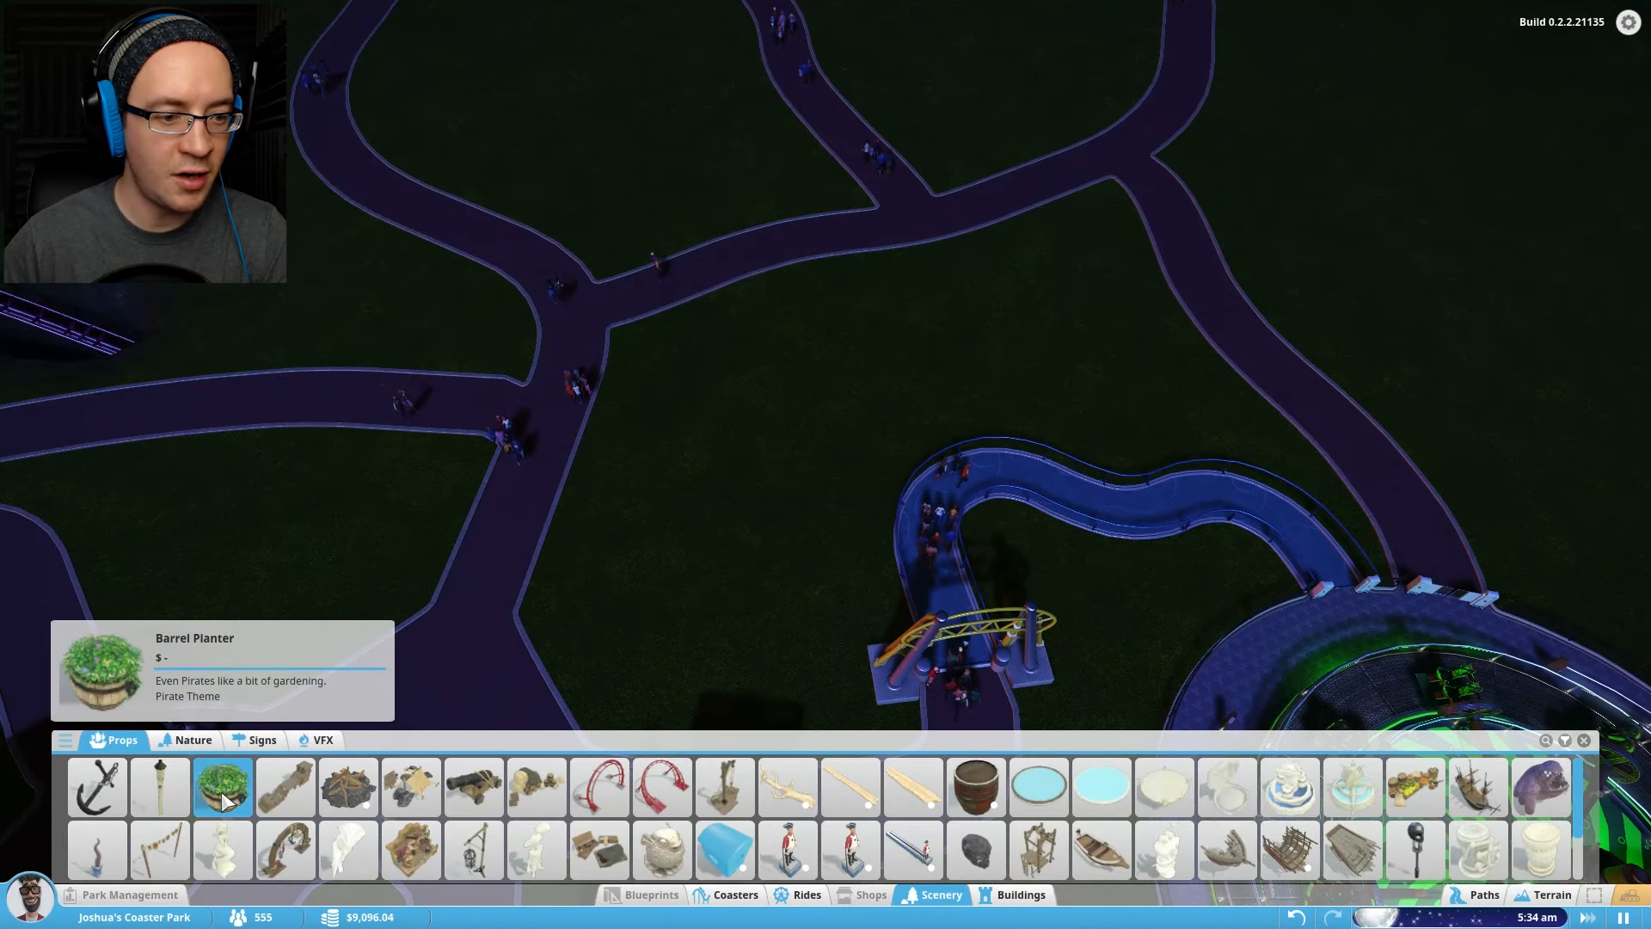
- Adjust paths at the Sky Ace queue junction and browse the scenery catalogue
{"action": "left_click", "coordinate": [96, 785]}
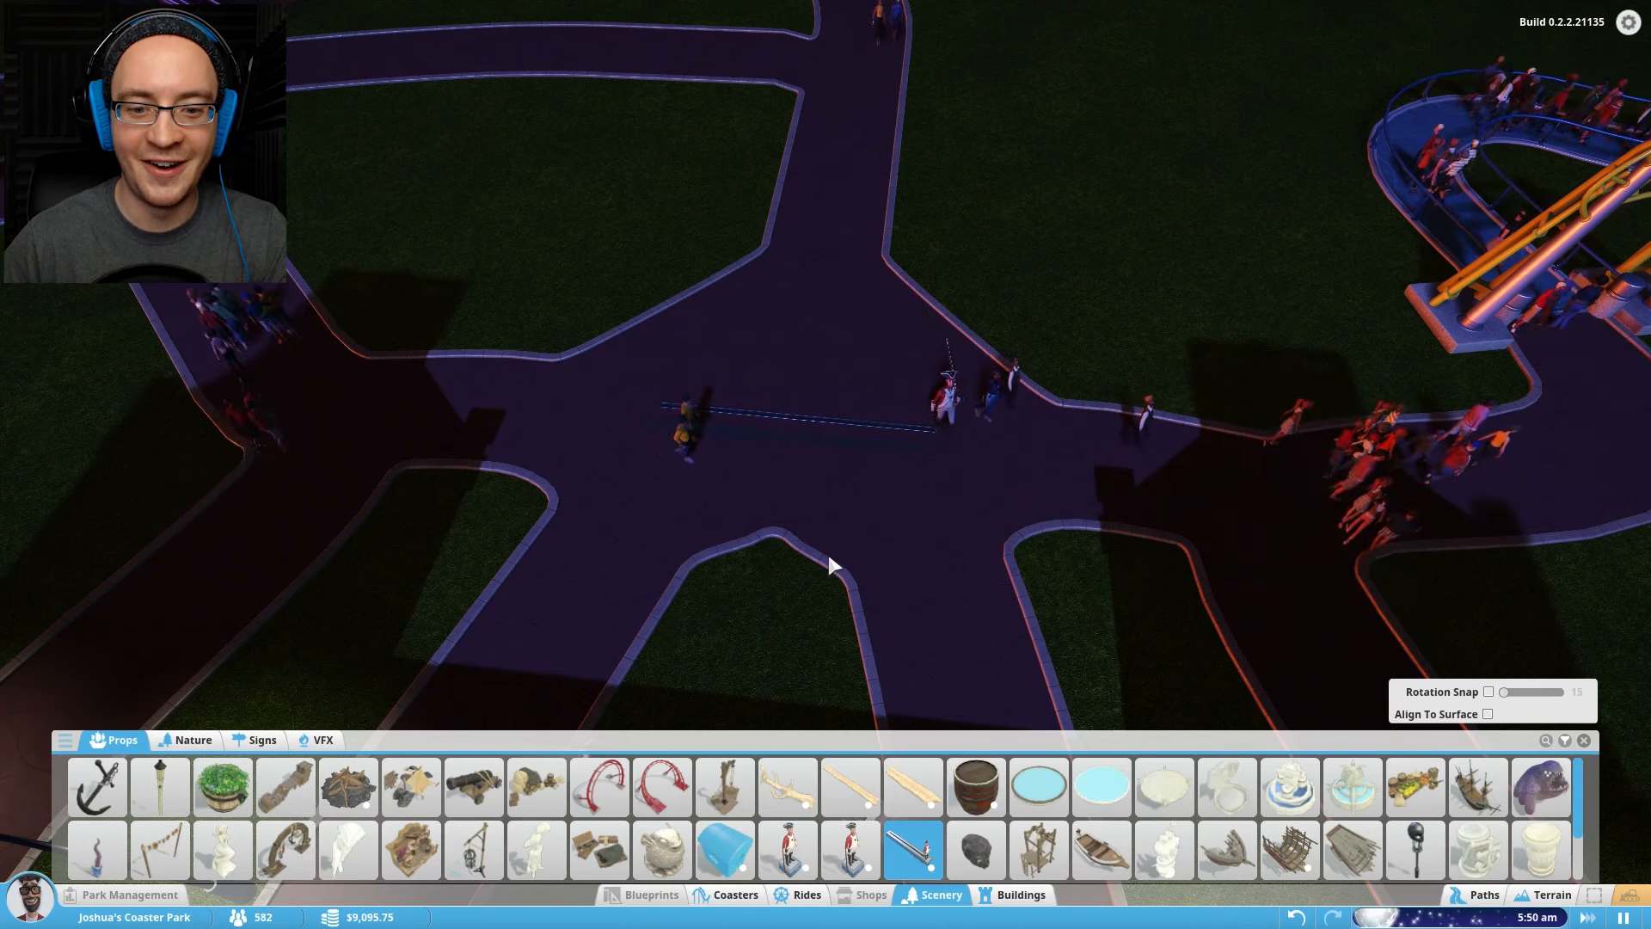
{"action": "left_click", "coordinate": [1482, 894]}
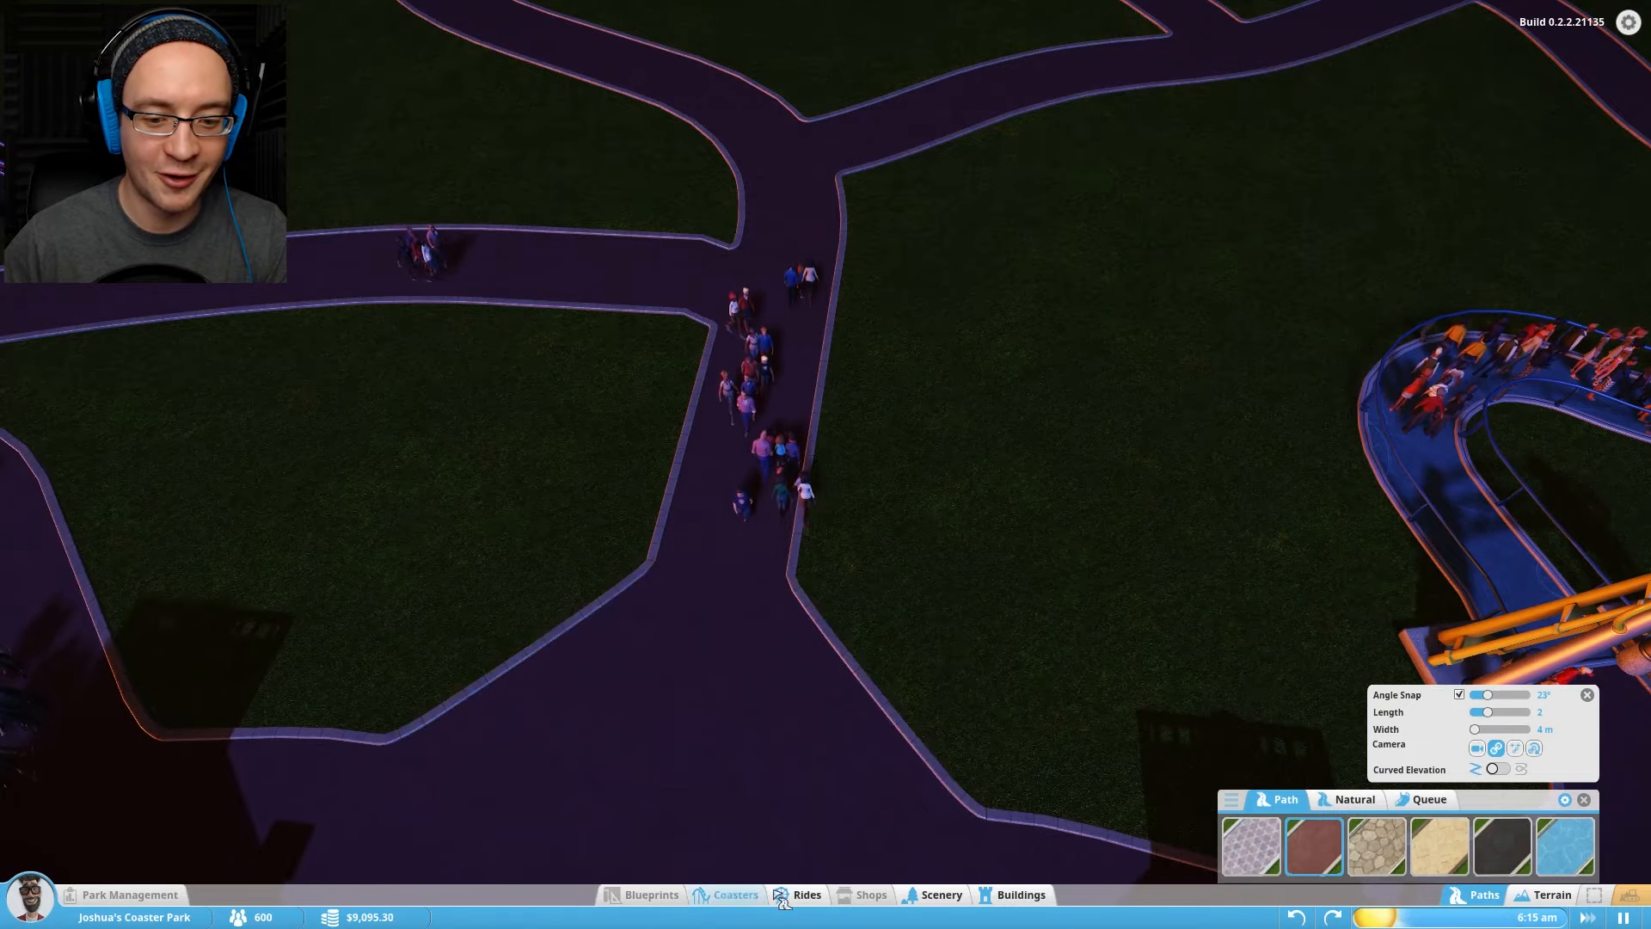
{"action": "left_click", "coordinate": [939, 894]}
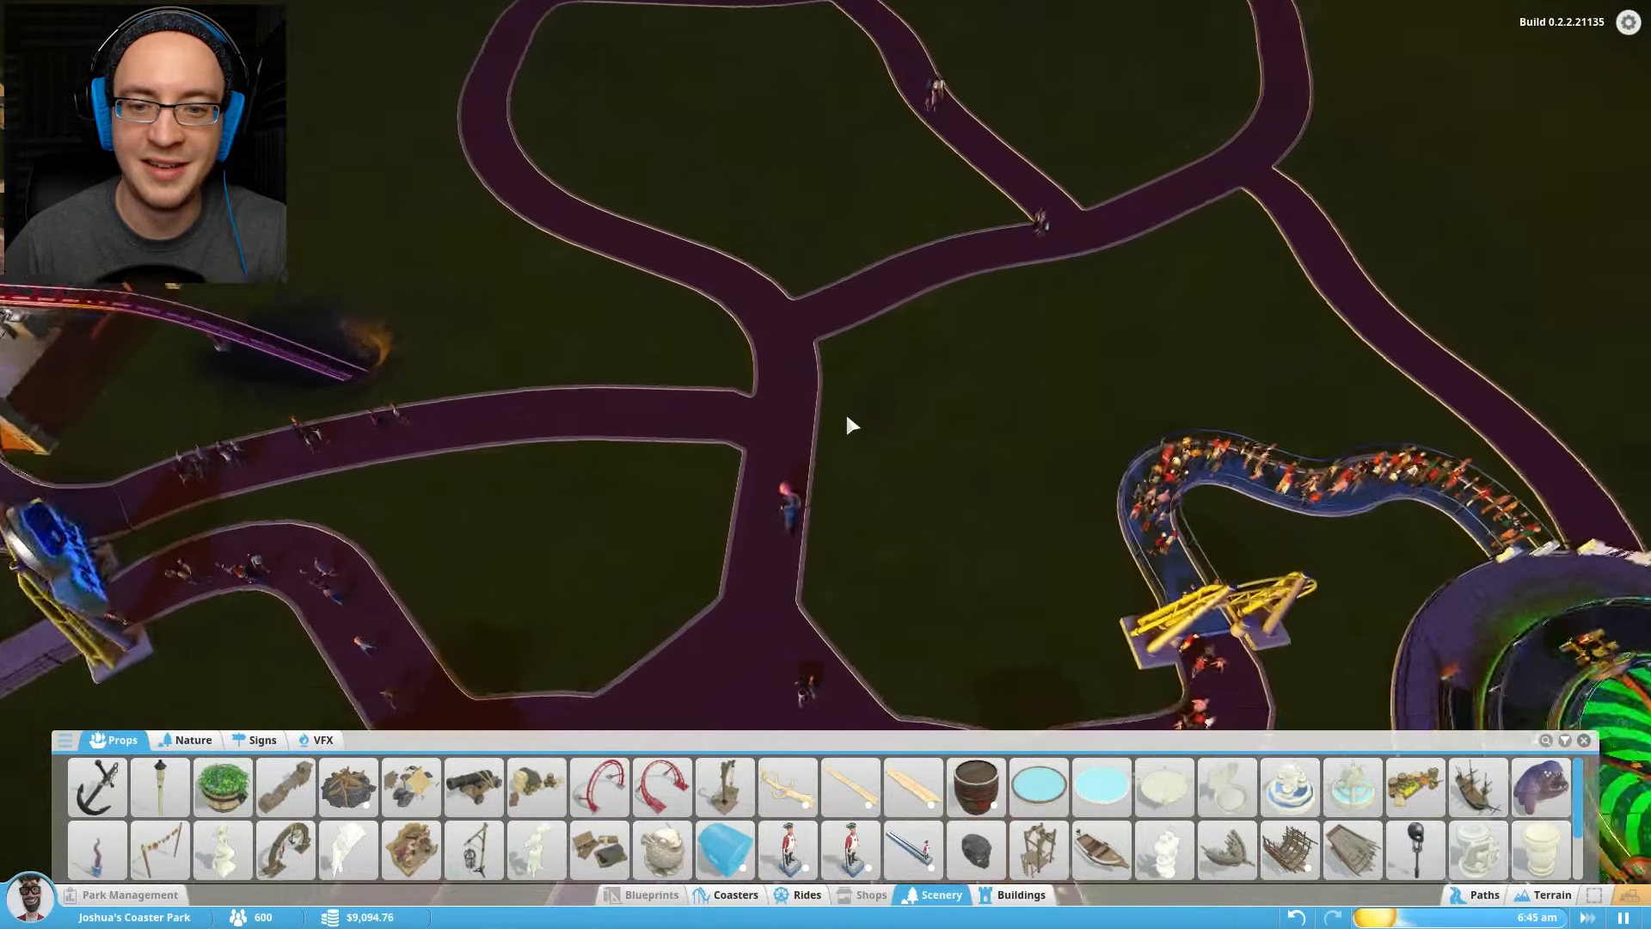
{"action": "left_click", "coordinate": [192, 740]}
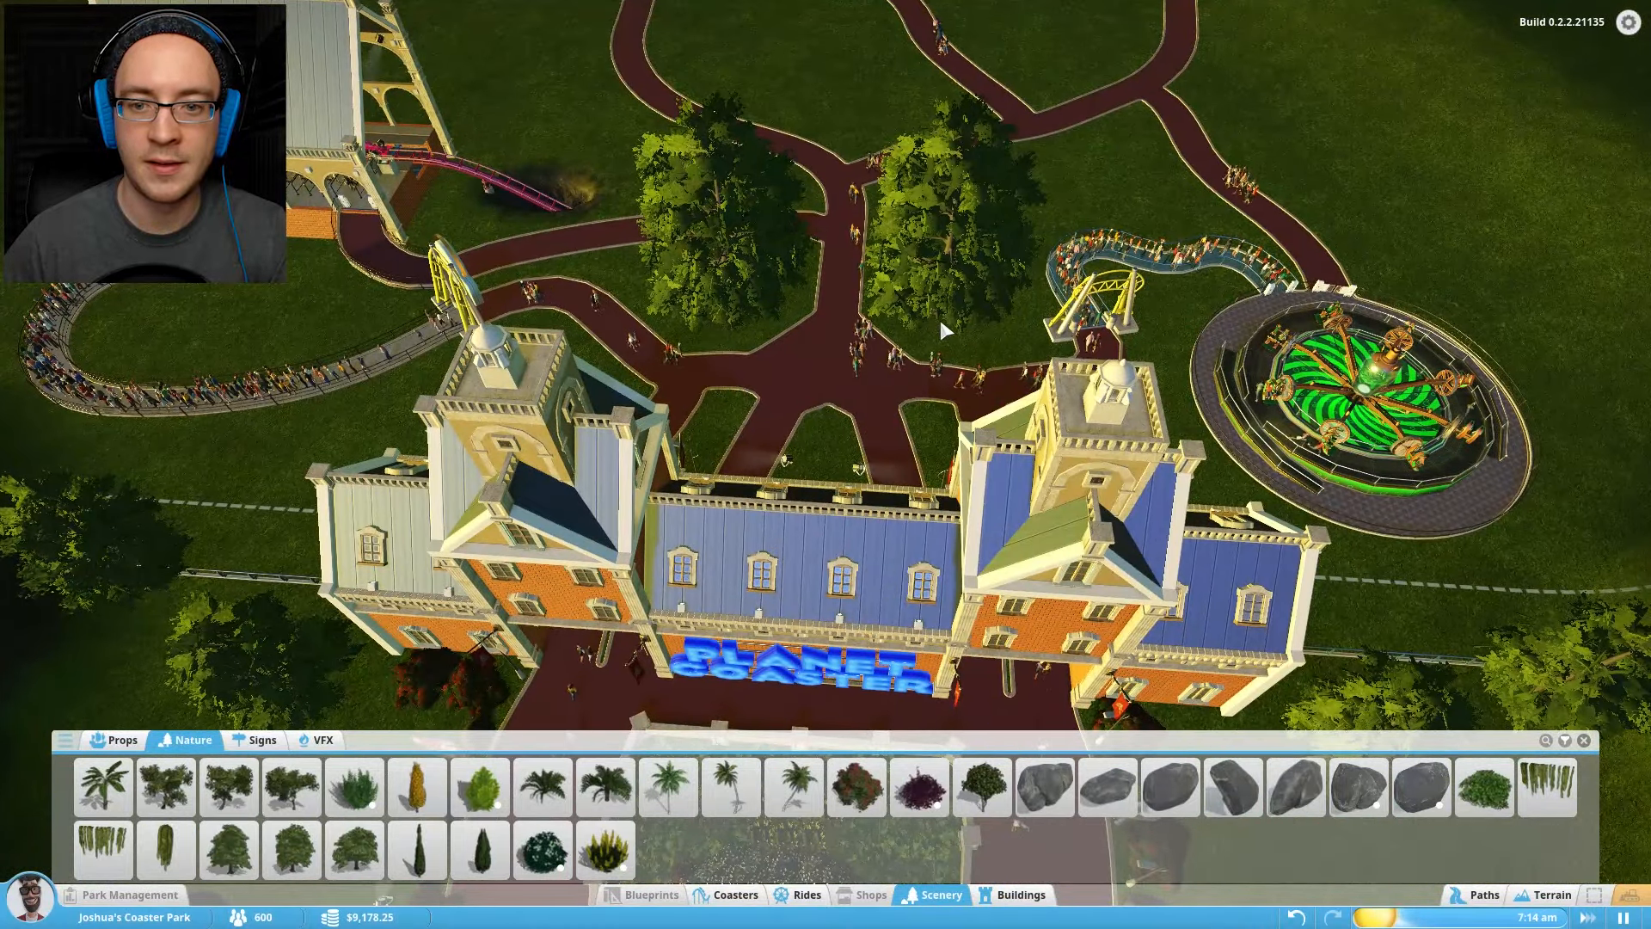
- Plant flowering bushes in the grass beds behind the park entrance
{"action": "left_click", "coordinate": [947, 210]}
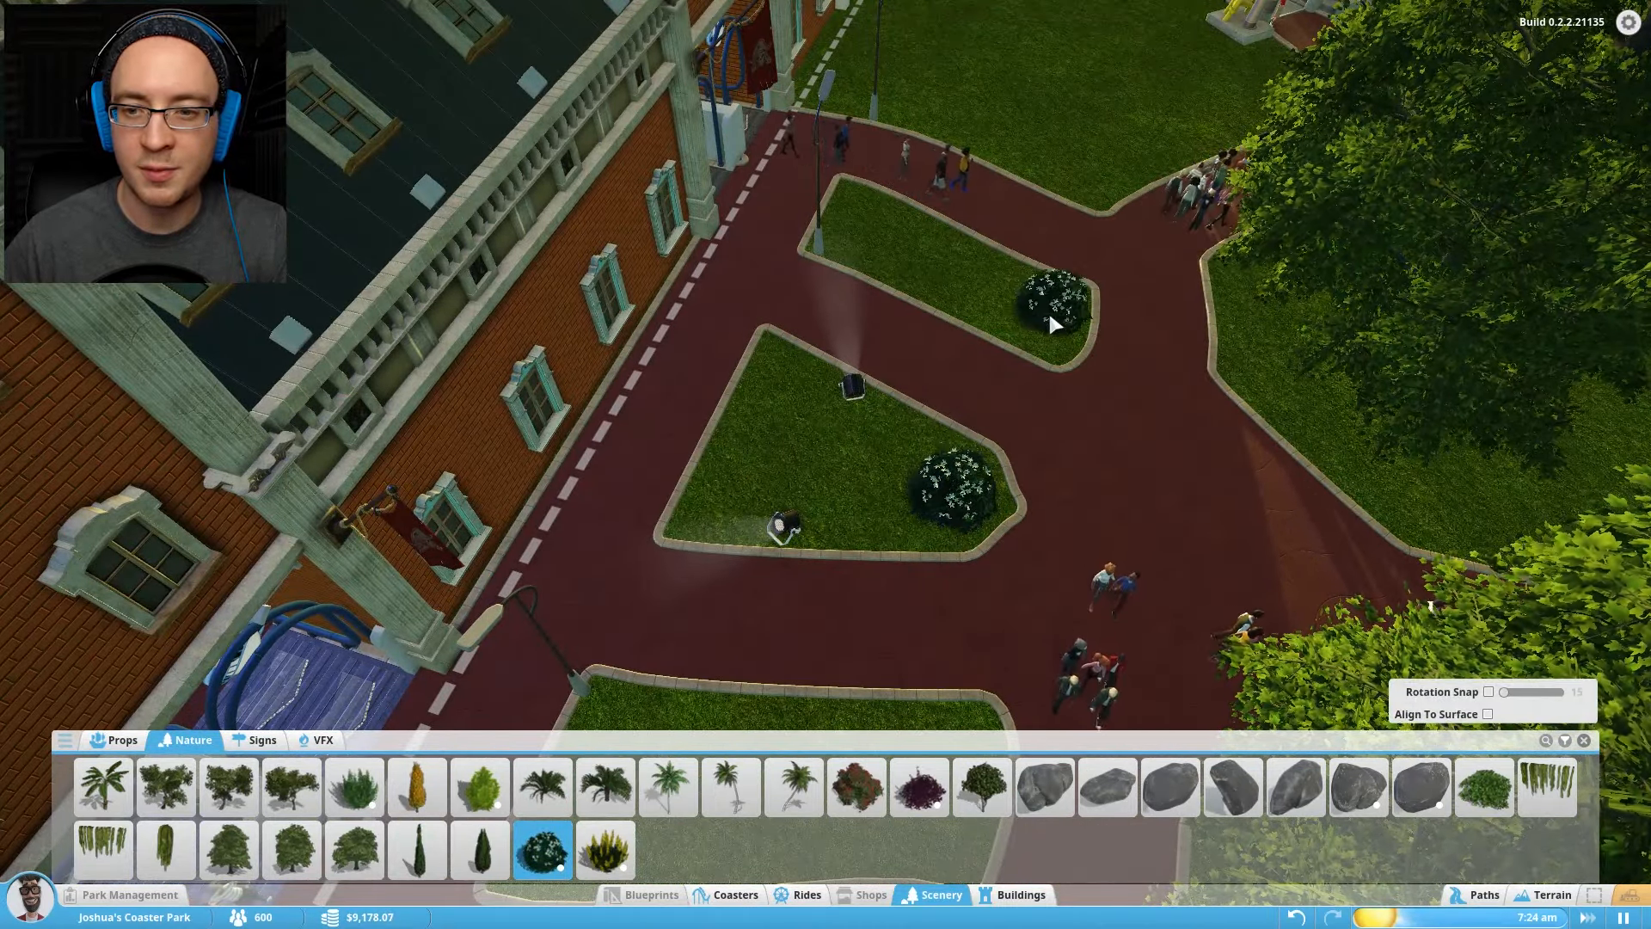
{"action": "left_click", "coordinate": [868, 217]}
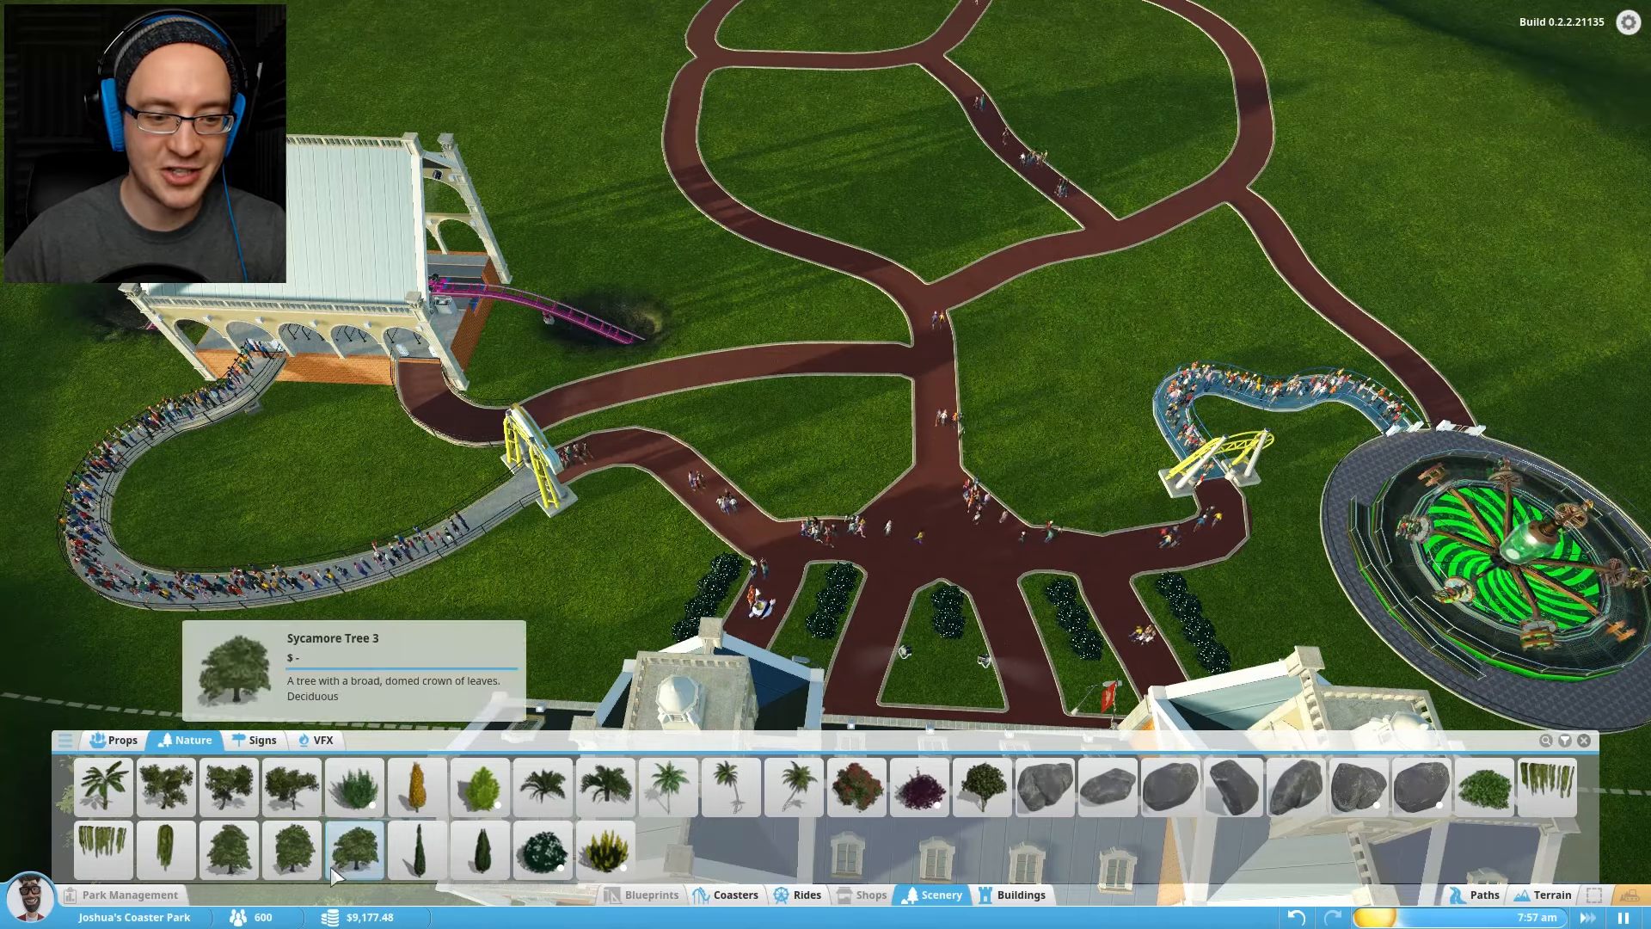
{"action": "left_click", "coordinate": [353, 851]}
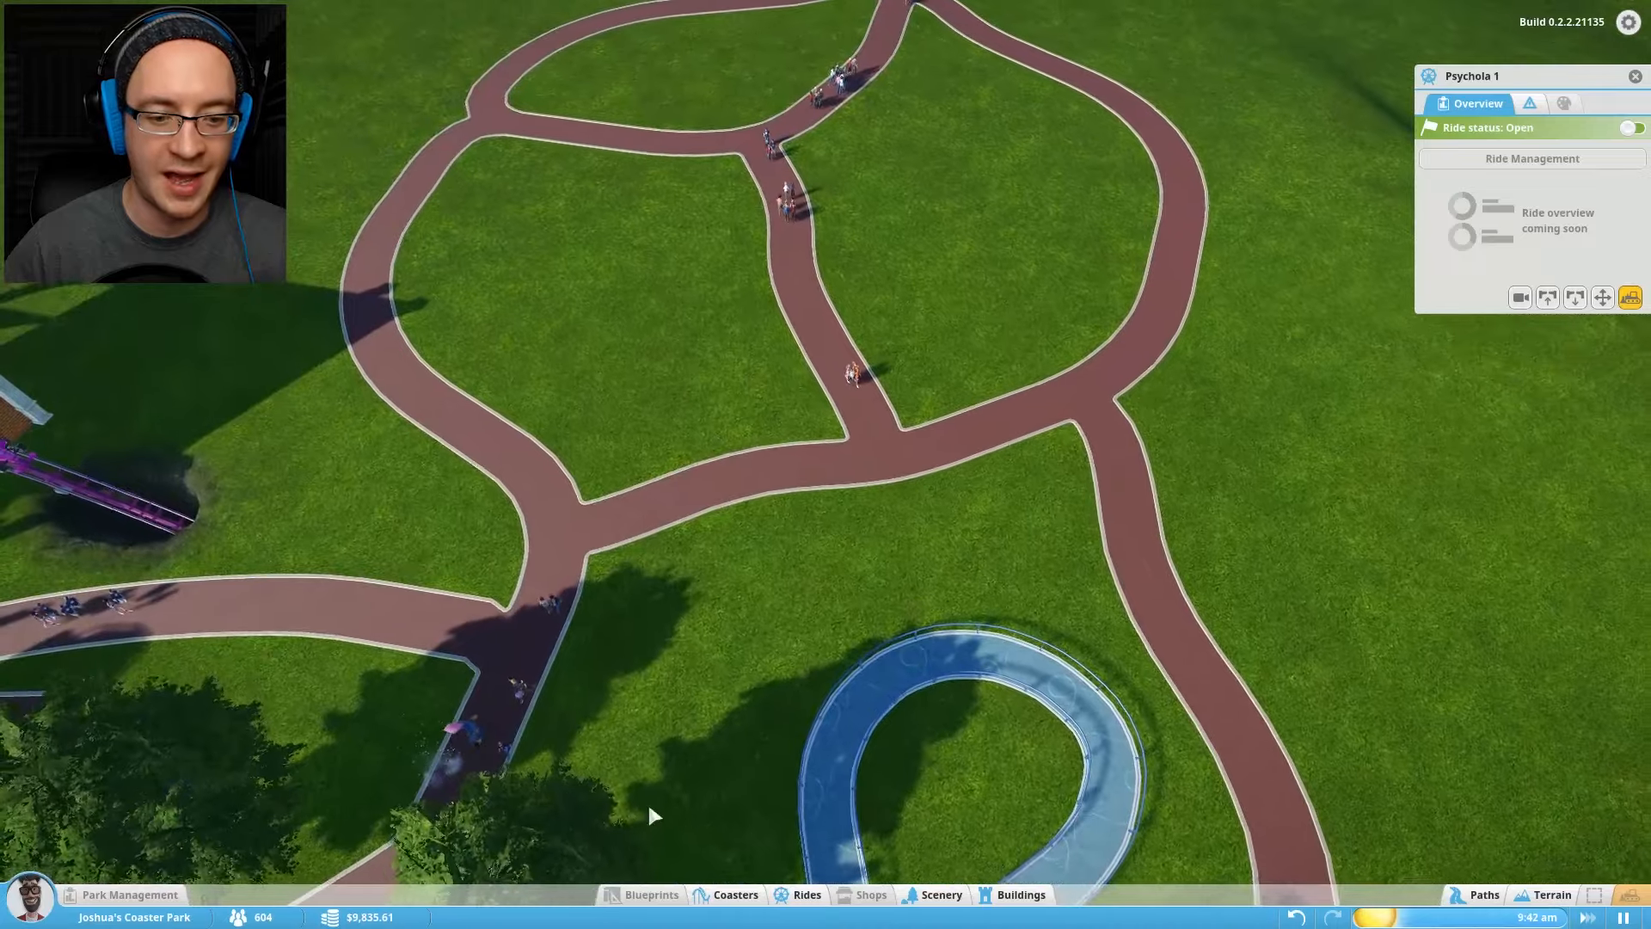
- Place the Kick-Flip ride from Amusements and finish its winding queue to the footpath
{"action": "left_click", "coordinate": [807, 894]}
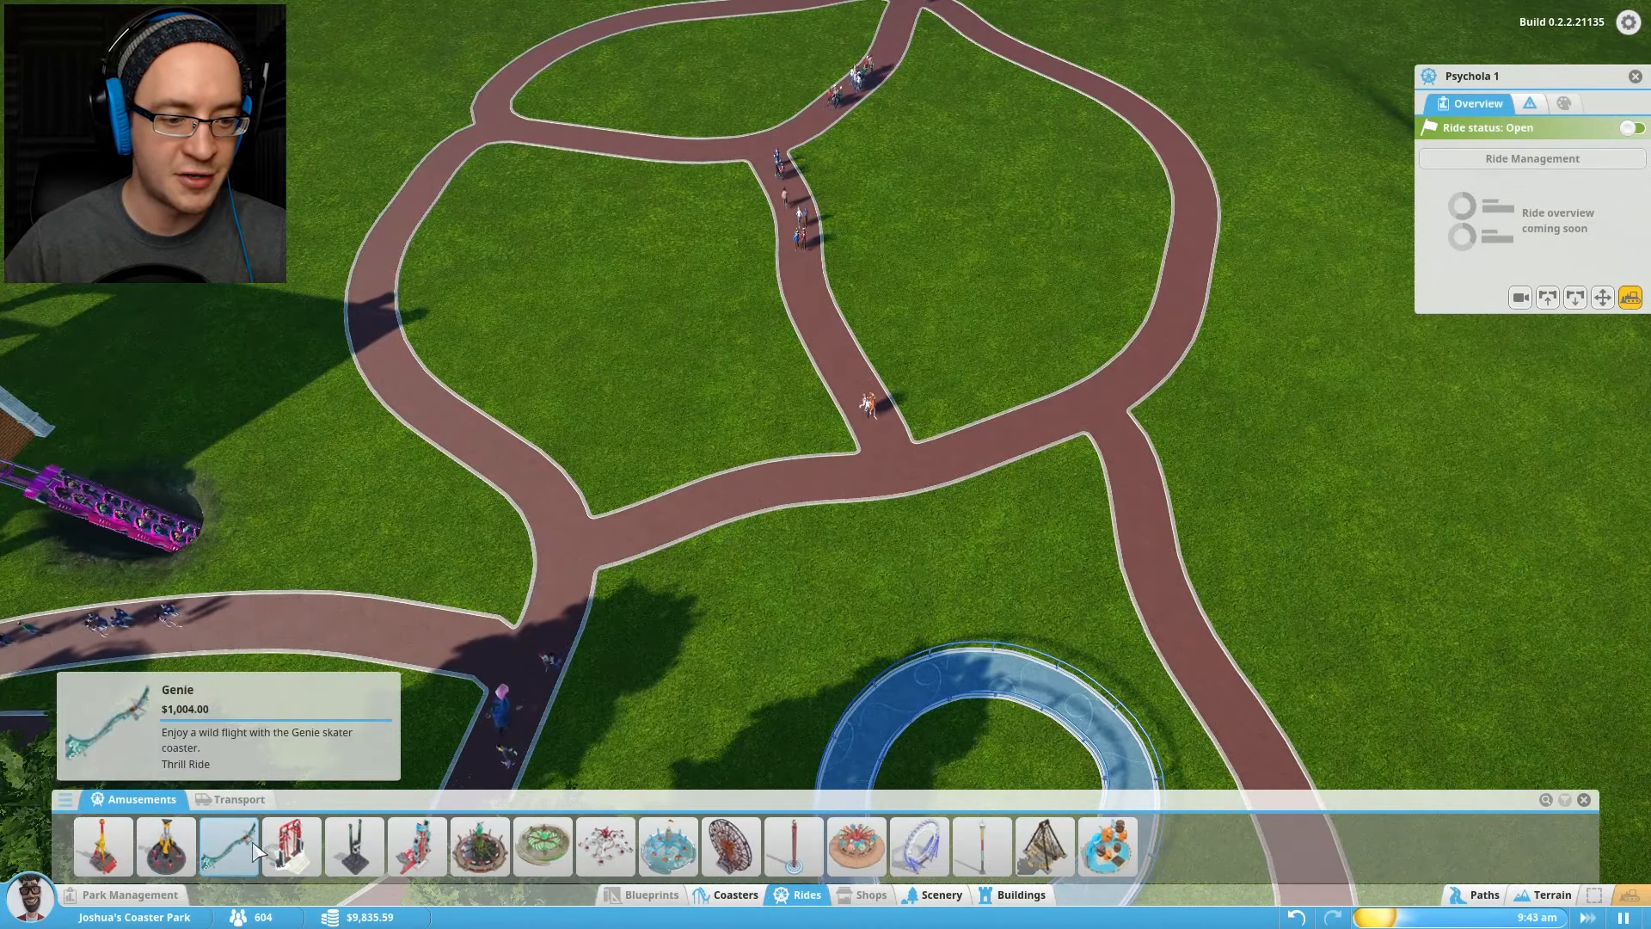
{"action": "left_click", "coordinate": [417, 846]}
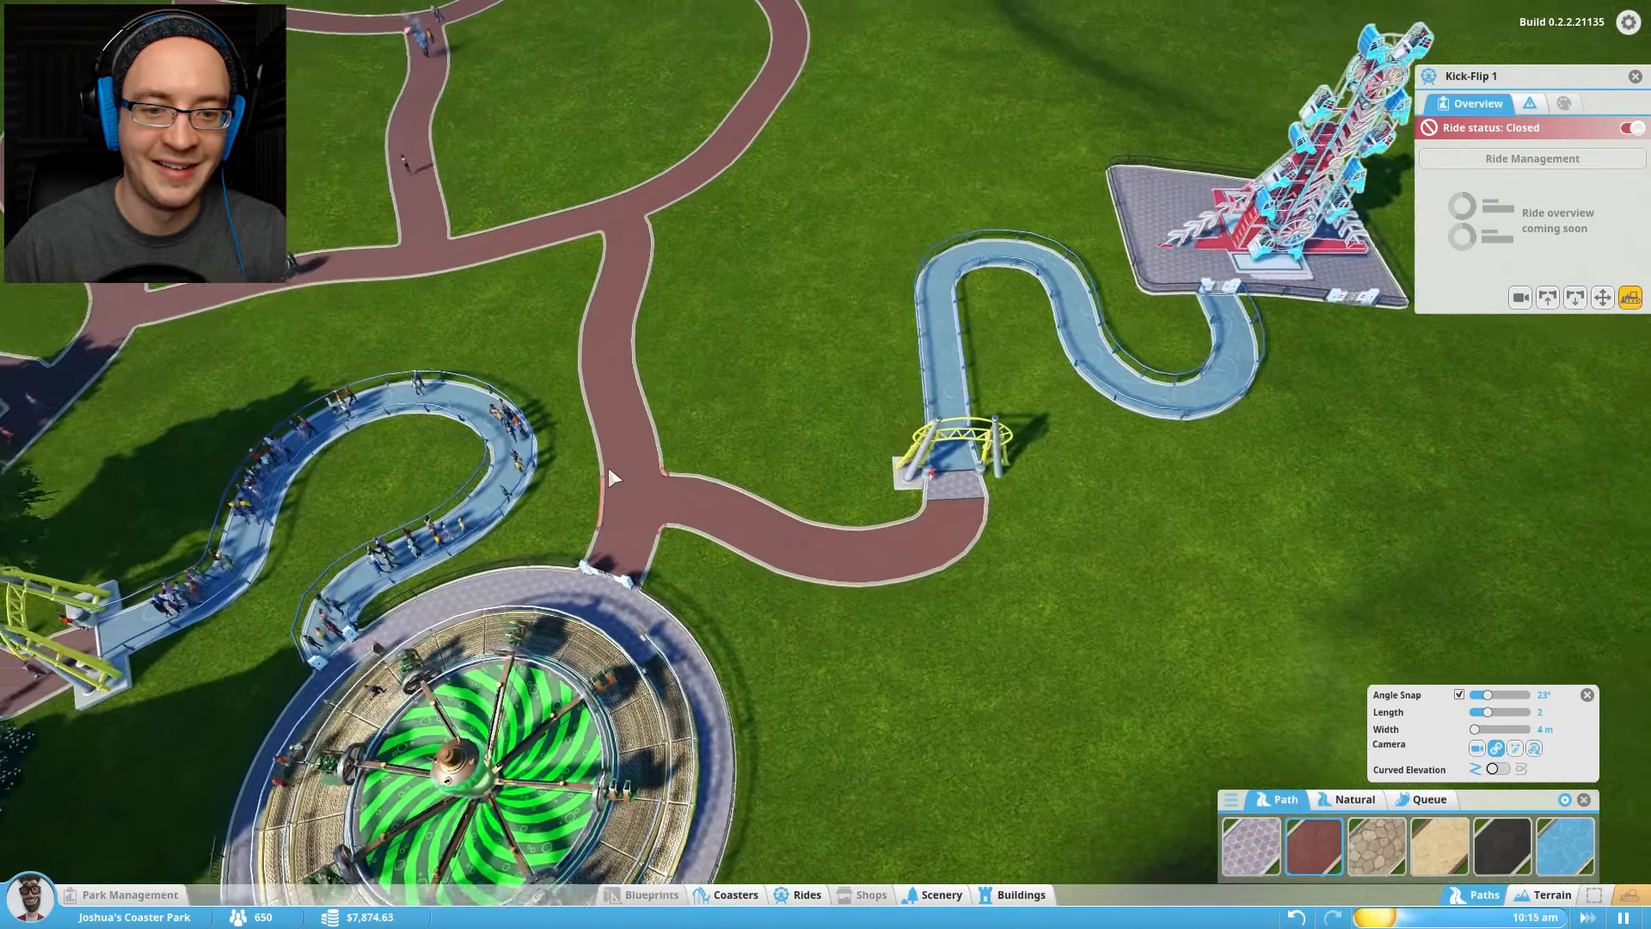
{"action": "left_click", "coordinate": [1632, 126]}
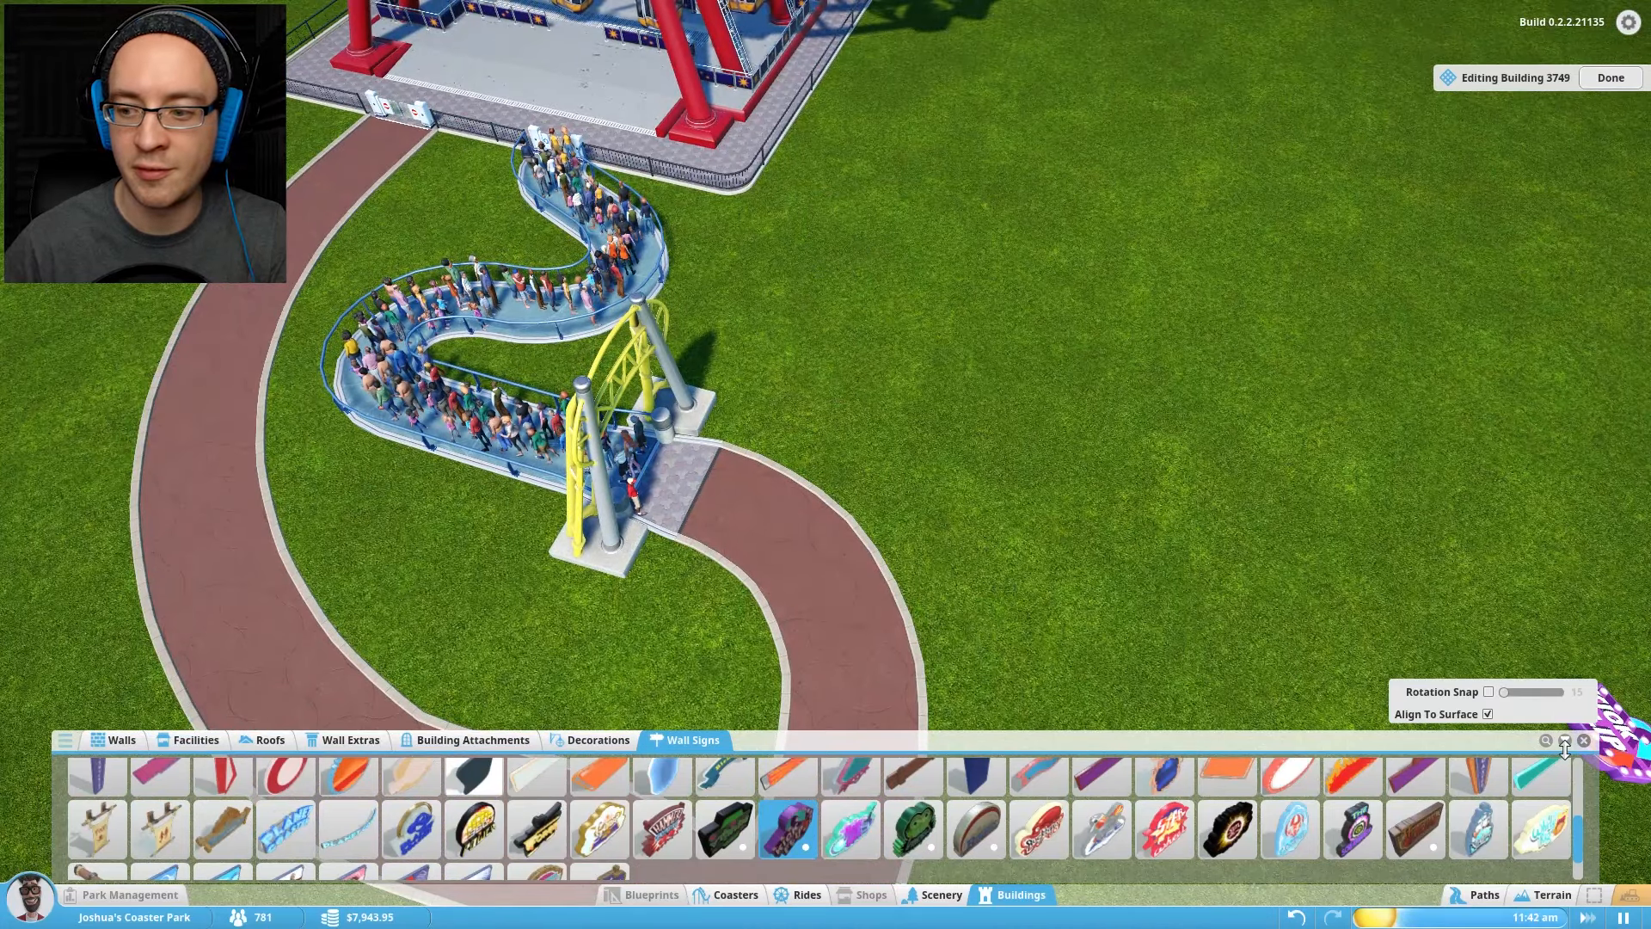
- Confirm the ride name sign on the big wheel's queue entrance arch with Done
{"action": "left_click", "coordinate": [1609, 78]}
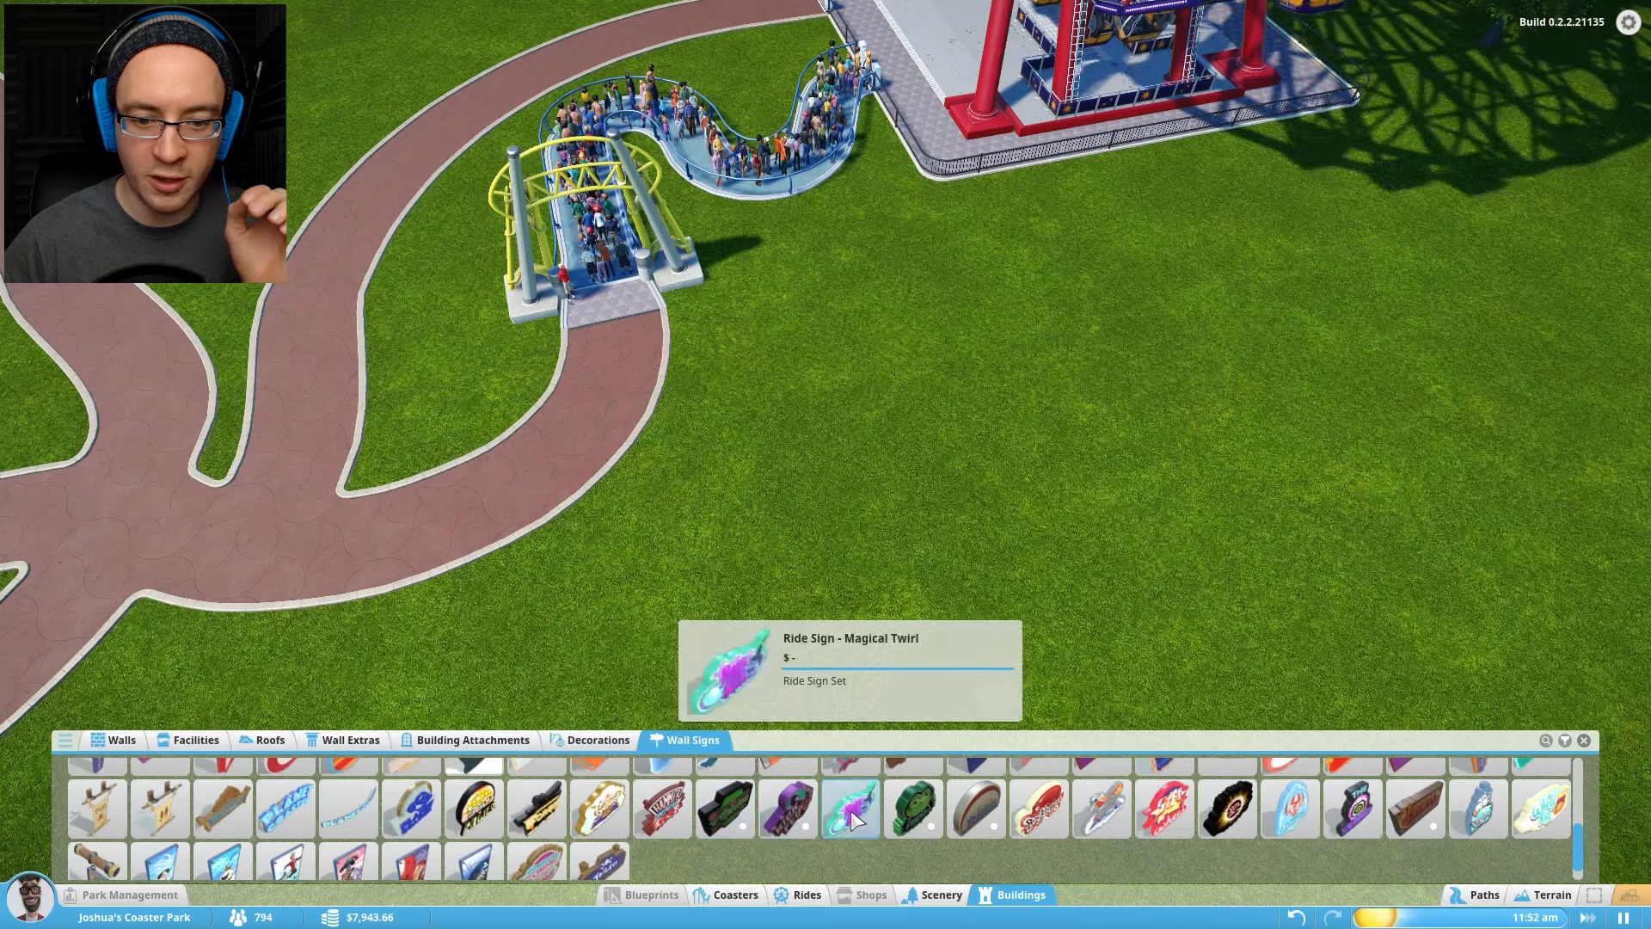
{"action": "mouse_move", "coordinate": [1162, 805]}
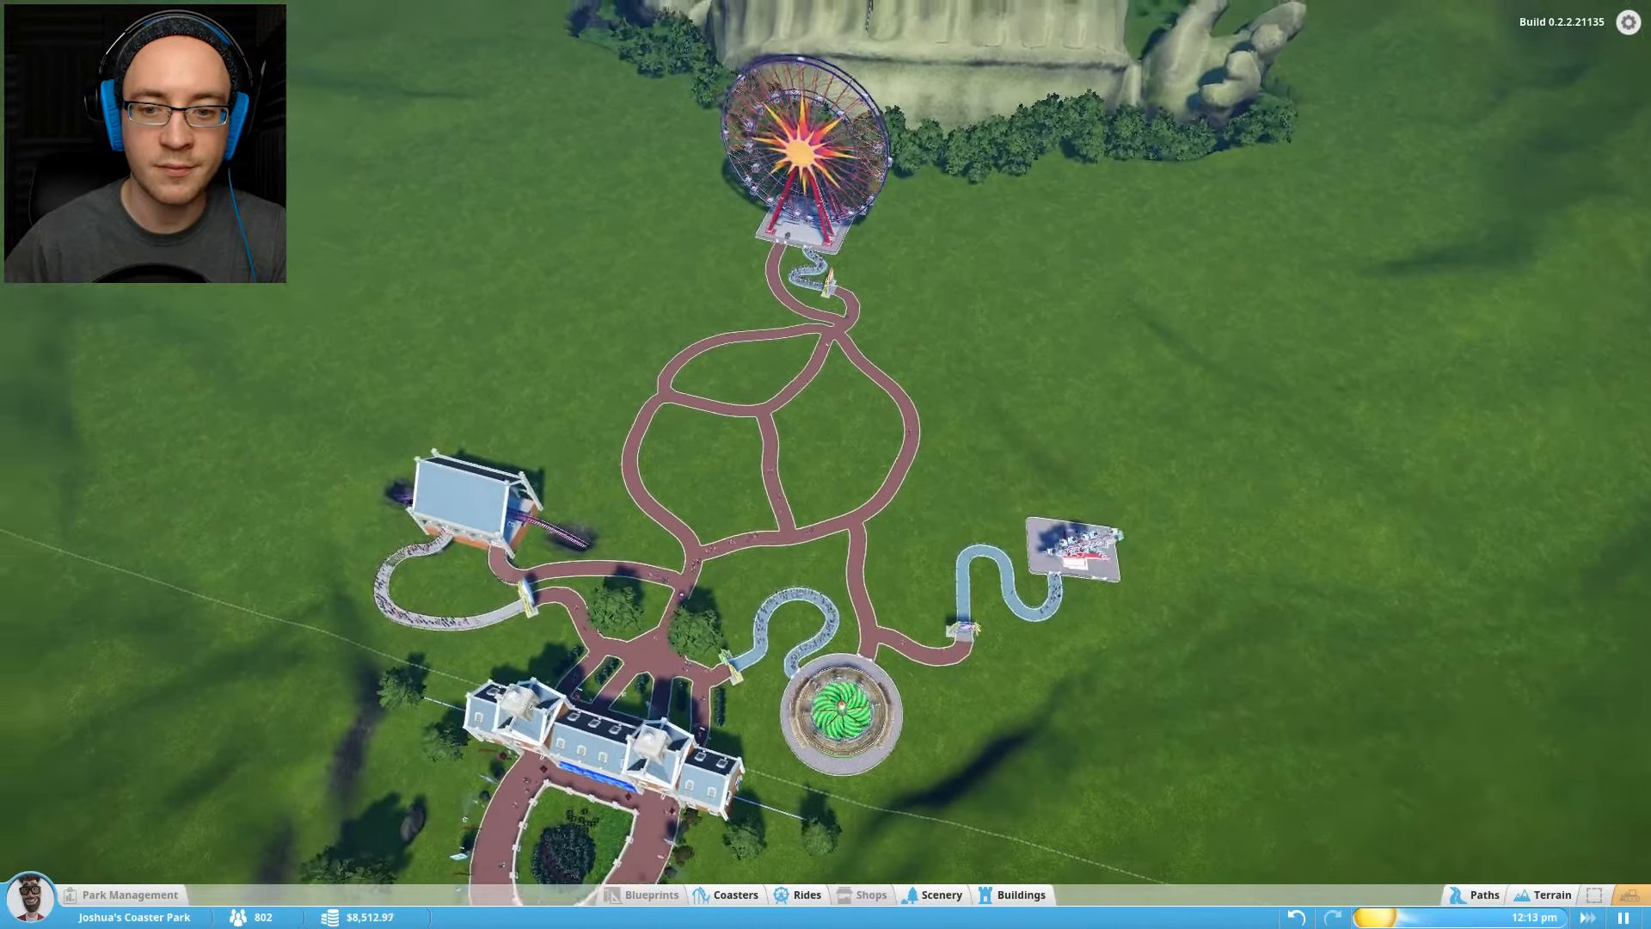
- Preview the Sun Flare tower ride from the Amusements catalogue without placing it
{"action": "left_click", "coordinate": [804, 894]}
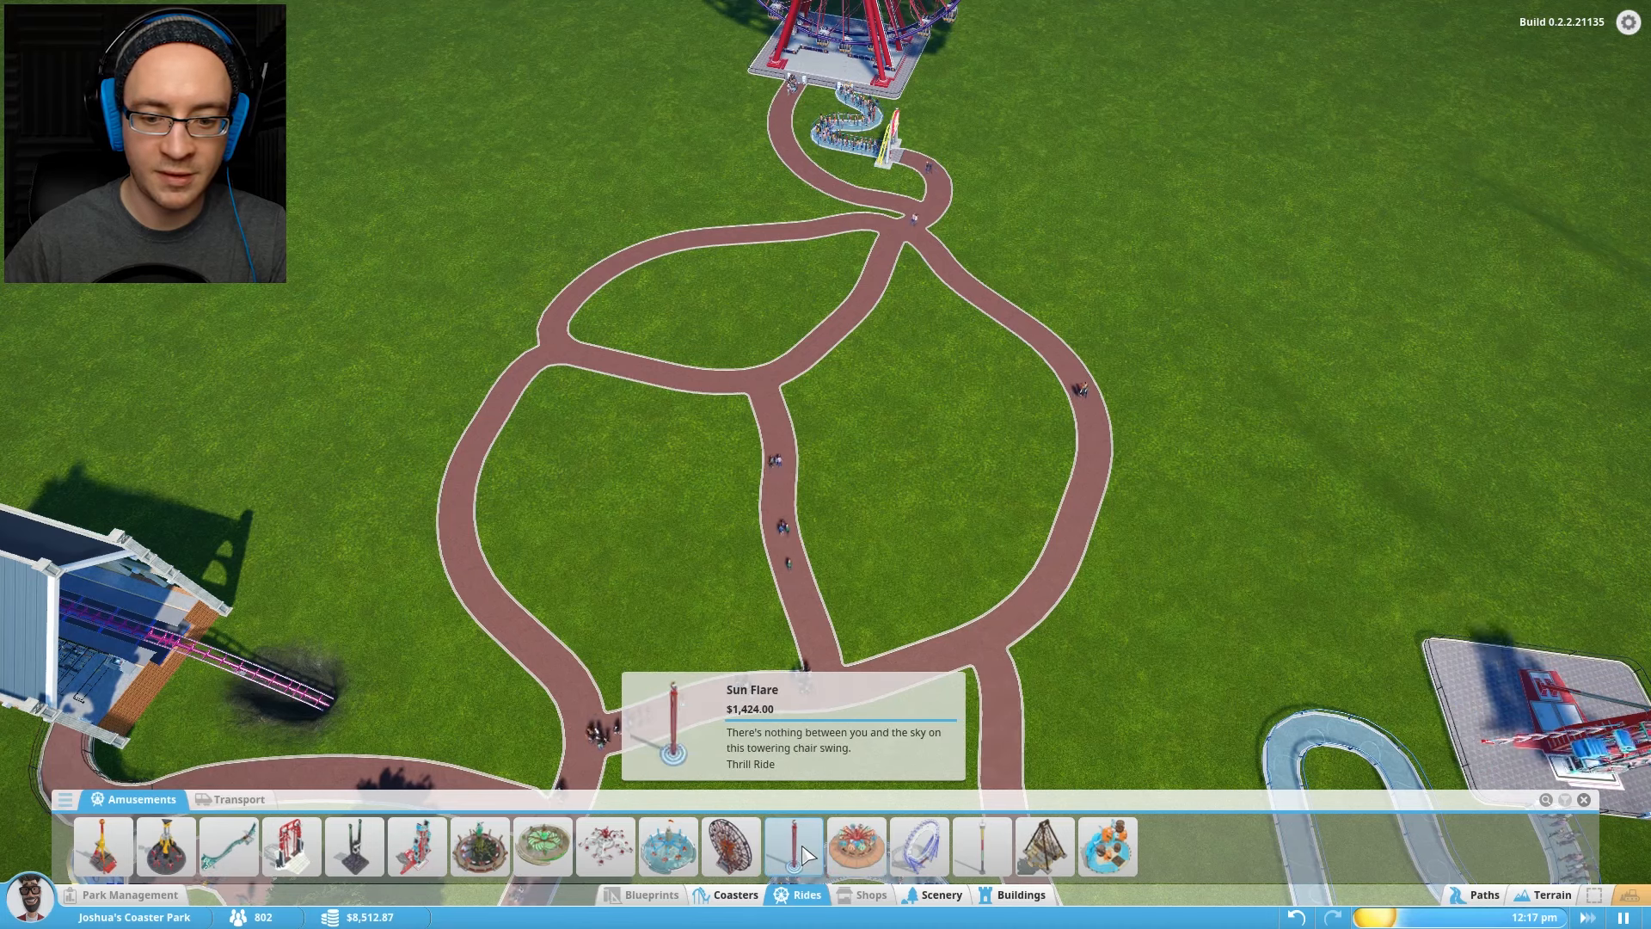
{"action": "left_click", "coordinate": [793, 845]}
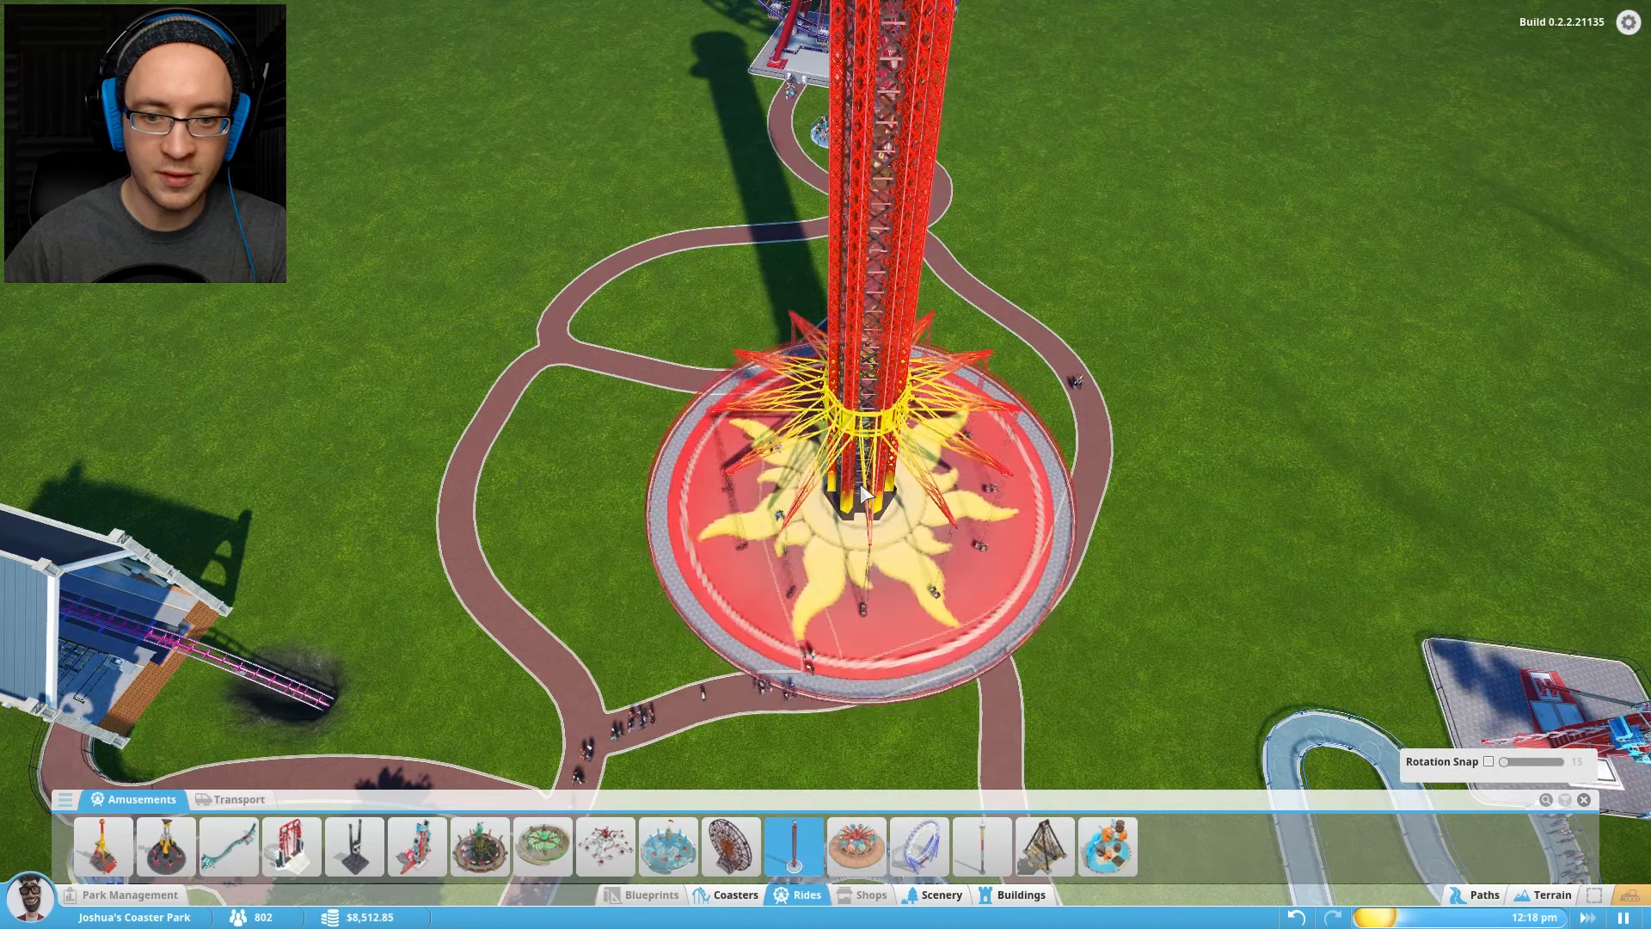
{"action": "scroll", "scroll_direction": "down", "scroll_amount": 3}
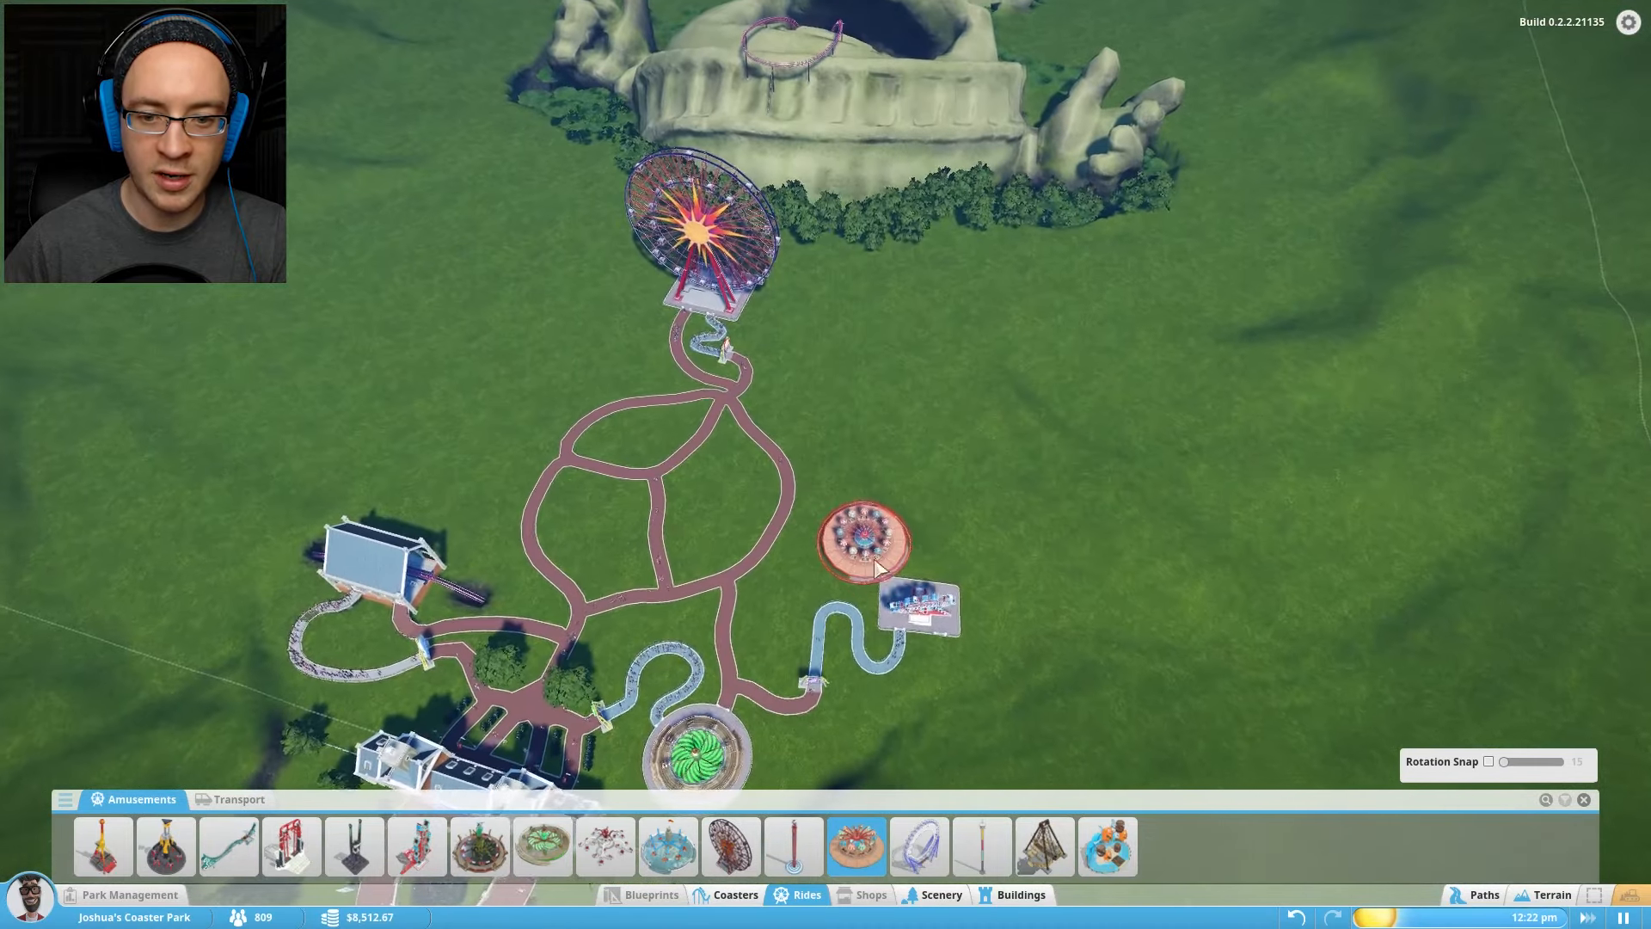
{"action": "mouse_move", "coordinate": [1042, 846]}
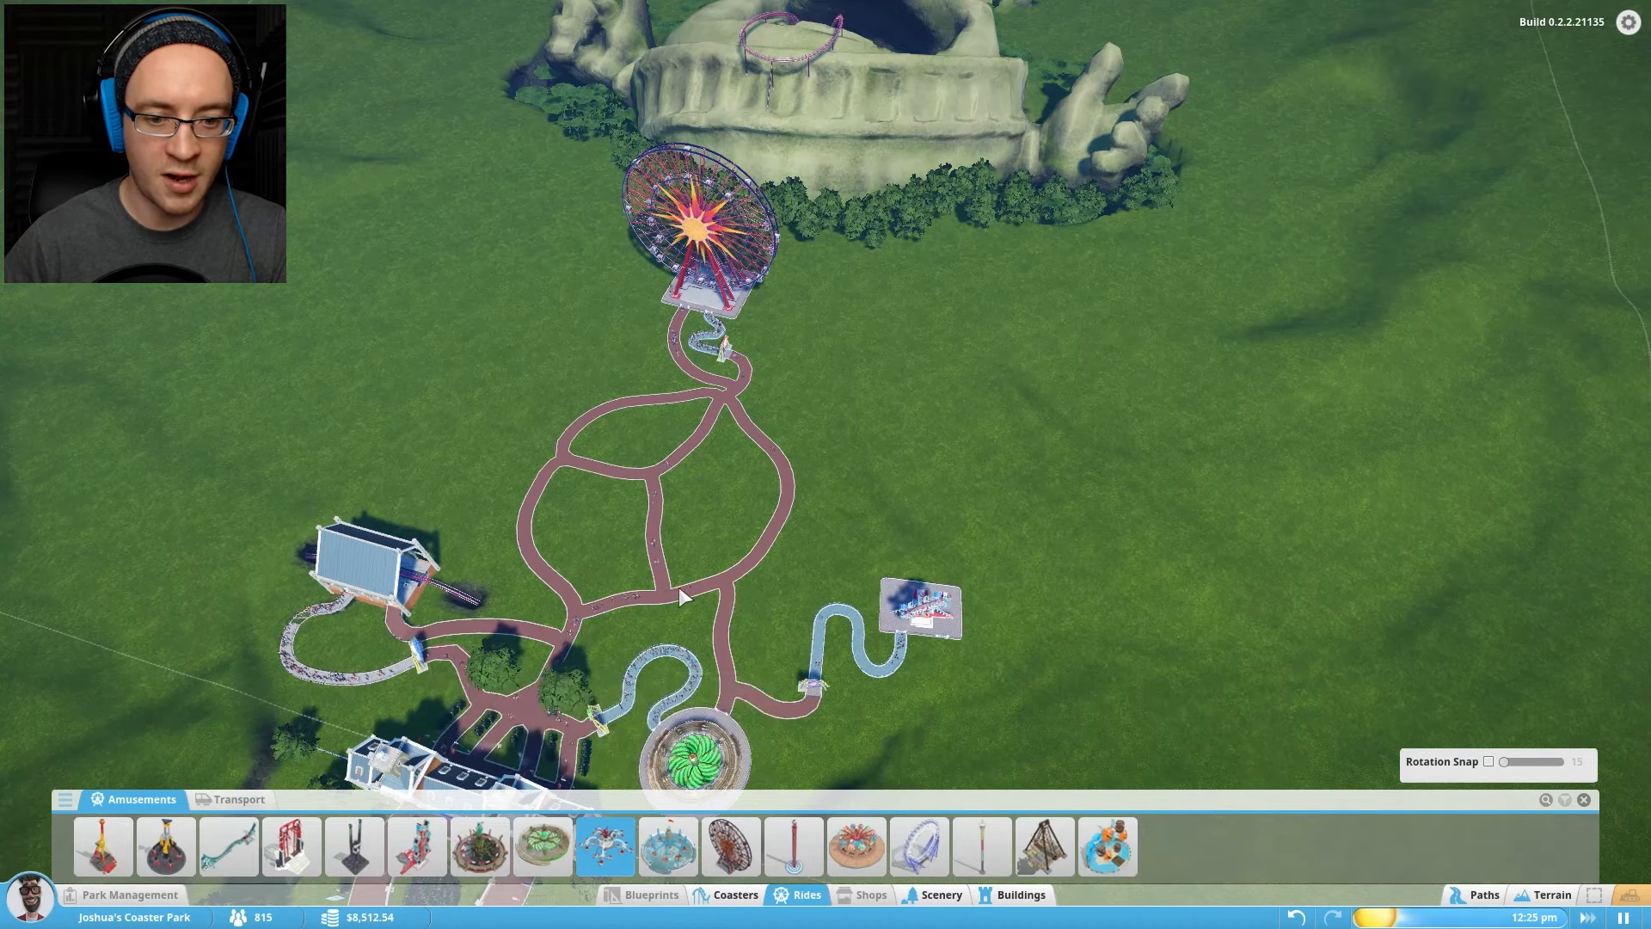
{"action": "scroll", "scroll_direction": "down", "scroll_amount": 3}
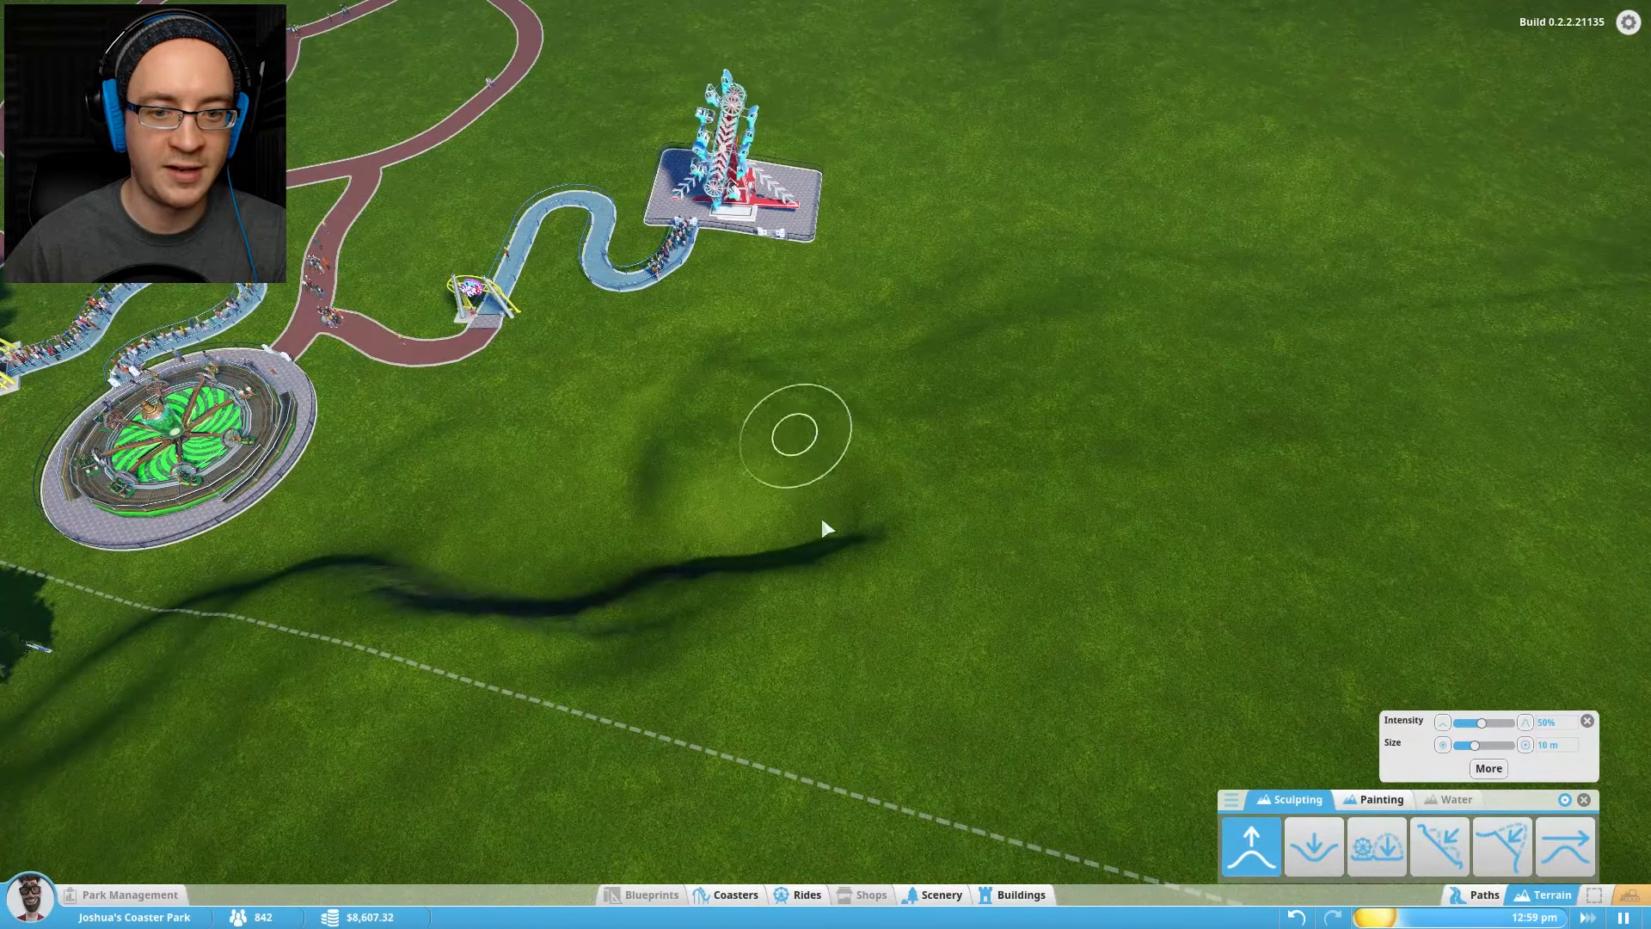
- Sculpt a ridge across the open grass, then return to the Amusements catalogue
{"action": "left_click", "coordinate": [1312, 846]}
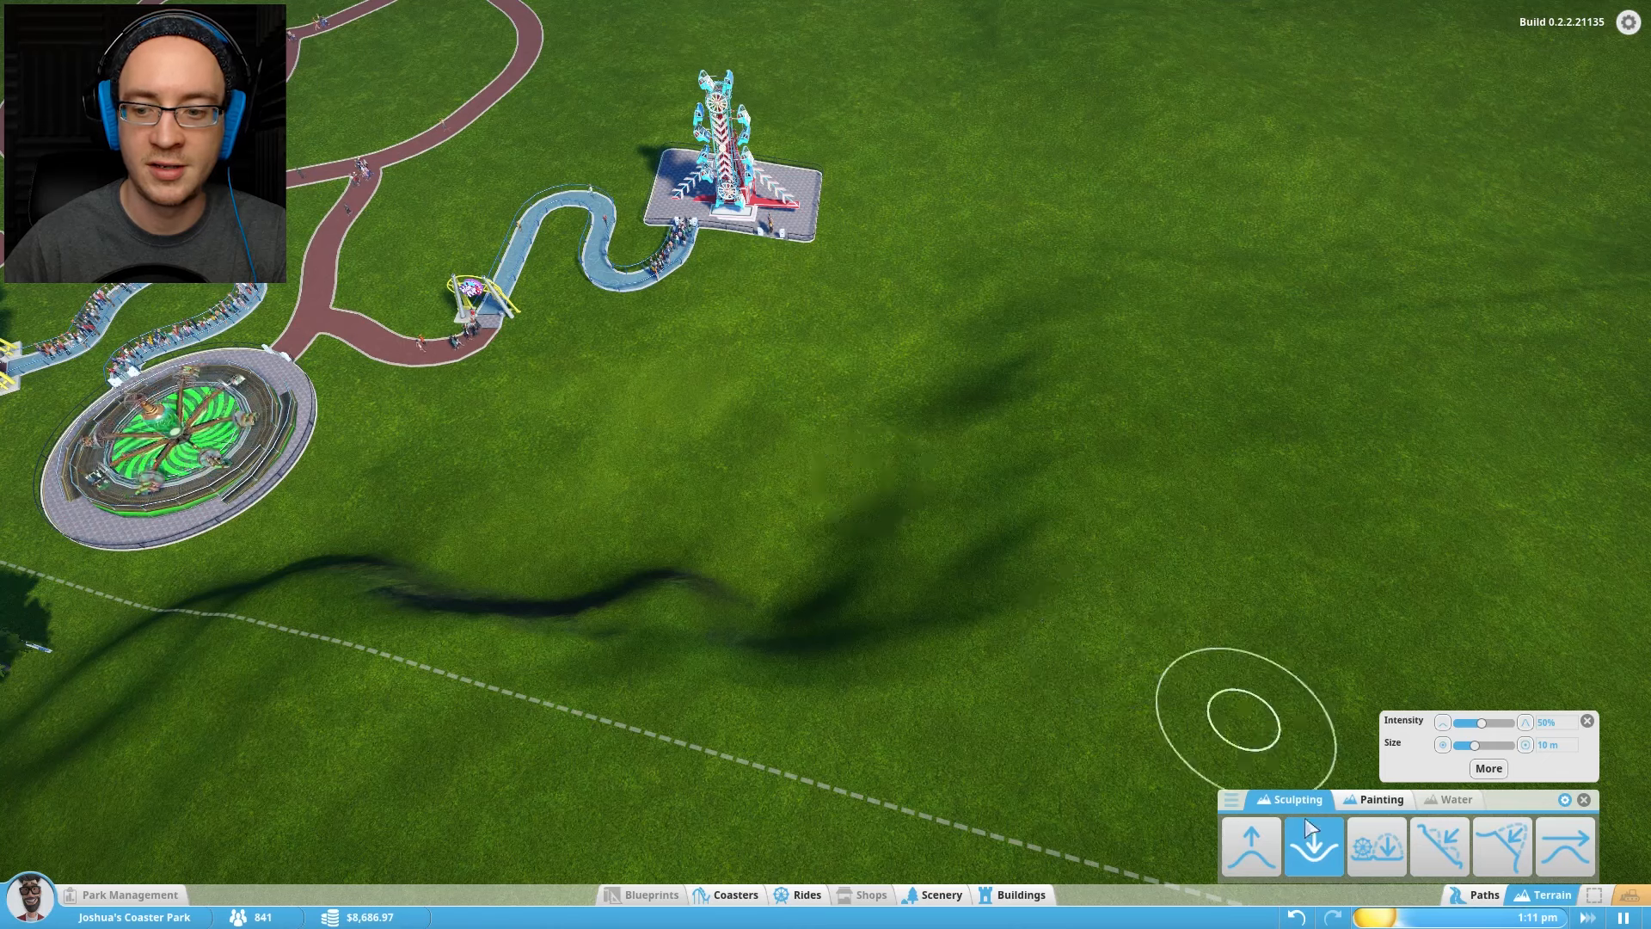
{"action": "left_click", "coordinate": [806, 894]}
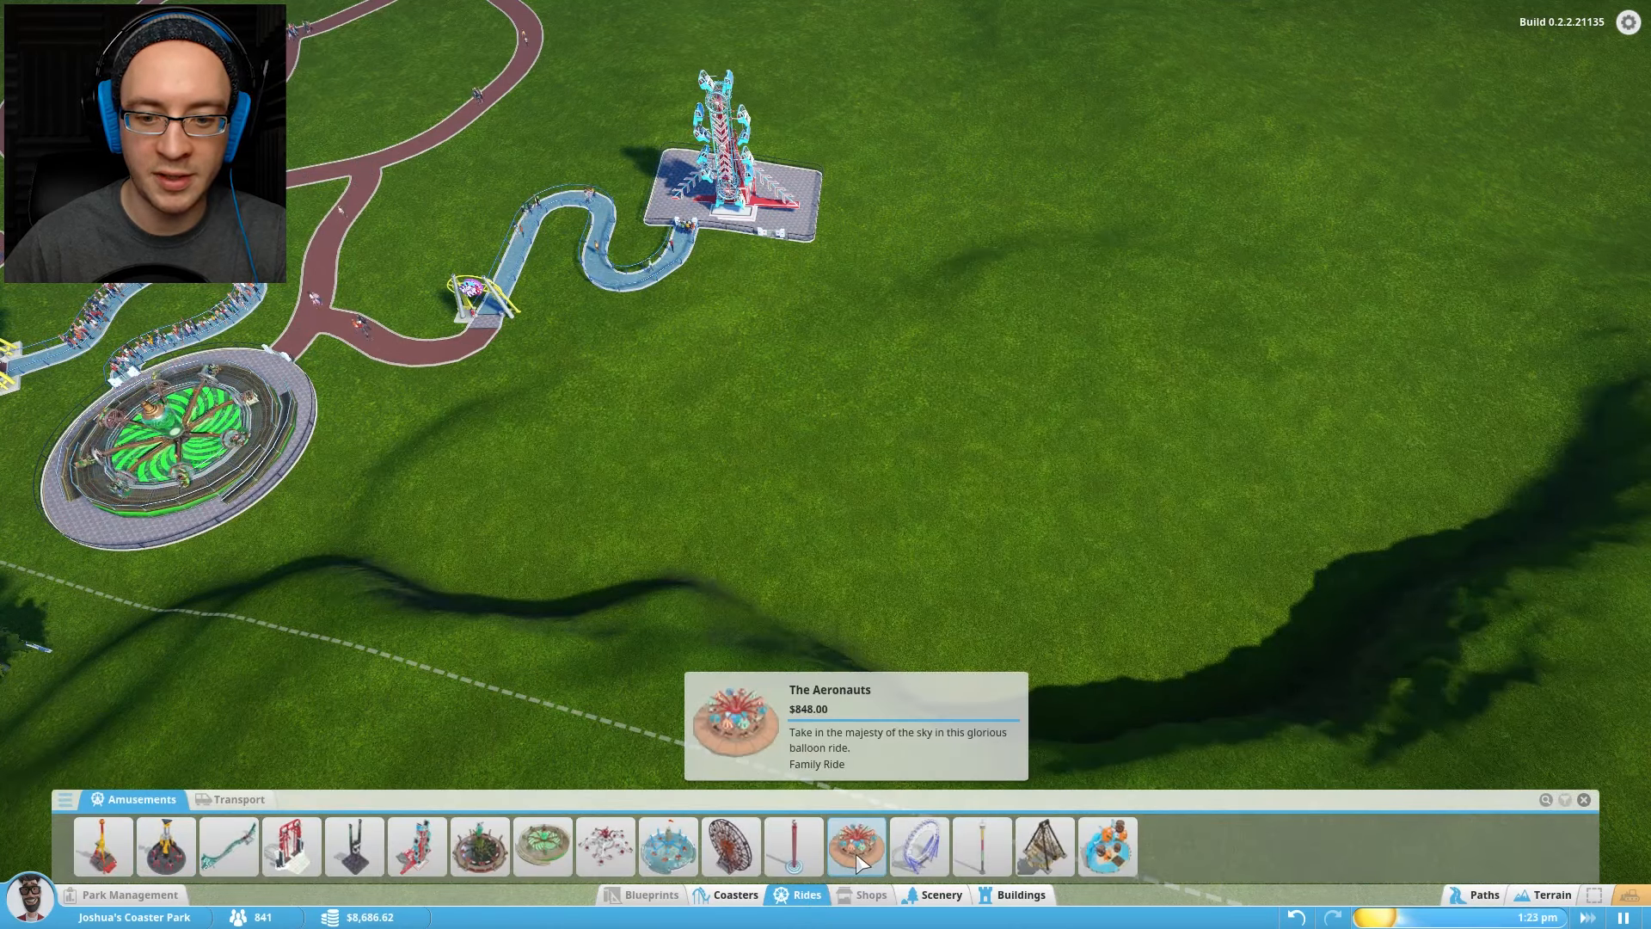
- Place Rocktopus with its entrance and exit on the platform edge and finish its winding queue
{"action": "left_click", "coordinate": [603, 846]}
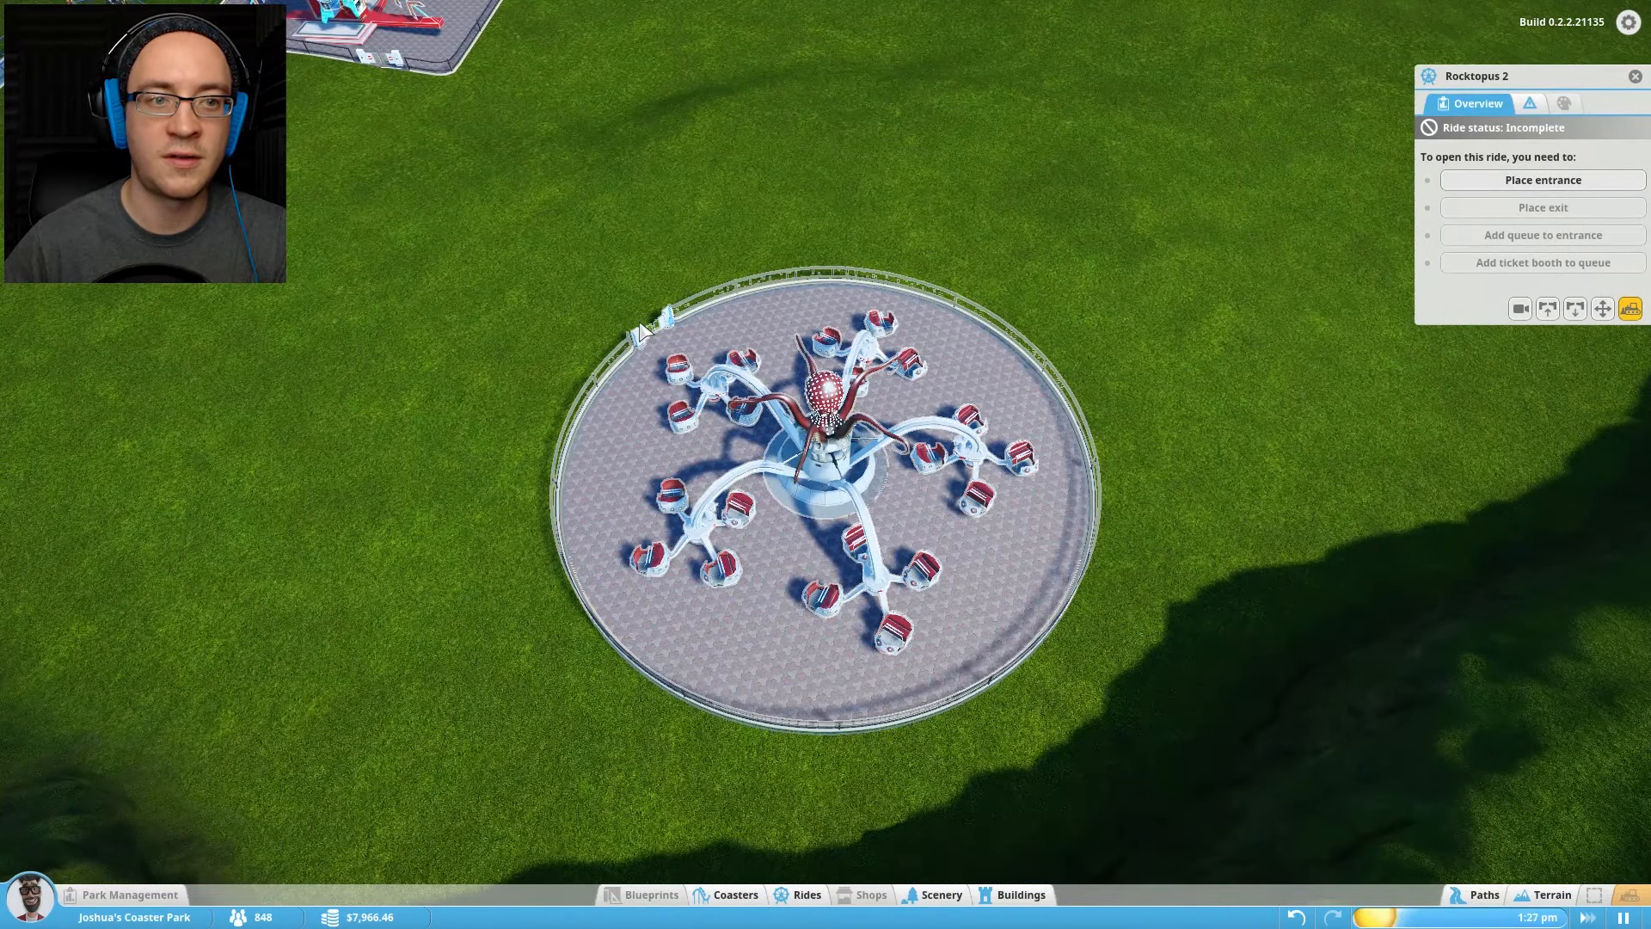
{"action": "left_click", "coordinate": [547, 495]}
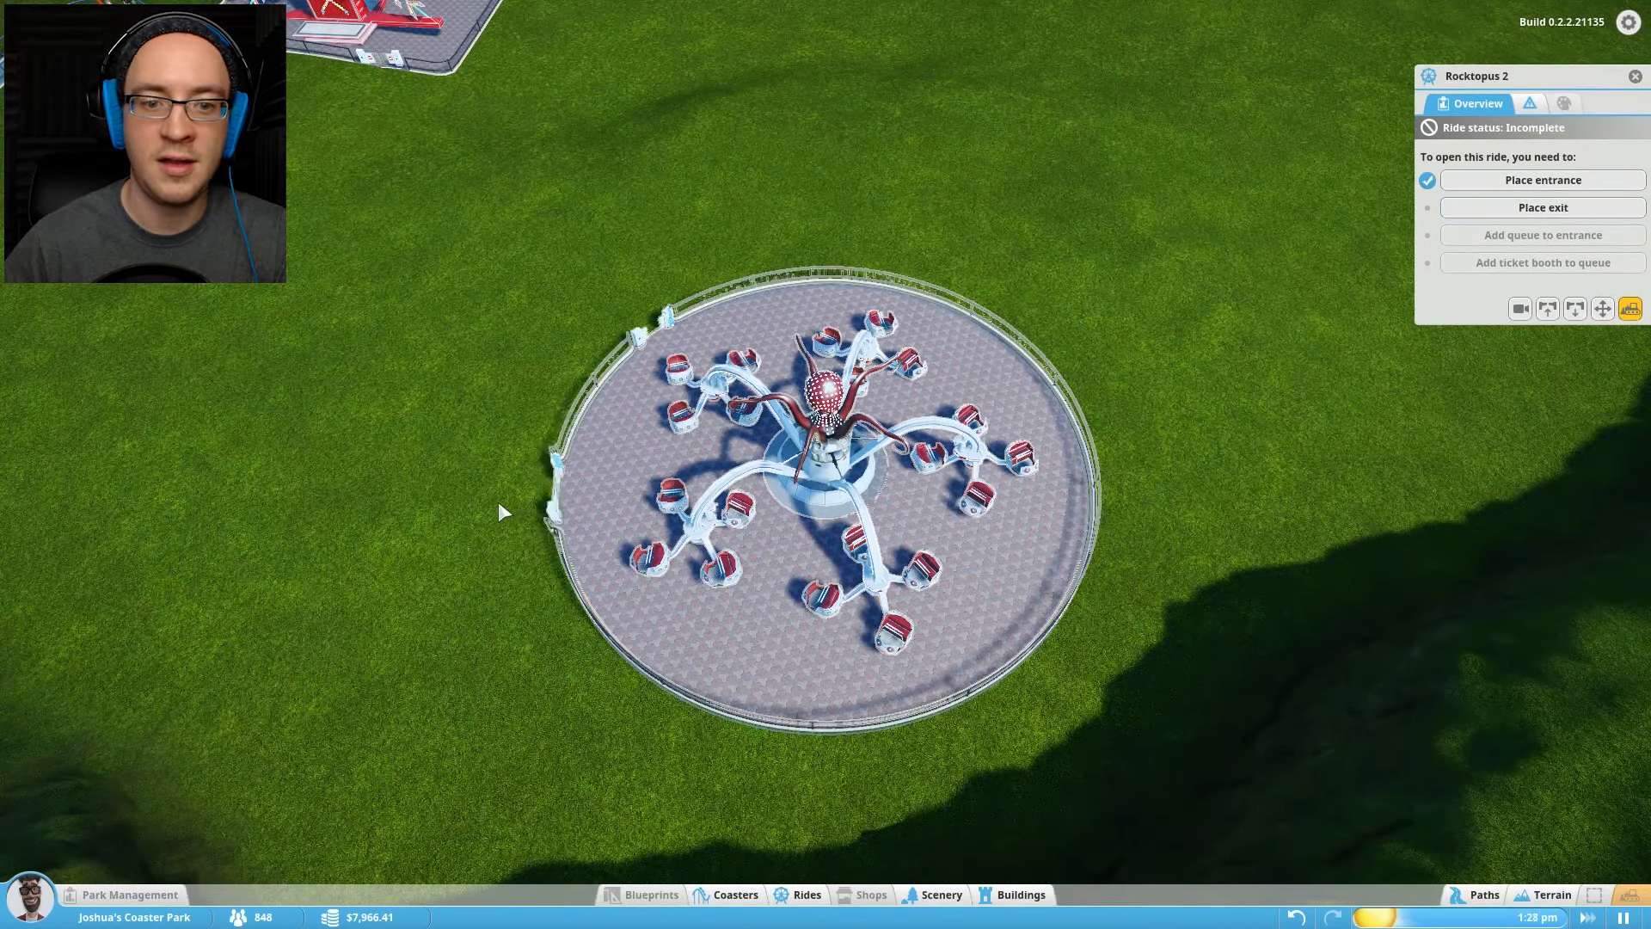
{"action": "left_click", "coordinate": [558, 487]}
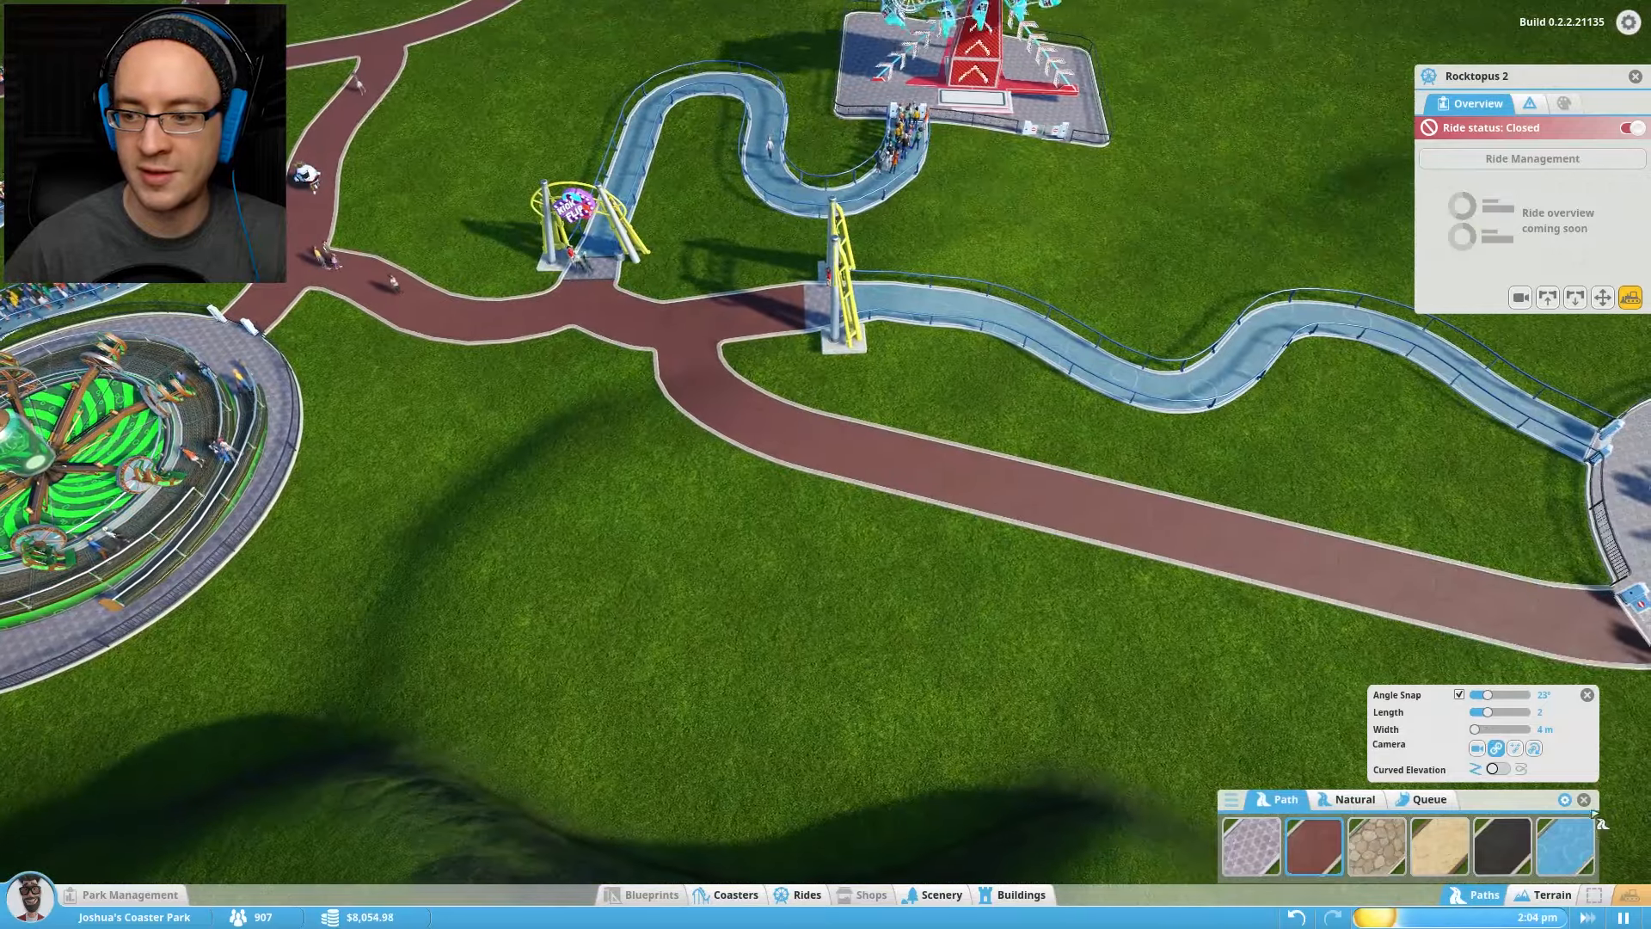
{"action": "left_click", "coordinate": [1630, 127]}
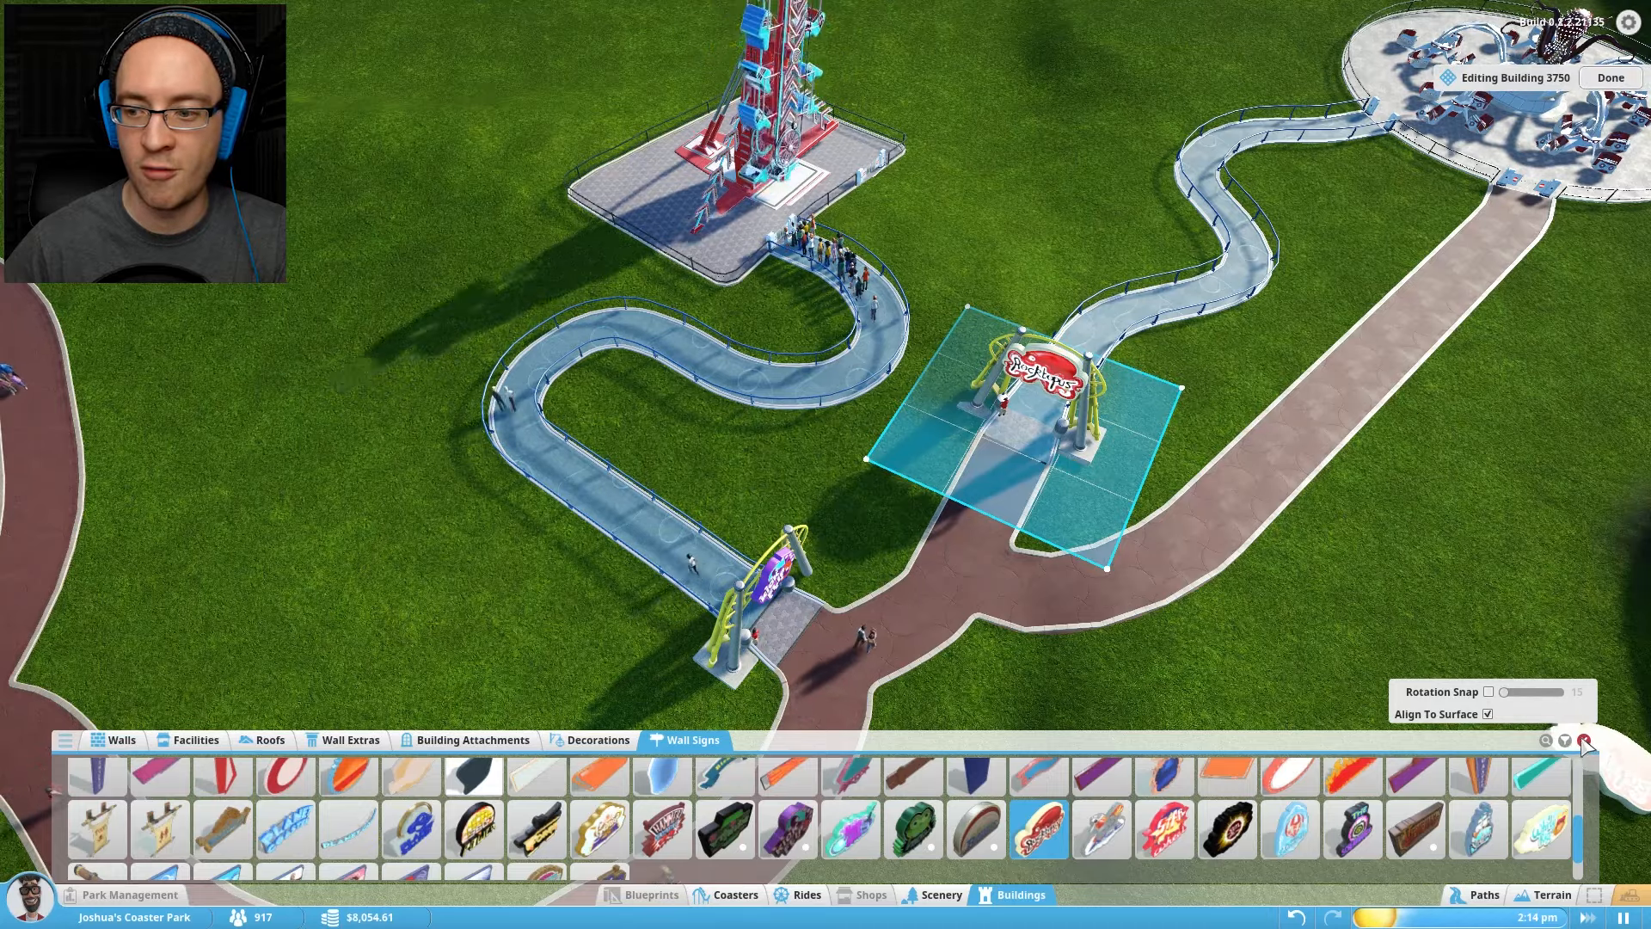
- Confirm the Rocktopus ride sign on its queue arch with Done
{"action": "left_click", "coordinate": [1610, 78]}
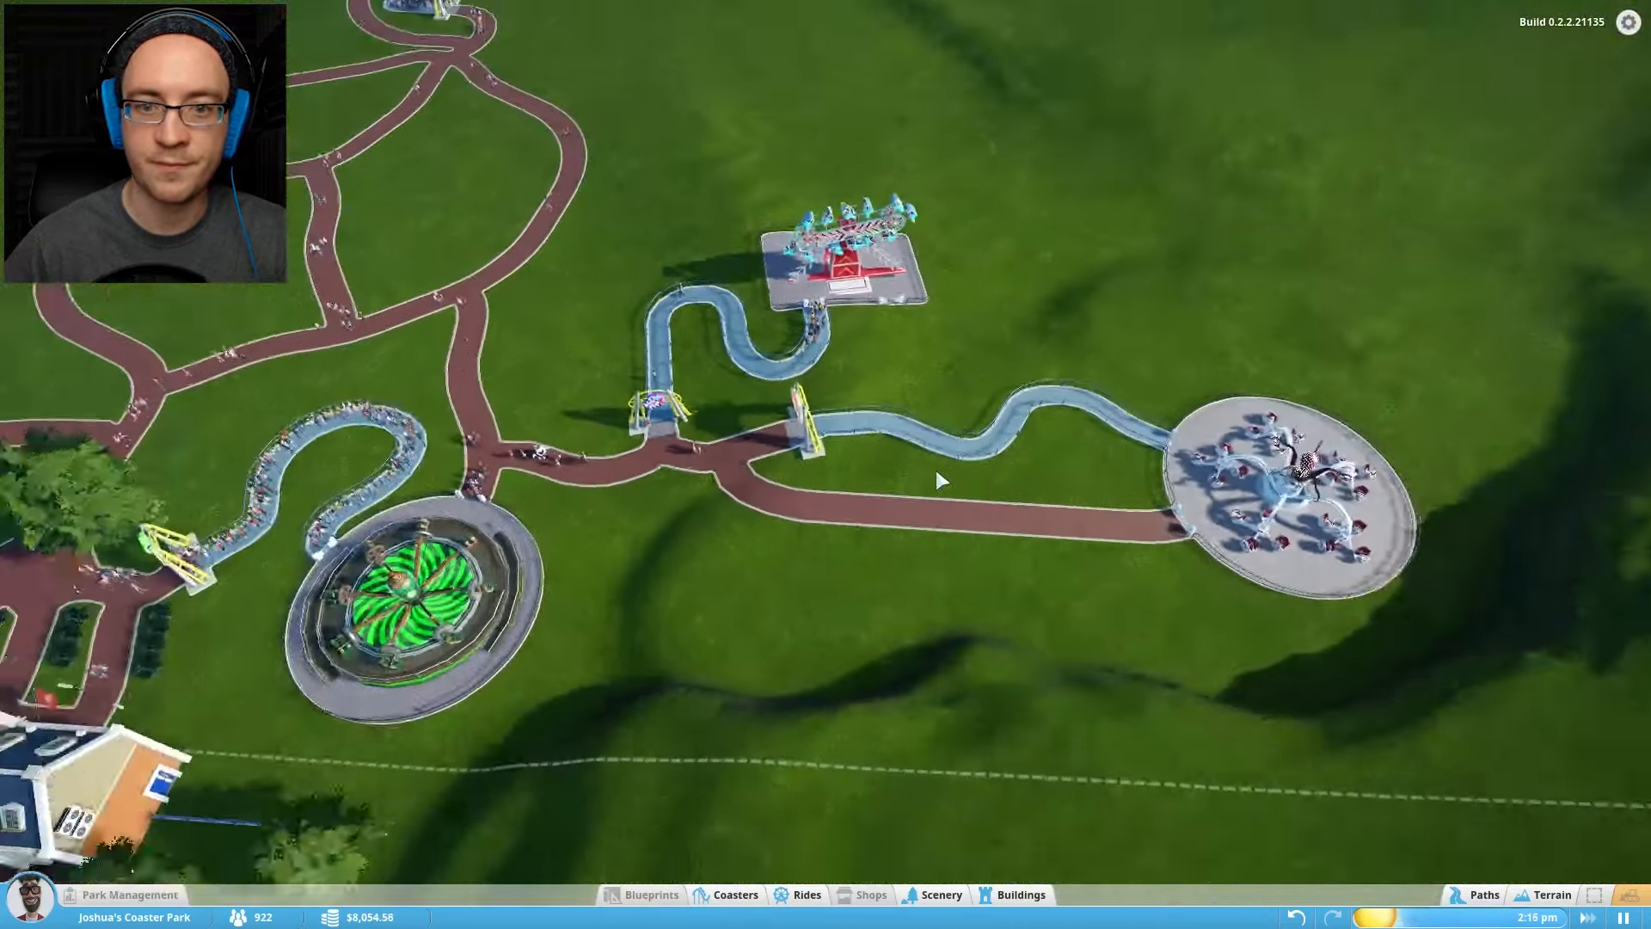